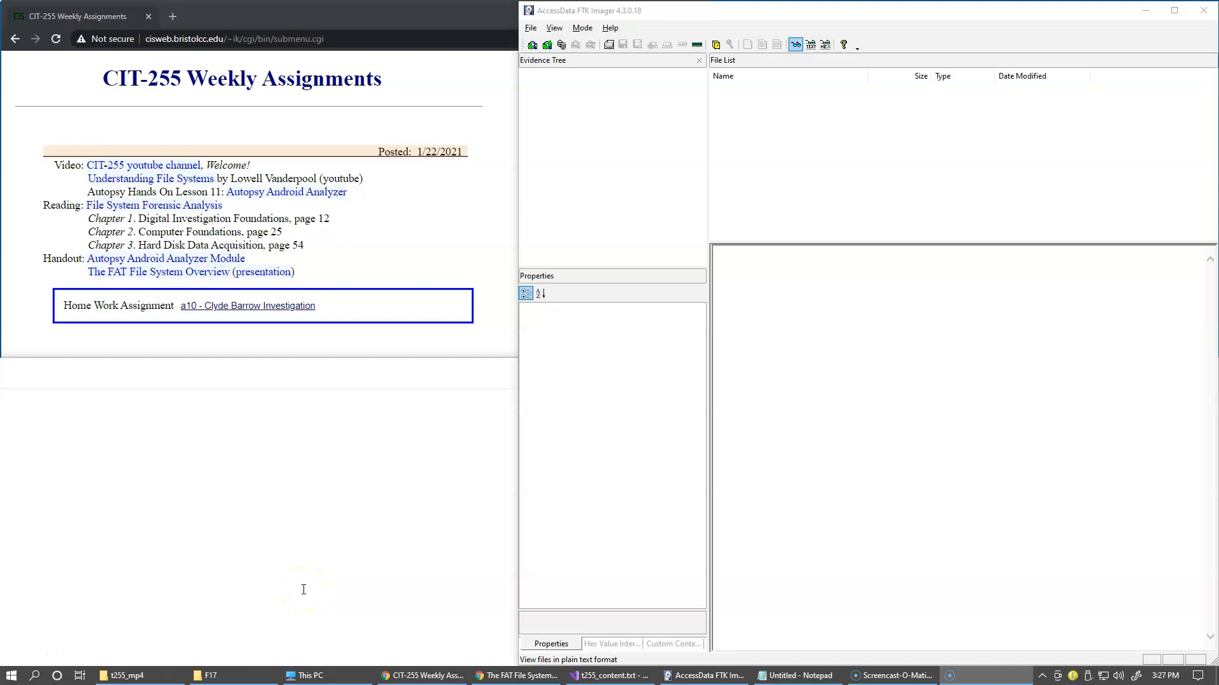
# Open 'The FAT File System Overview (presentation)' handout link in a new tab
pyautogui.click(303, 575)
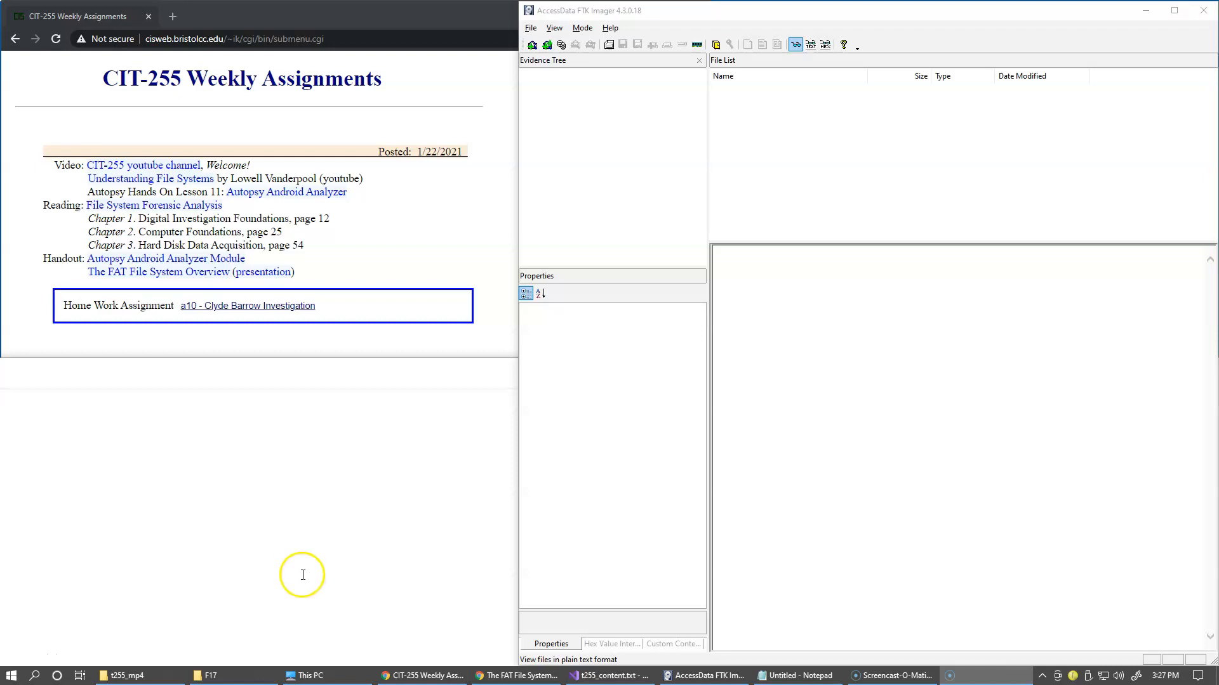
pyautogui.moveTo(273, 475)
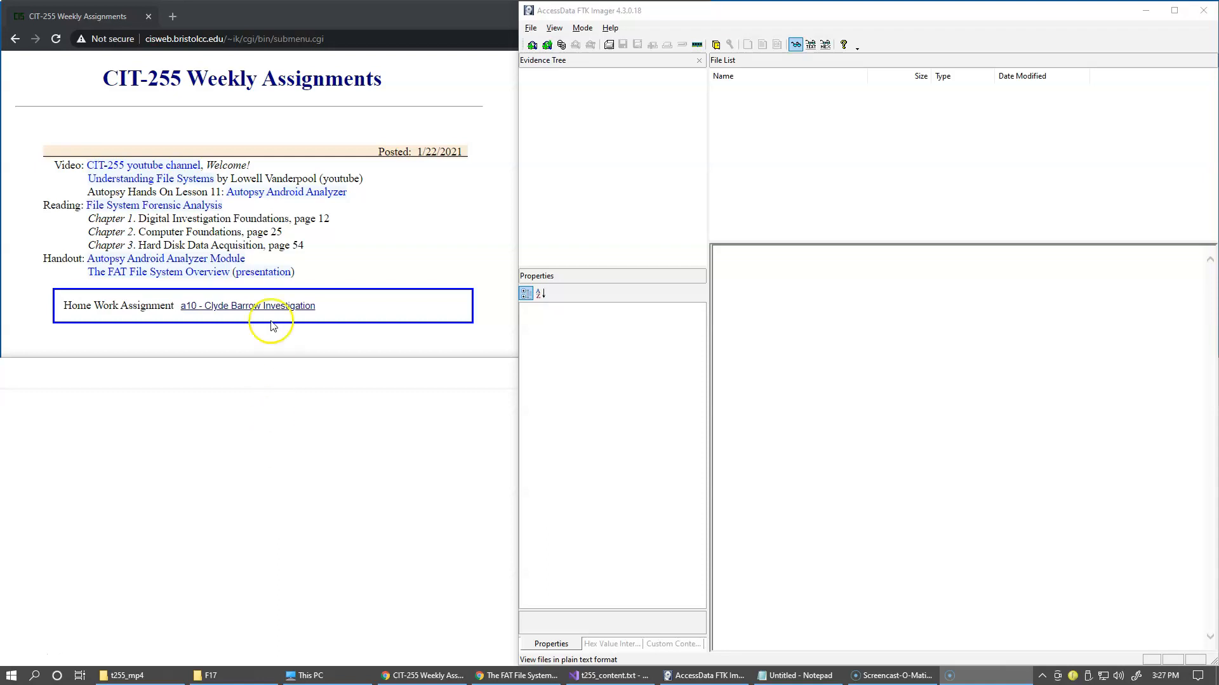
pyautogui.moveTo(270, 273)
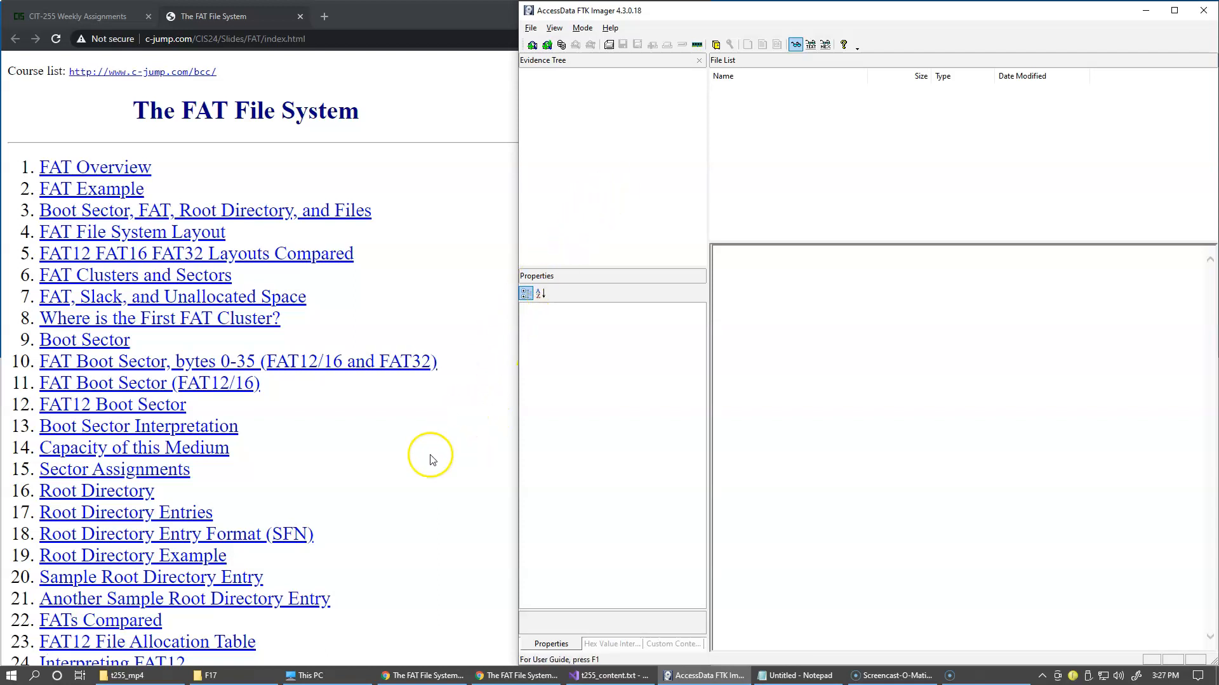
pyautogui.moveTo(305, 675)
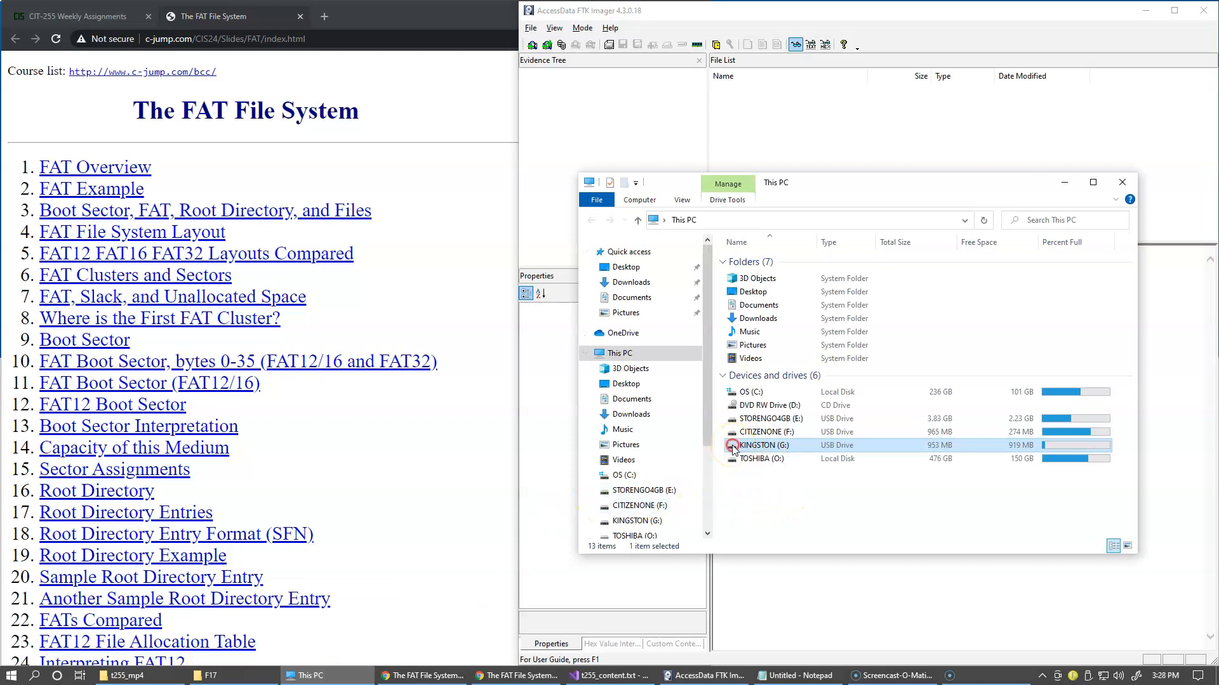
# Open the Format dialog for the KINGSTON (G:) drive from its context menu
pyautogui.rightClick(764, 444)
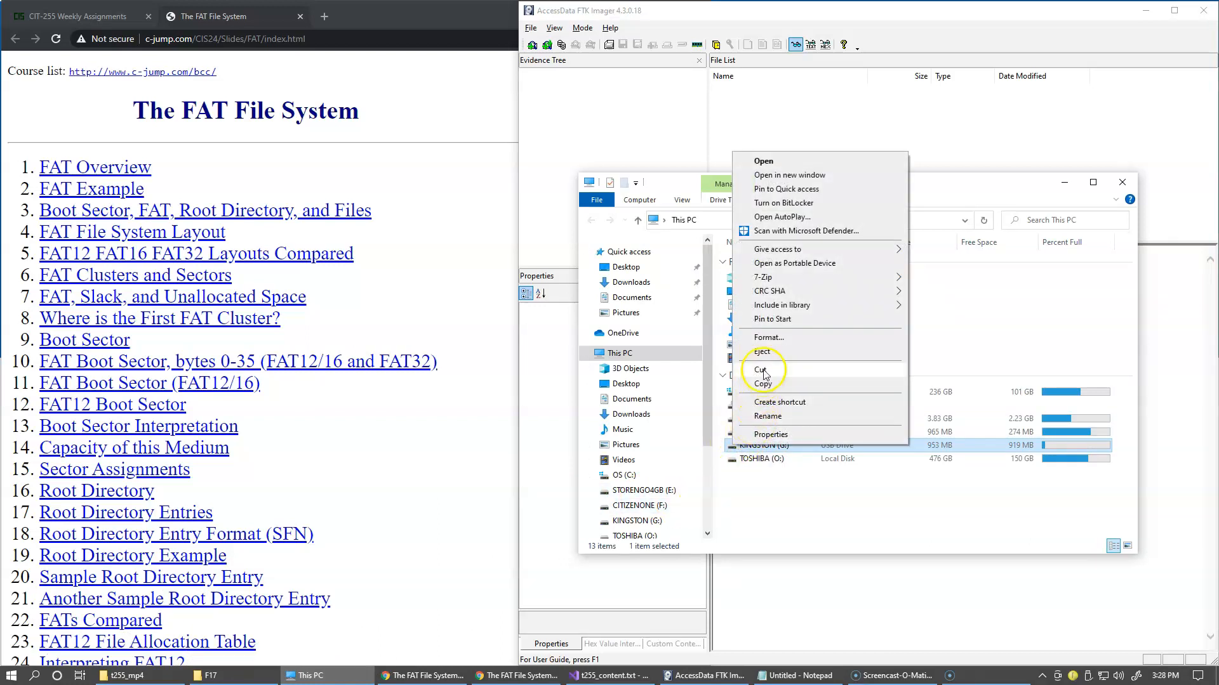
pyautogui.click(768, 337)
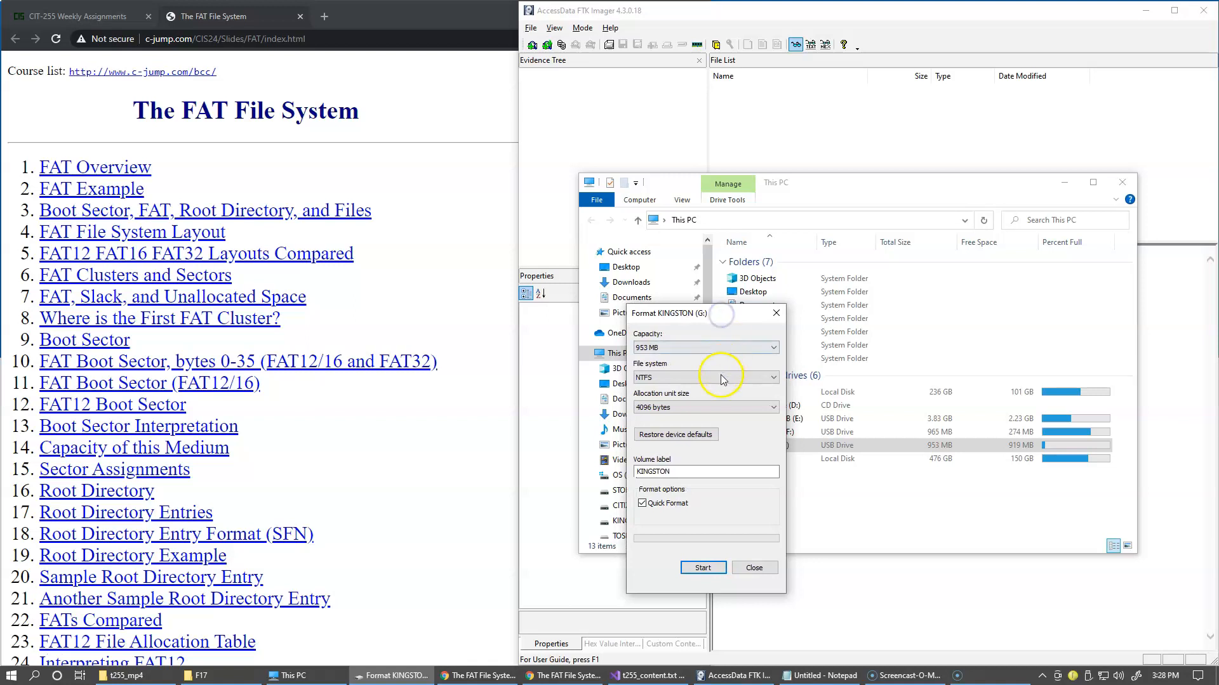
pyautogui.moveTo(742, 455)
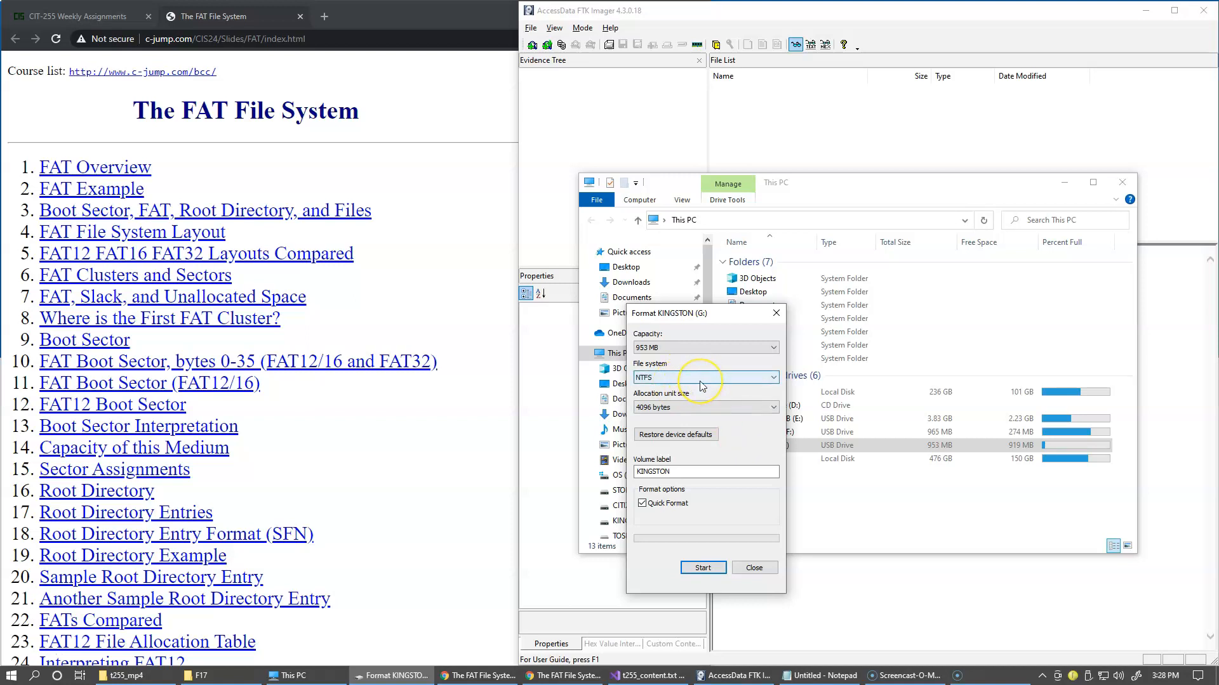
# Choose FAT (Default) file system, default allocation unit size, and uncheck Quick Format
pyautogui.click(769, 377)
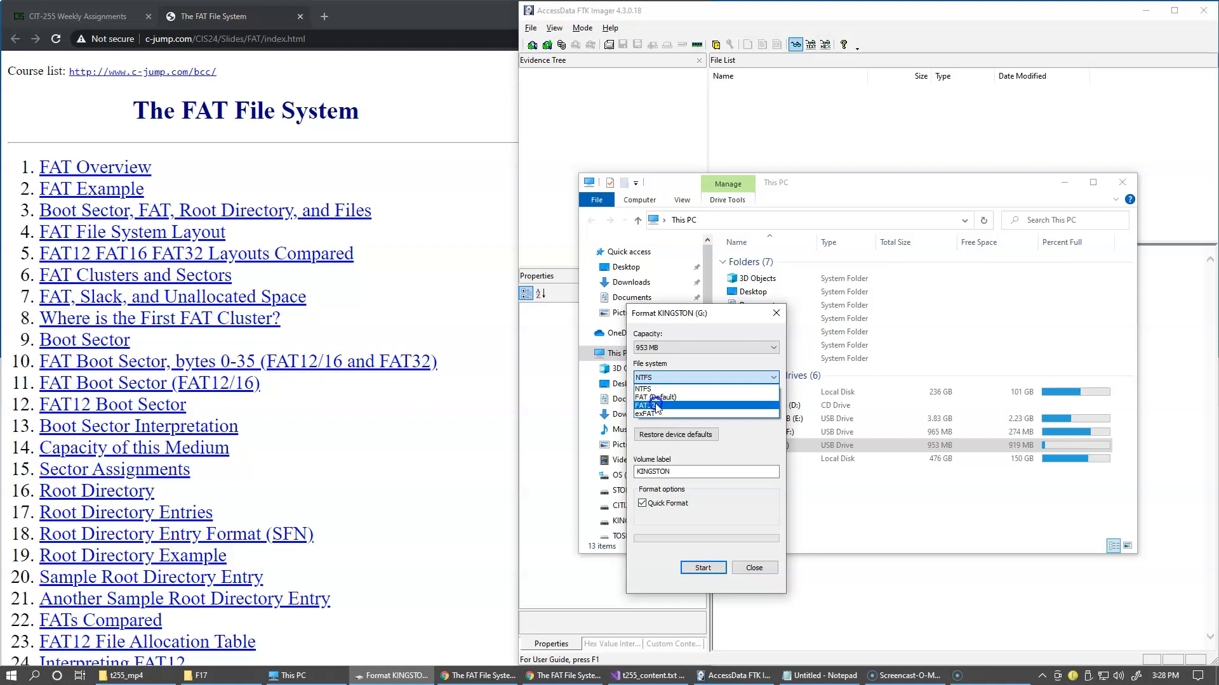
pyautogui.moveTo(655, 413)
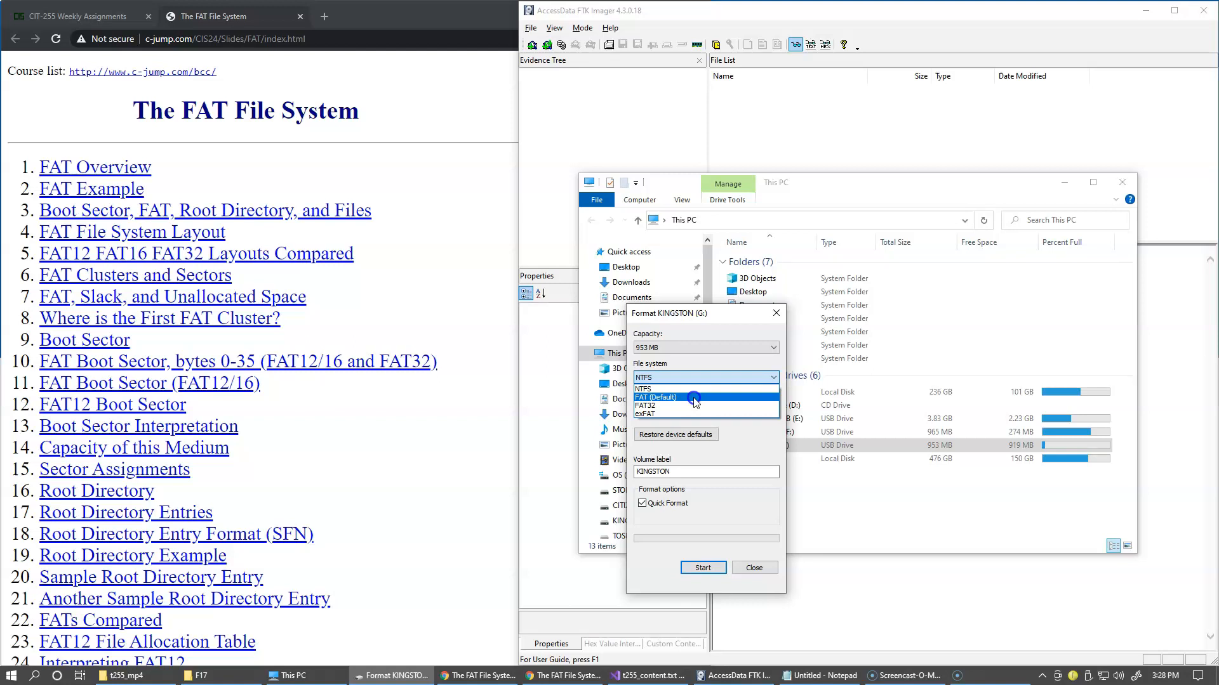
pyautogui.click(657, 397)
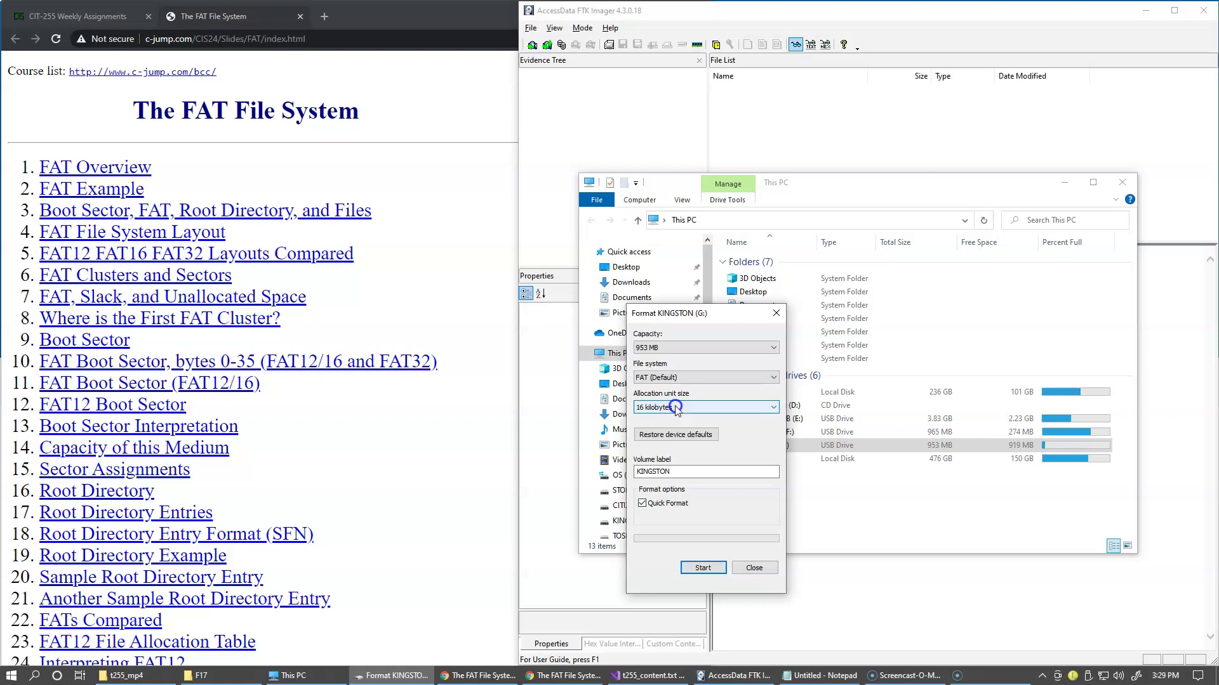
pyautogui.moveTo(697, 409)
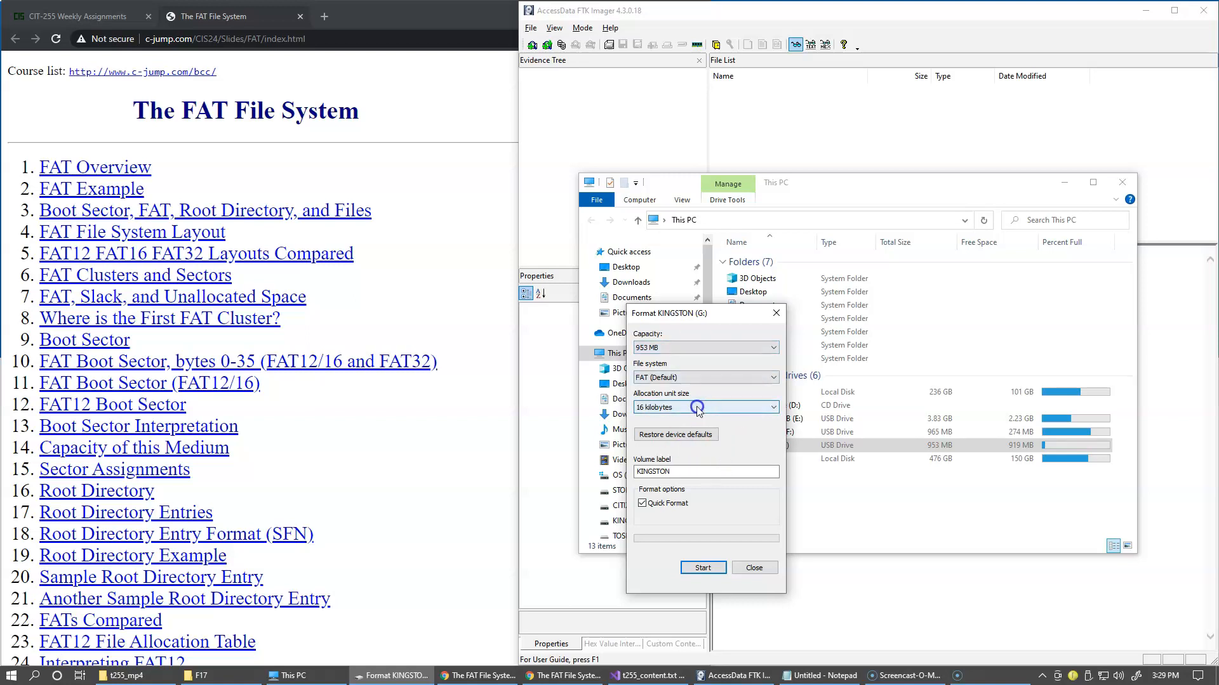
pyautogui.click(769, 407)
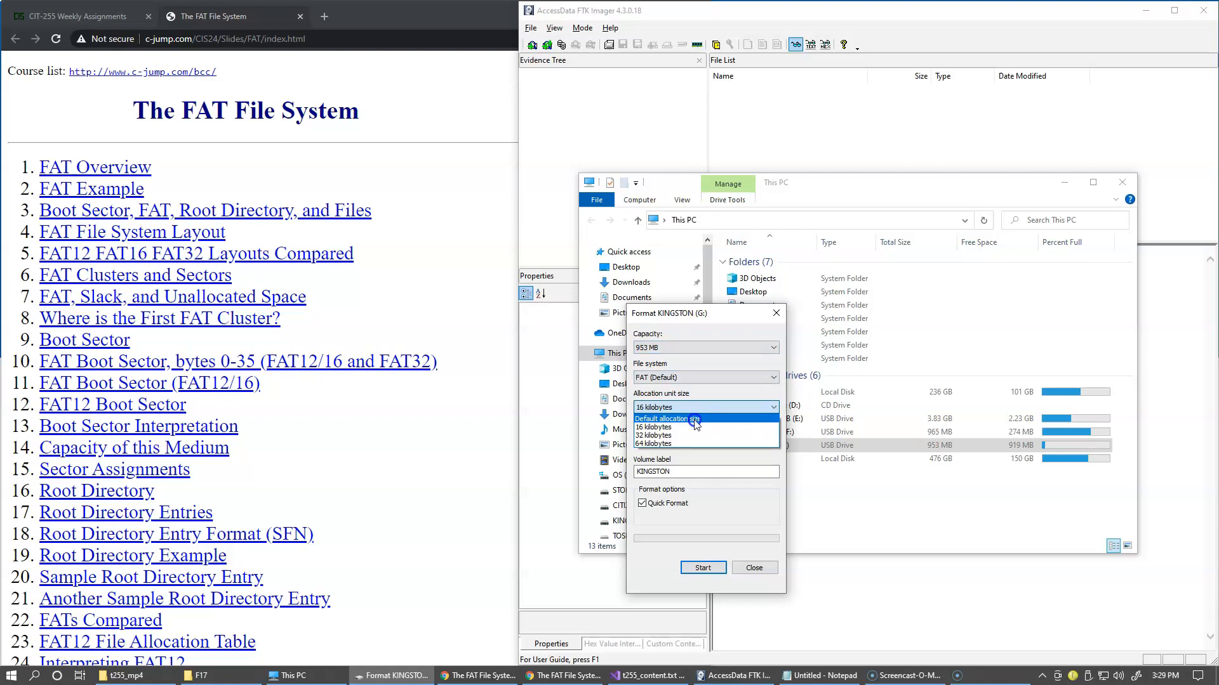
pyautogui.moveTo(683, 443)
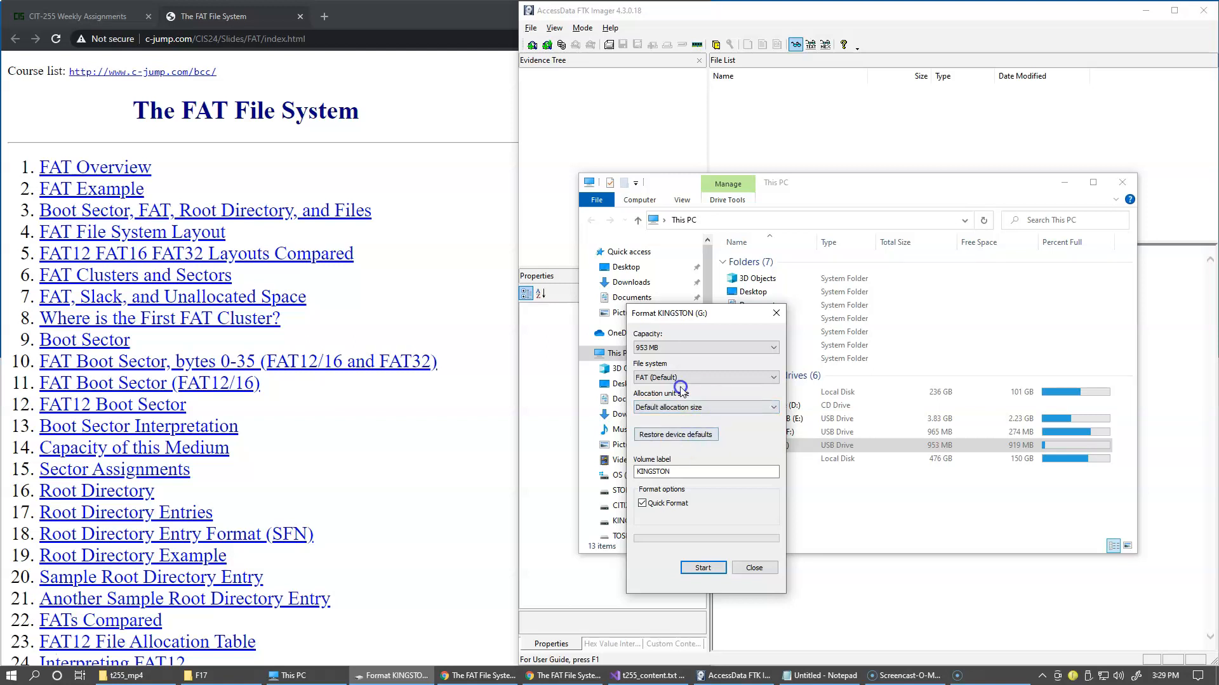
pyautogui.moveTo(684, 422)
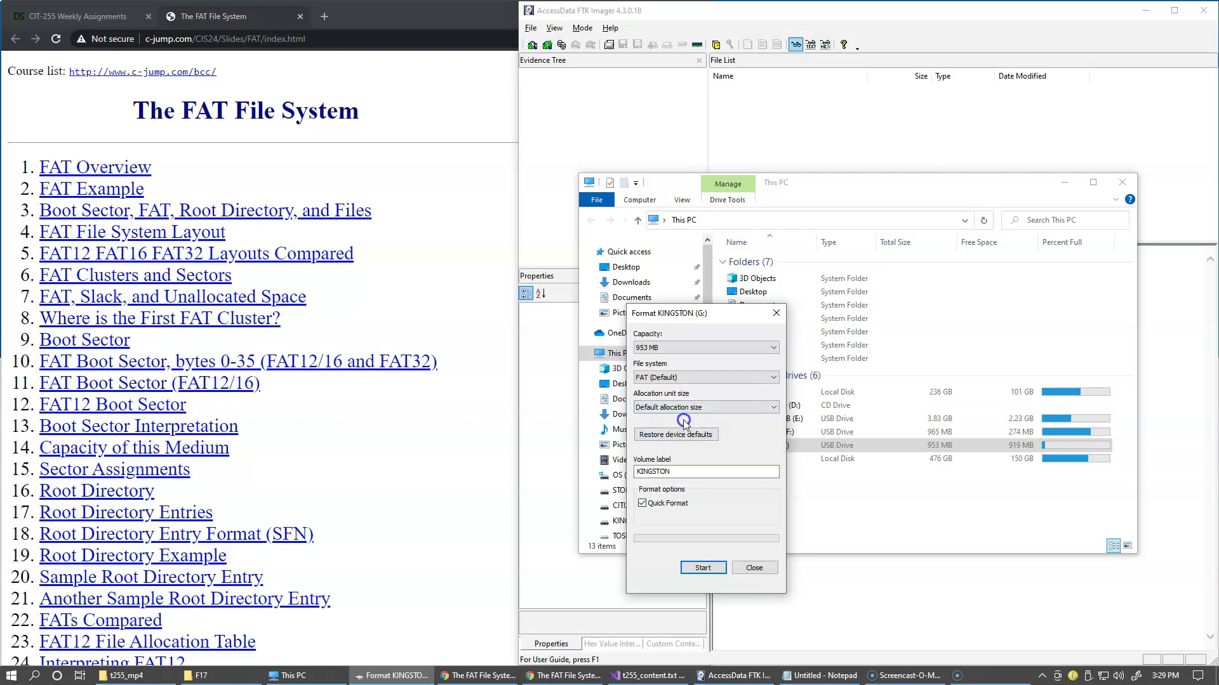
pyautogui.moveTo(721, 521)
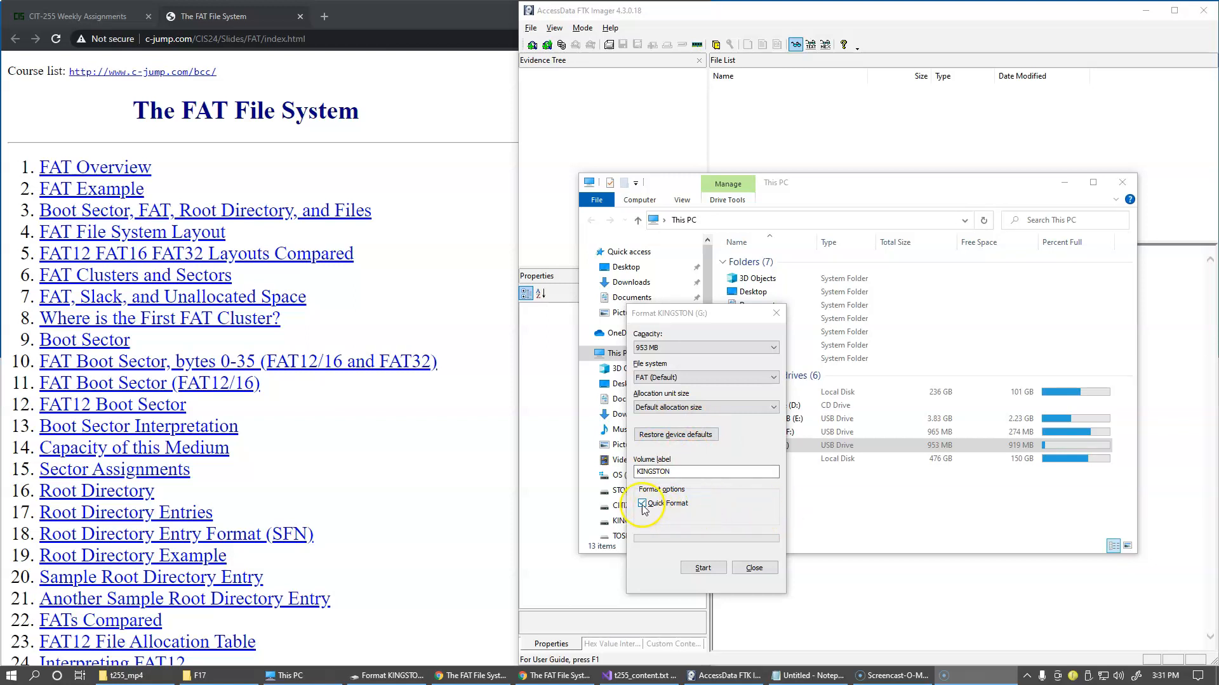
pyautogui.click(641, 503)
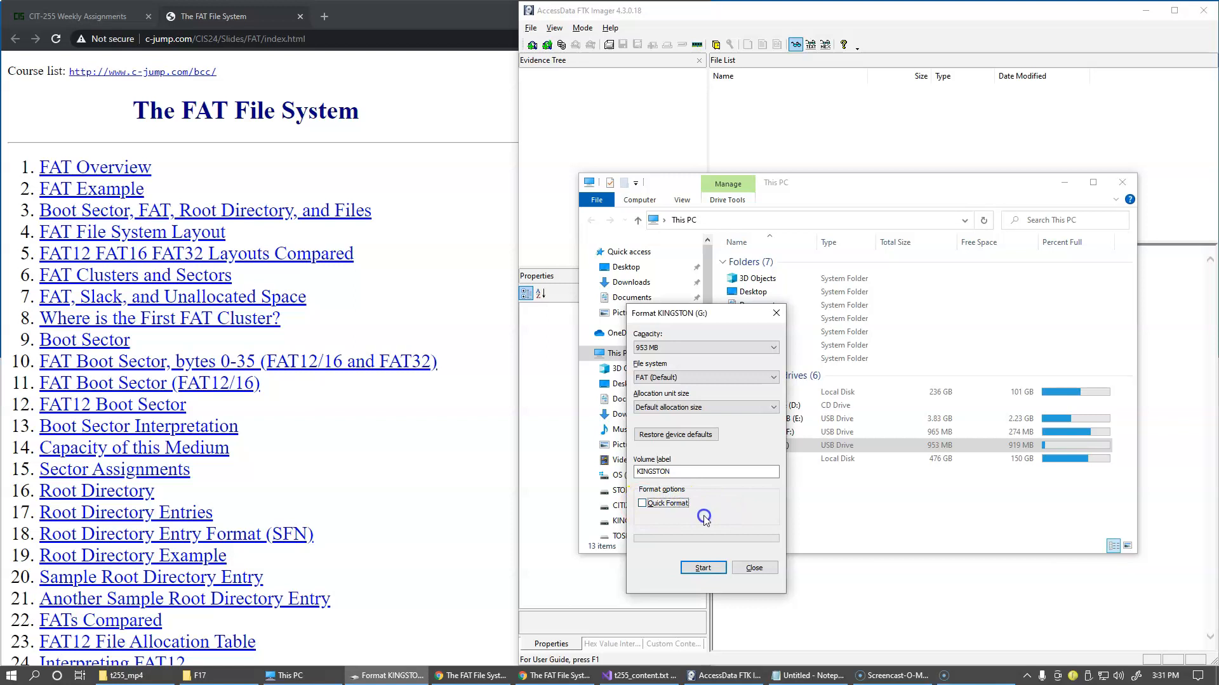
pyautogui.moveTo(695, 515)
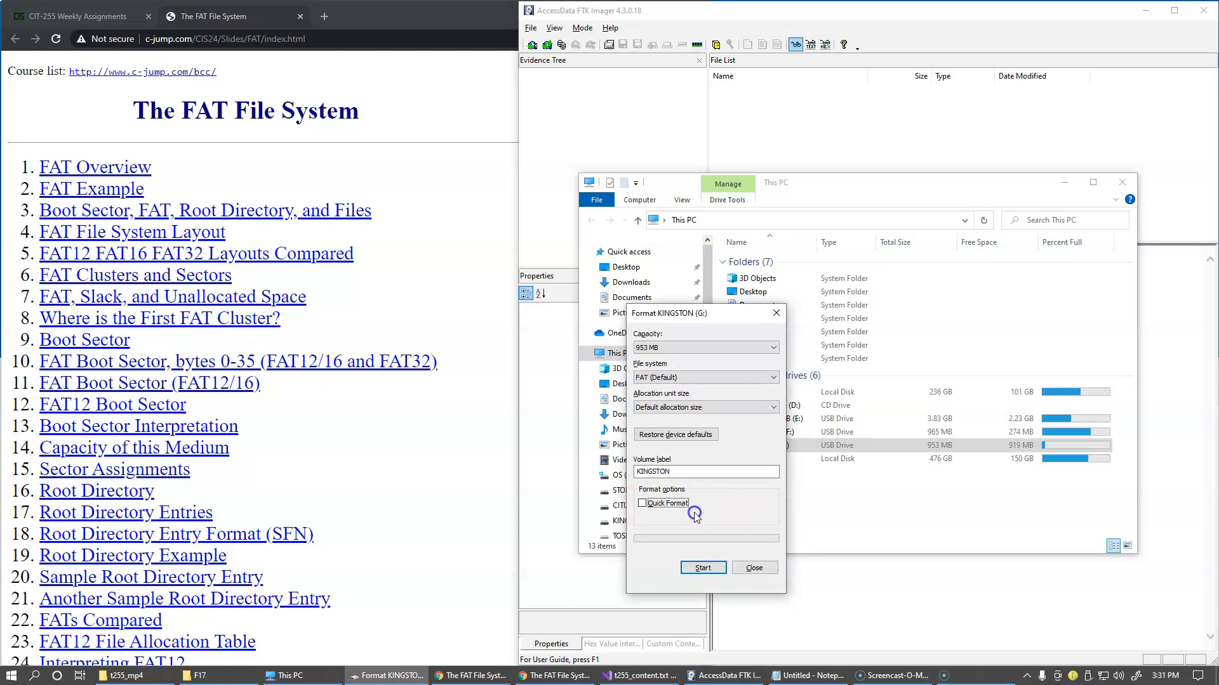
pyautogui.moveTo(719, 516)
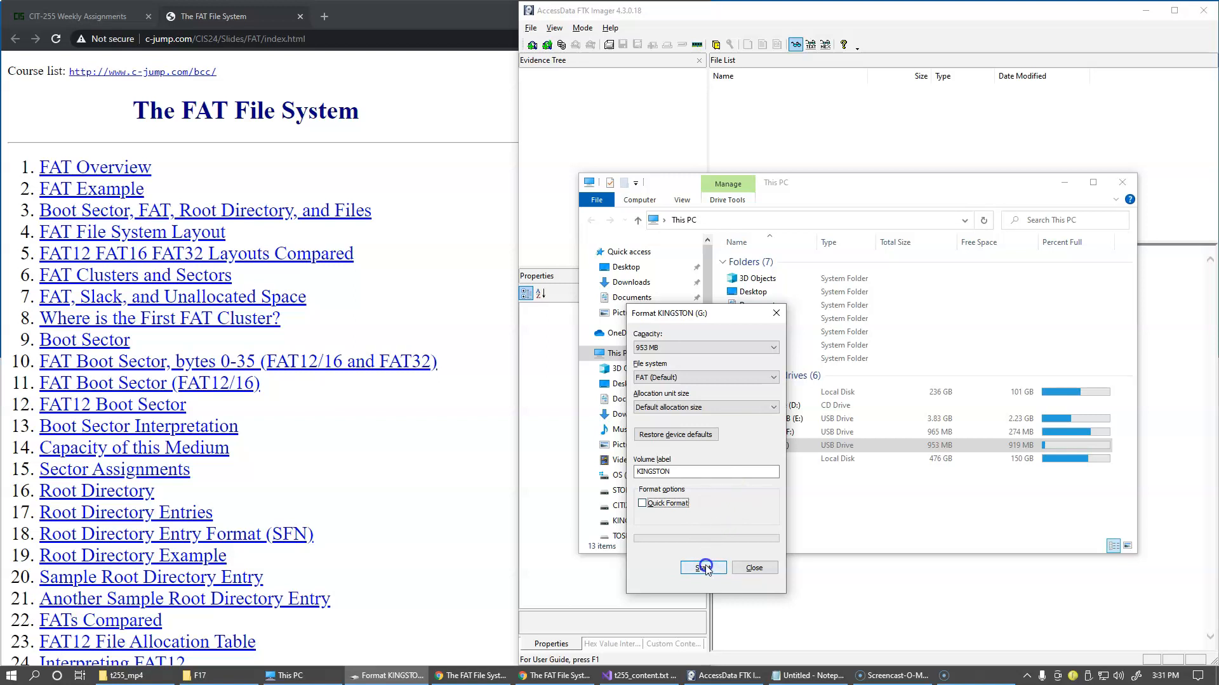
# Run the full FAT format on KINGSTON (G:), accepting the erase and drive-in-use warnings
pyautogui.click(702, 567)
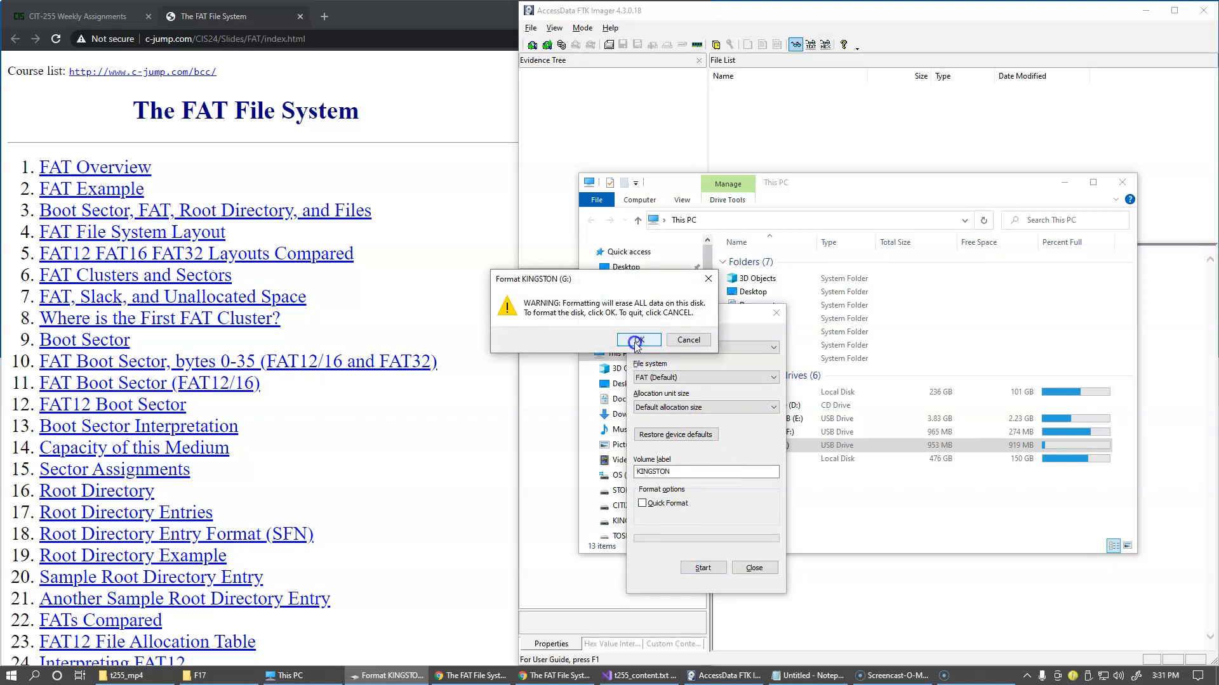
pyautogui.click(637, 340)
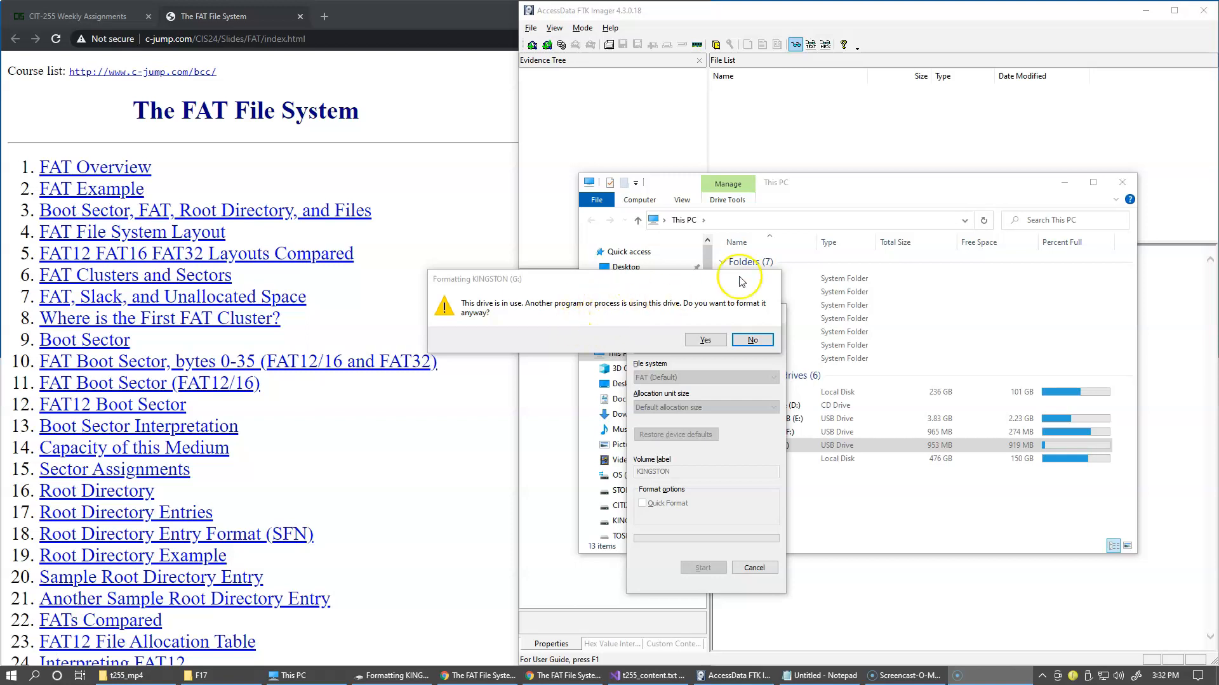
pyautogui.moveTo(845, 226)
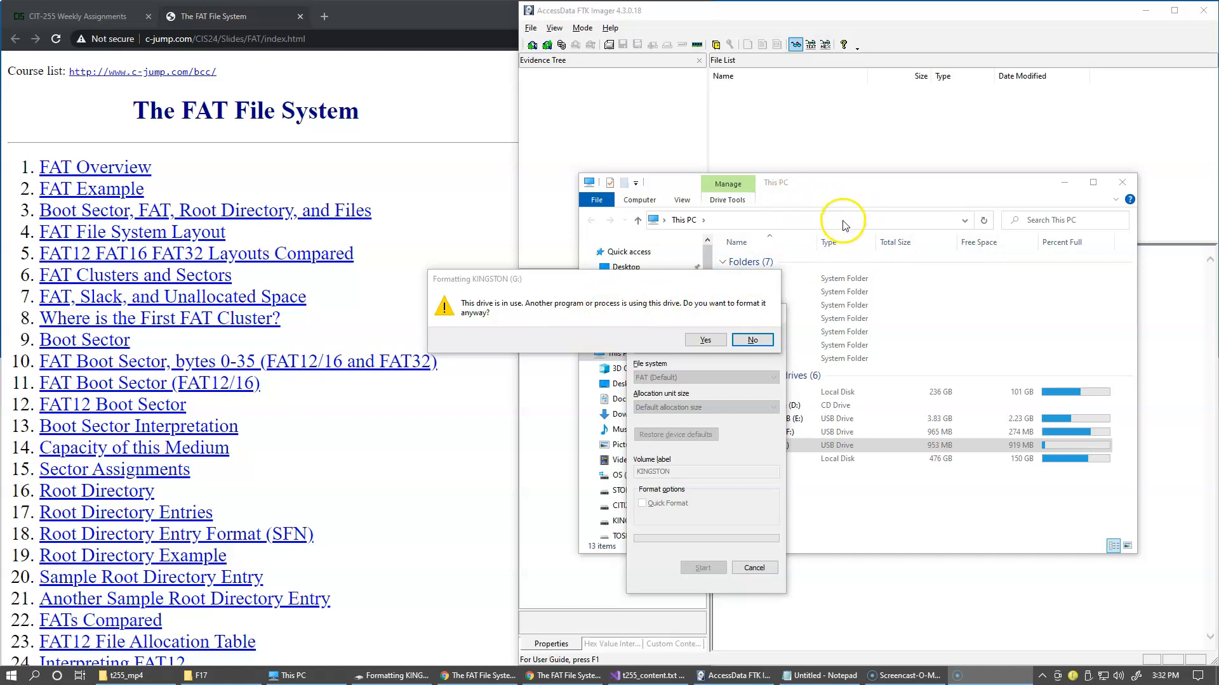
pyautogui.moveTo(688, 313)
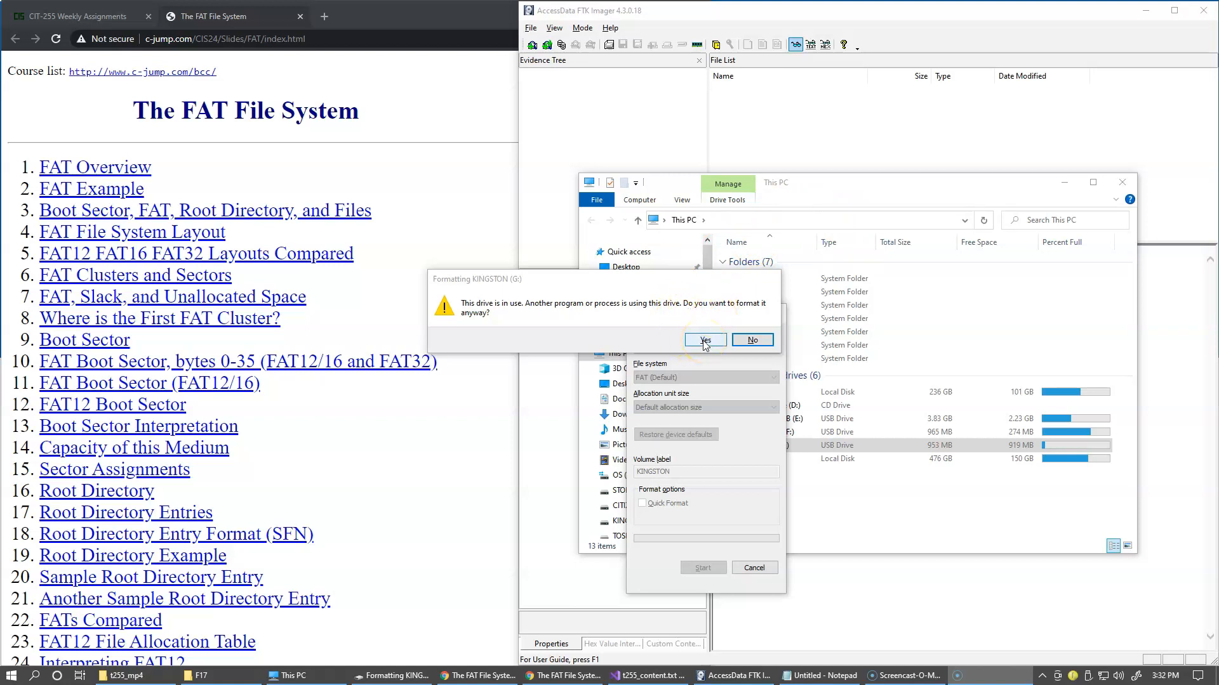
pyautogui.click(702, 340)
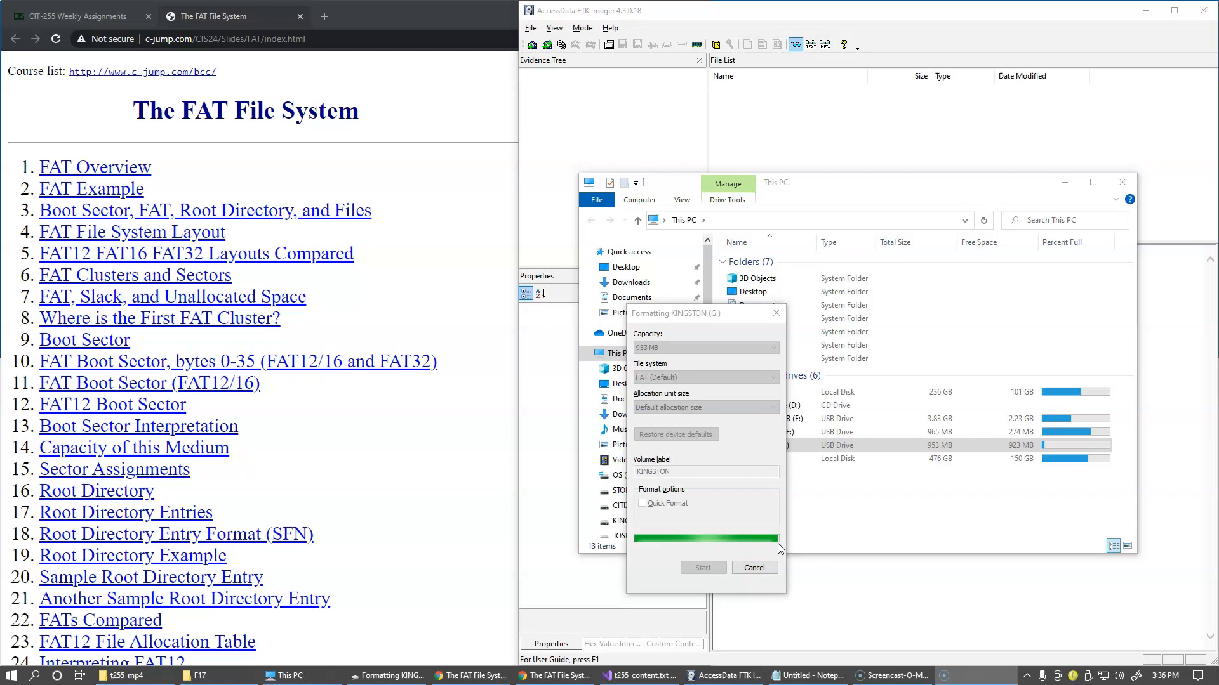
pyautogui.click(752, 567)
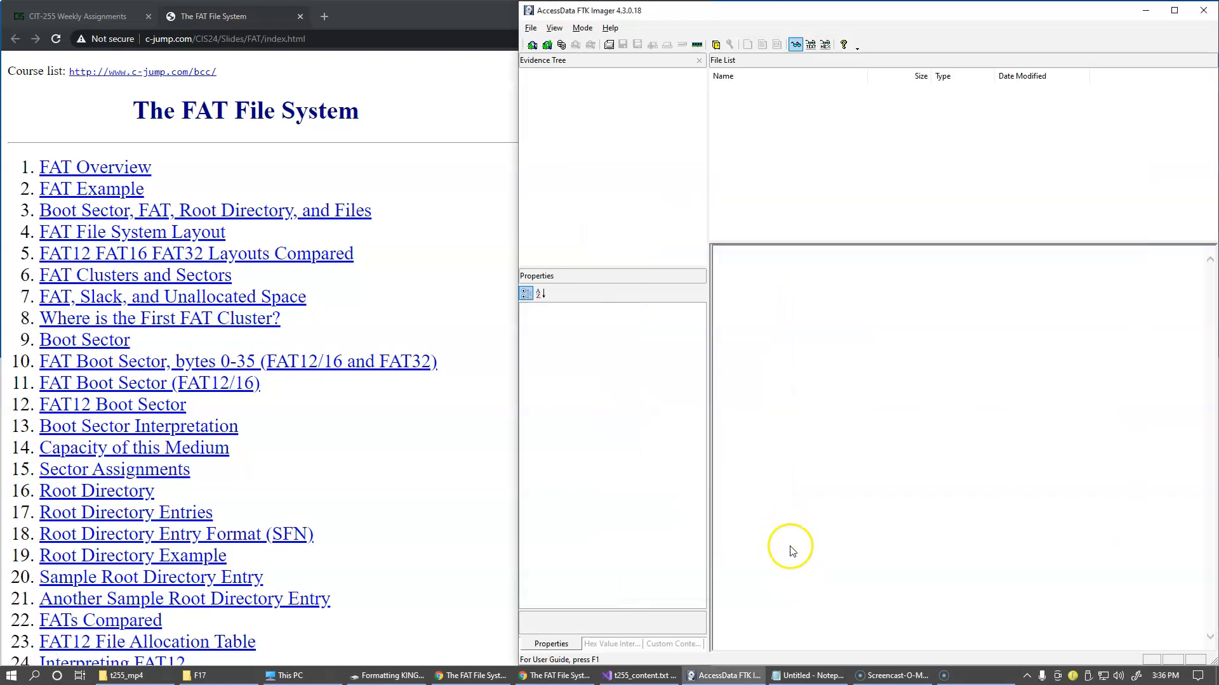
pyautogui.moveTo(759, 526)
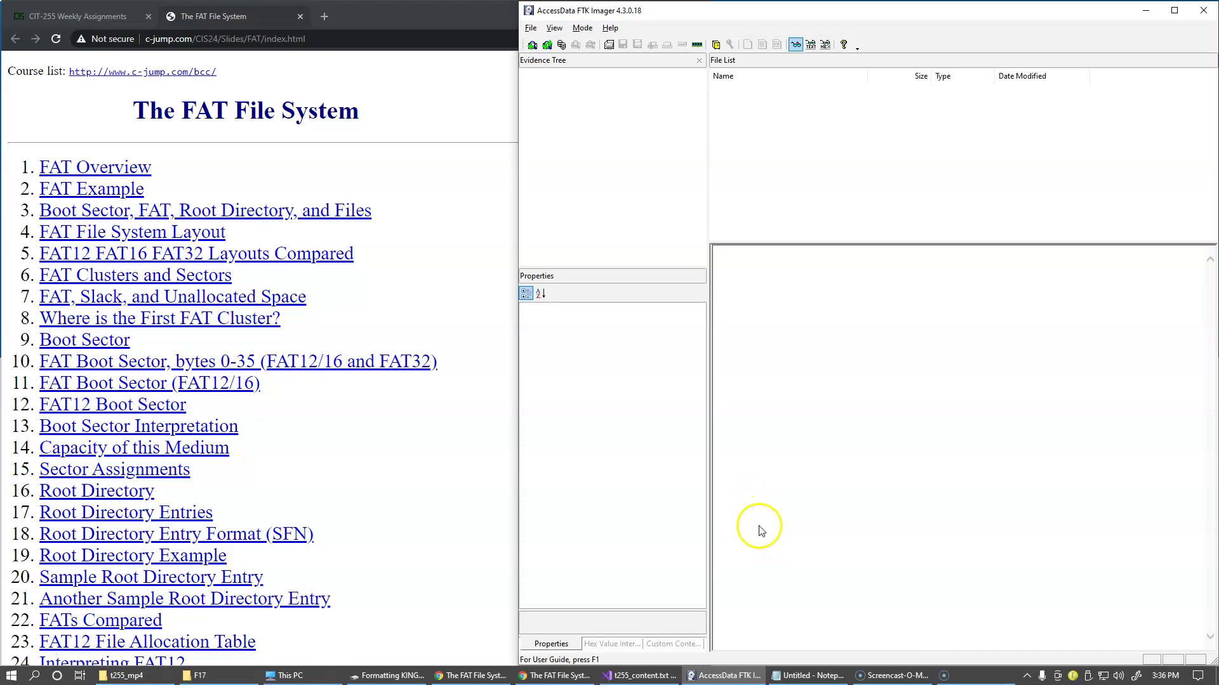
pyautogui.moveTo(772, 533)
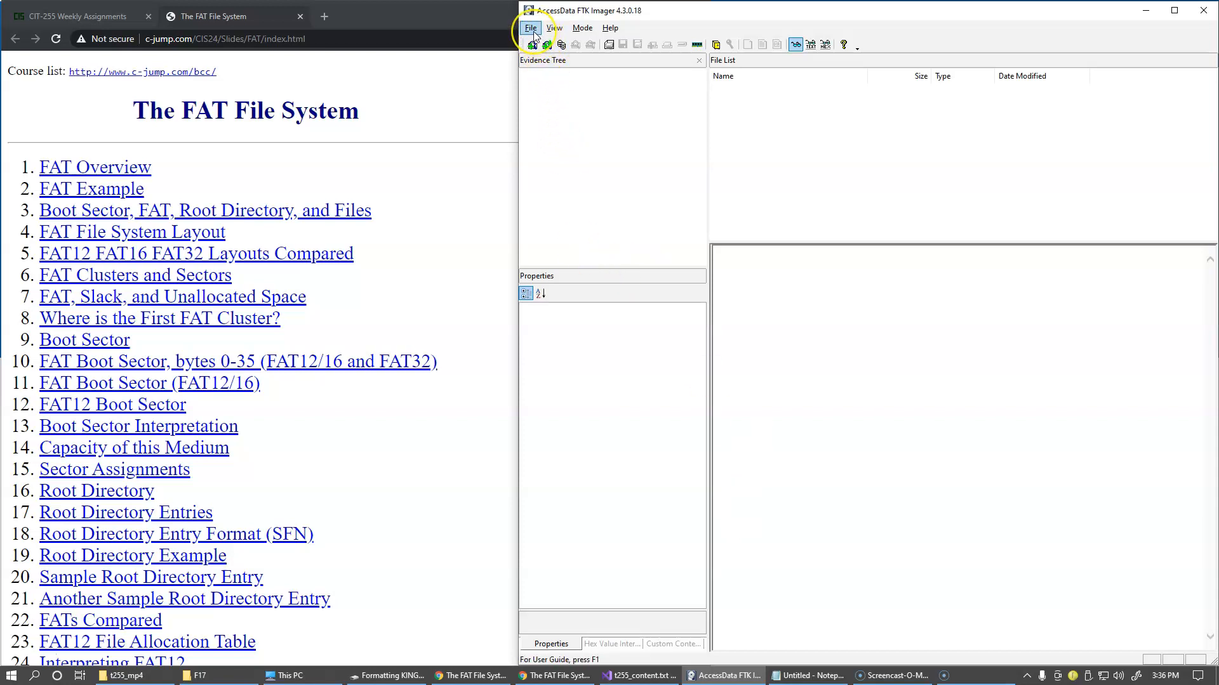
# Add \\.\PHYSICALDRIVE4 Kingston DataTraveler as a Physical Drive evidence item
pyautogui.click(531, 28)
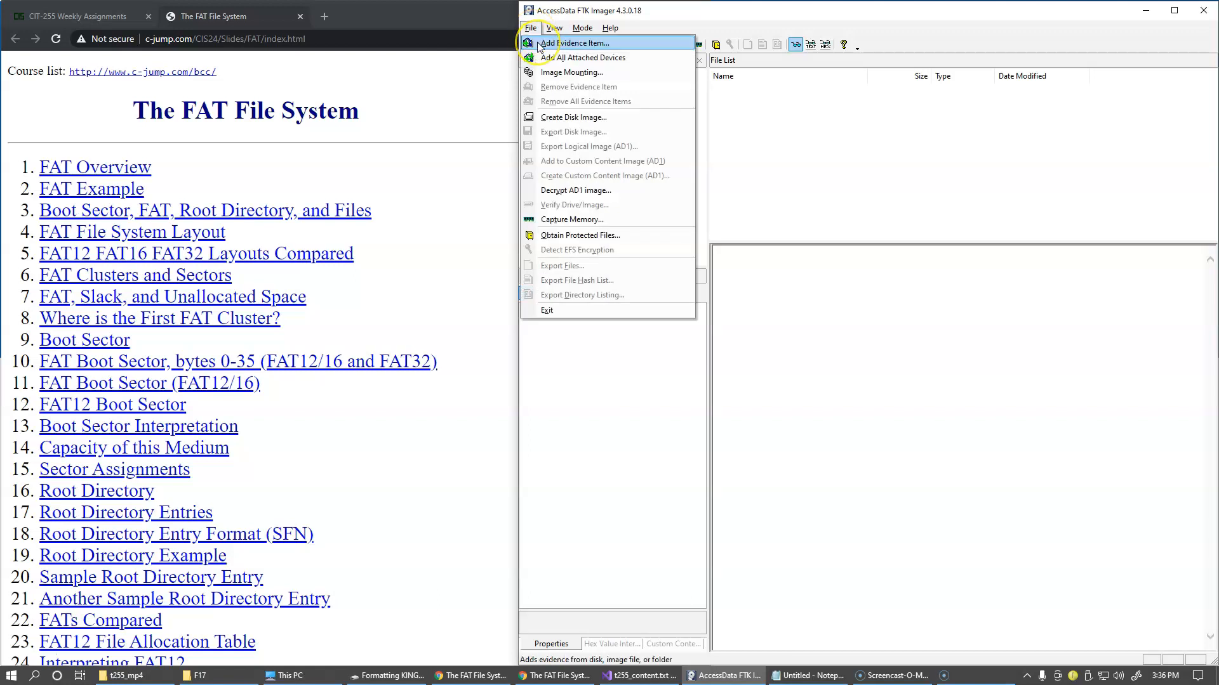
pyautogui.click(577, 43)
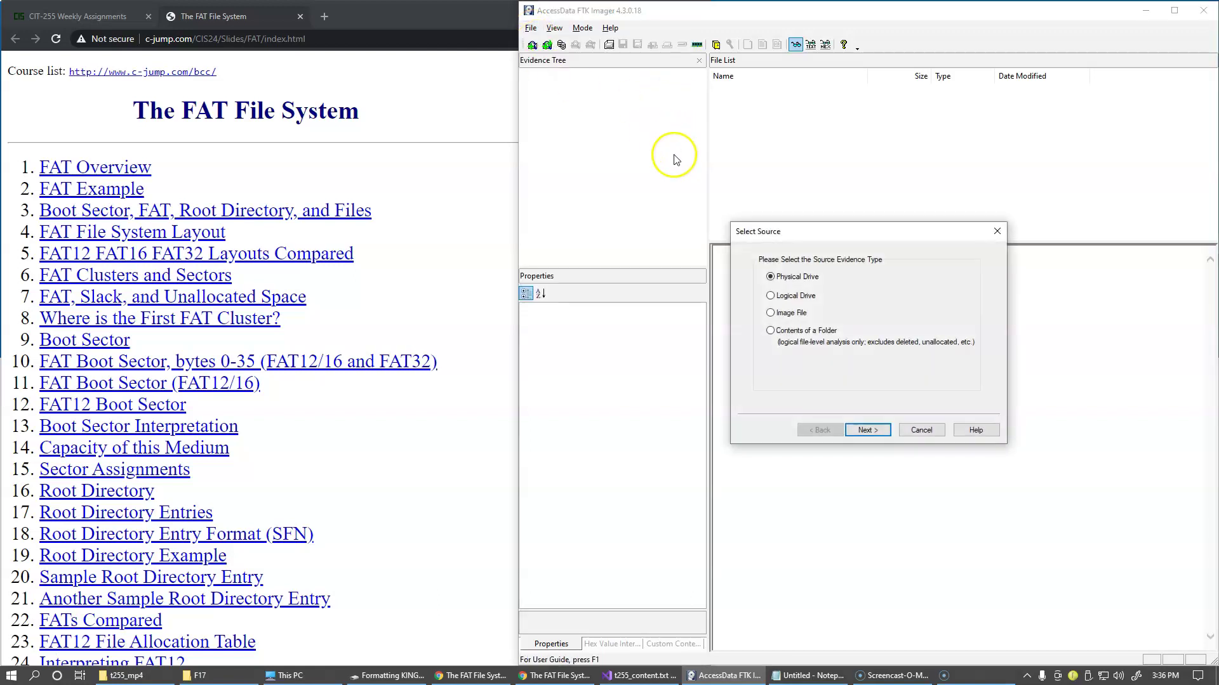
pyautogui.moveTo(878, 305)
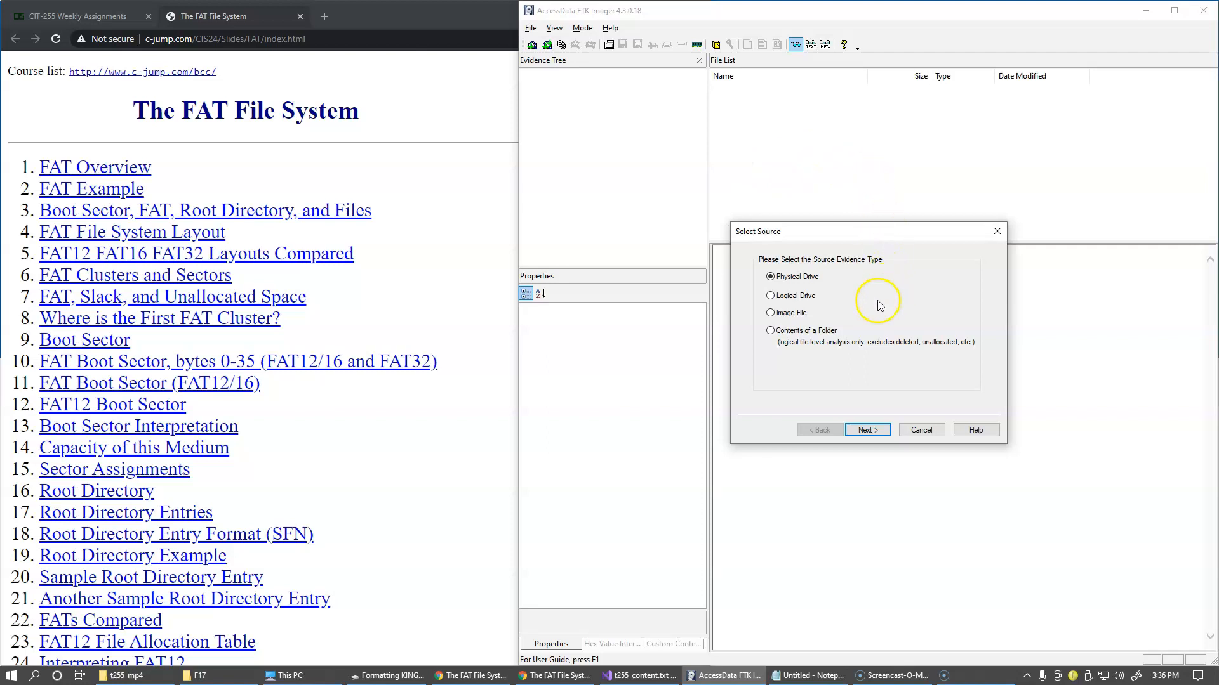
pyautogui.moveTo(868, 430)
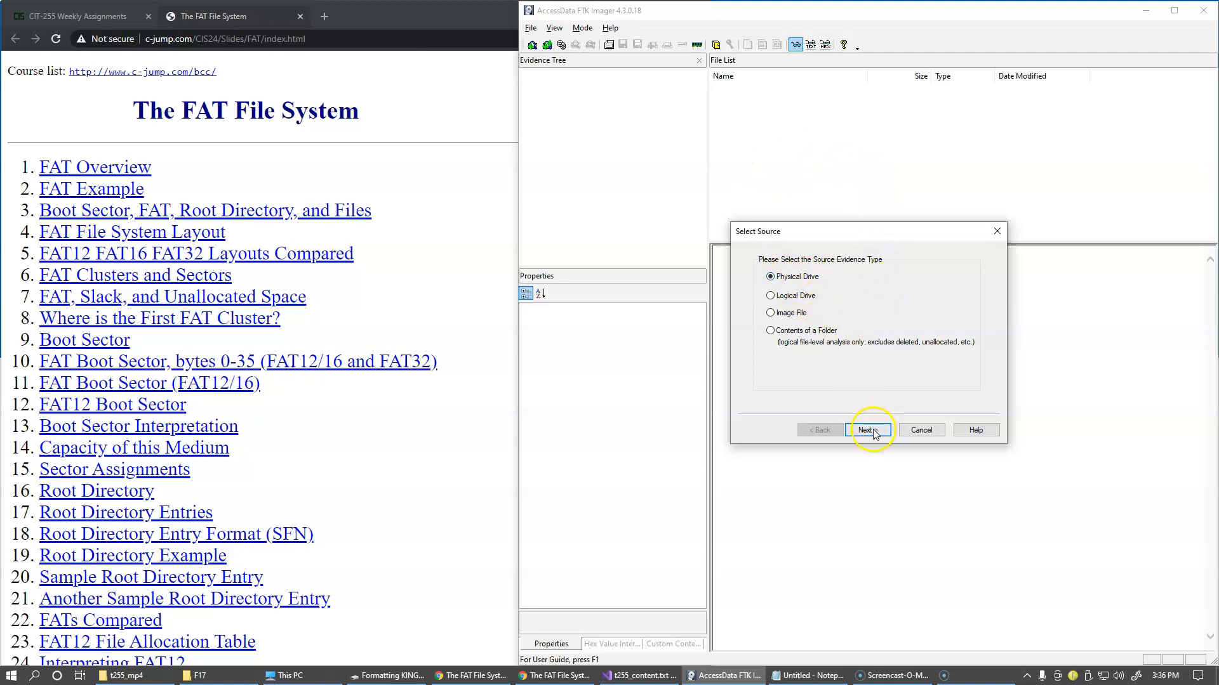
pyautogui.click(867, 430)
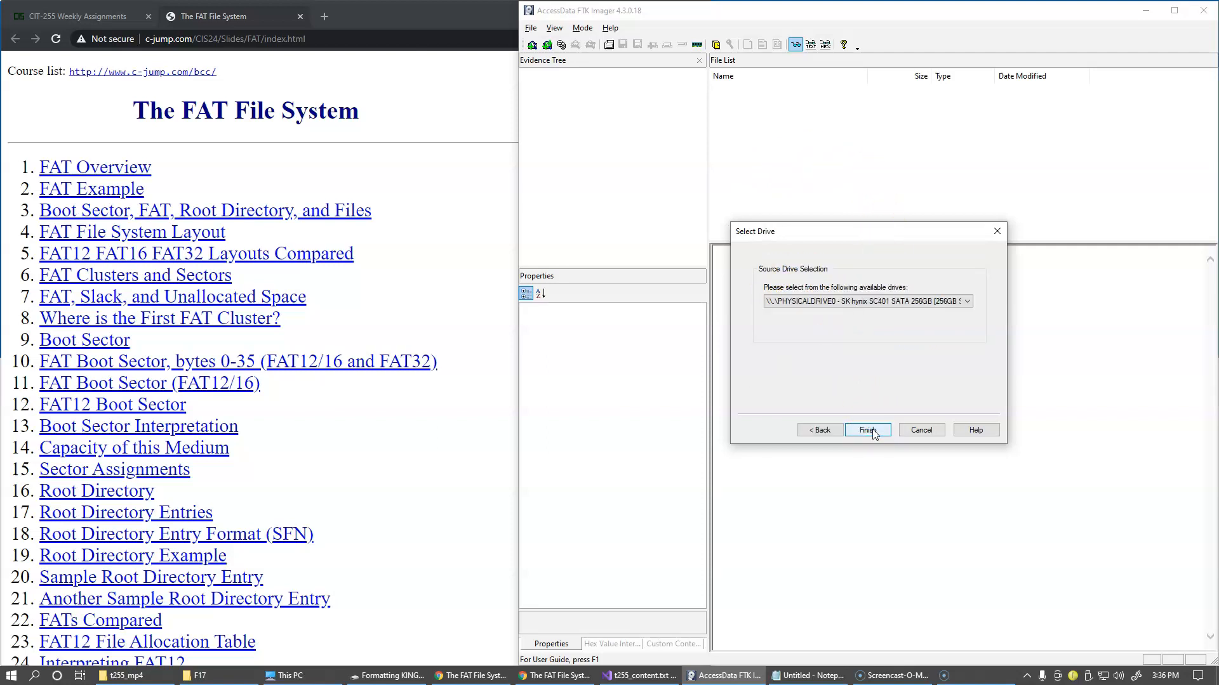
pyautogui.click(968, 301)
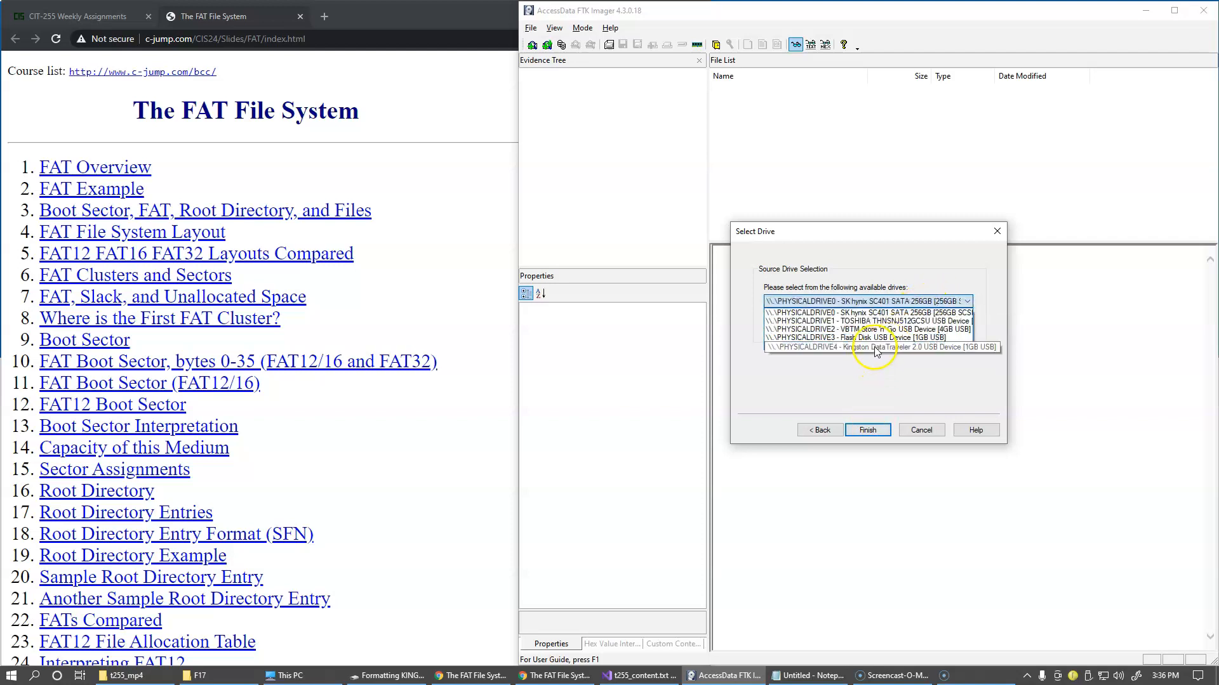
pyautogui.click(878, 347)
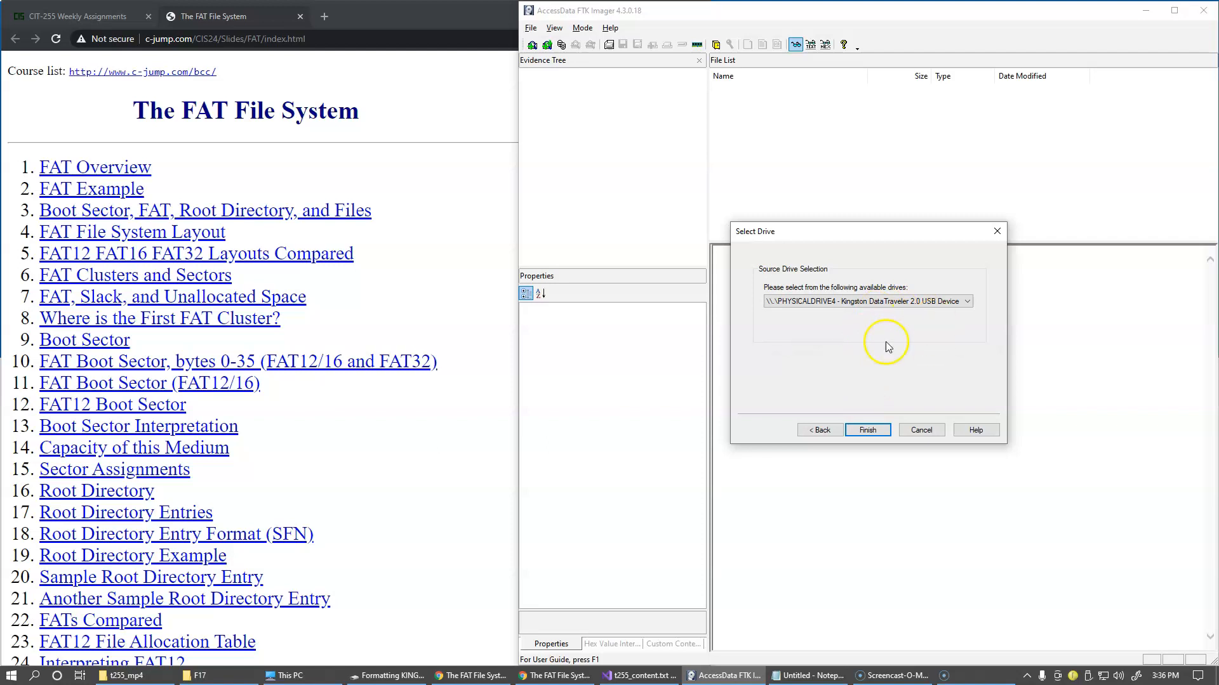
pyautogui.click(866, 430)
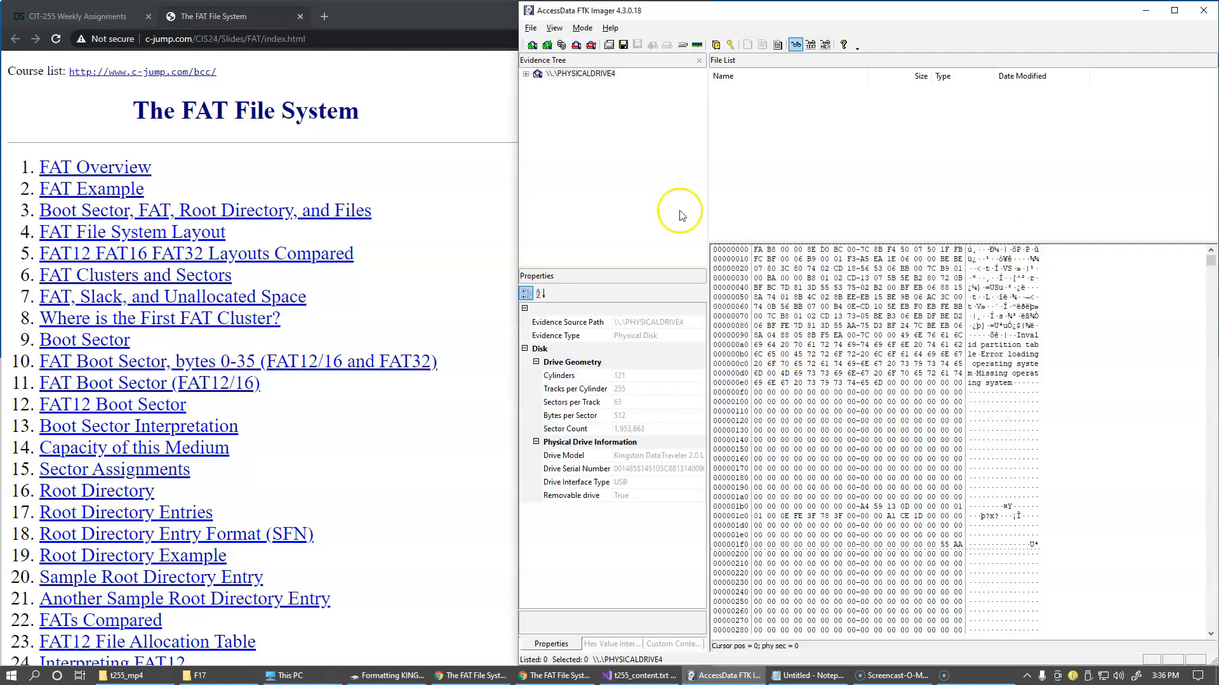
pyautogui.moveTo(713, 153)
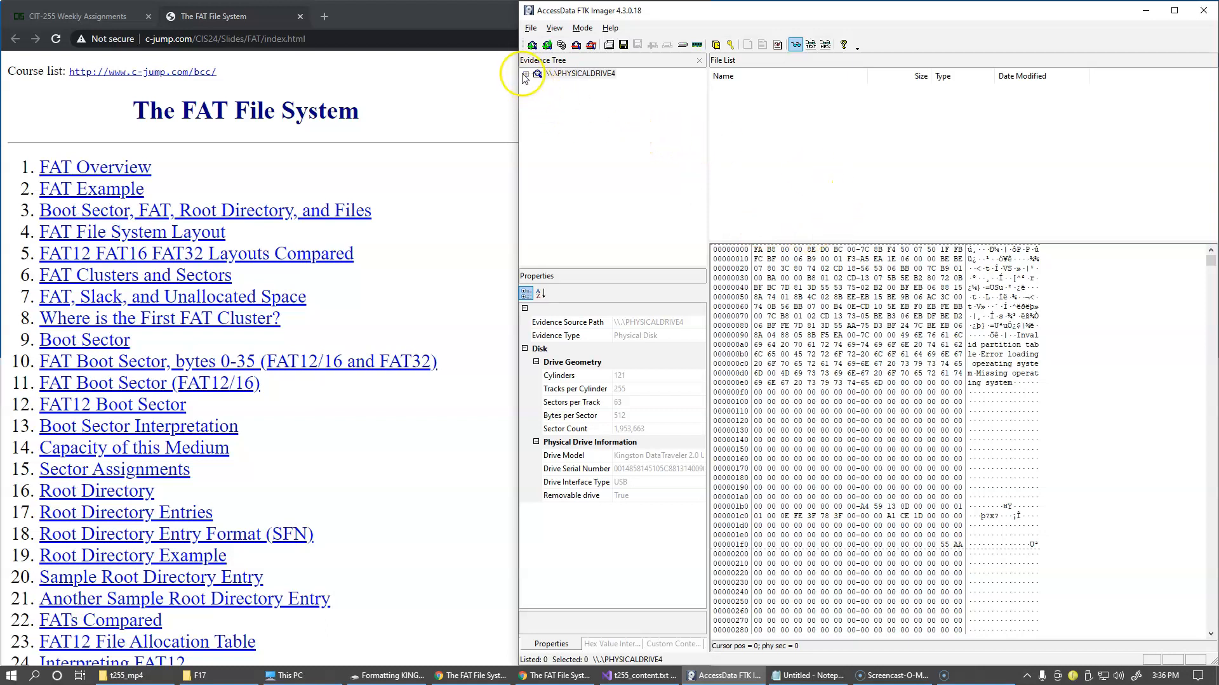
# Browse KINGSTON [FAT16] root and System Volume Information, reselect the drive, then show the FAT slide
pyautogui.click(527, 72)
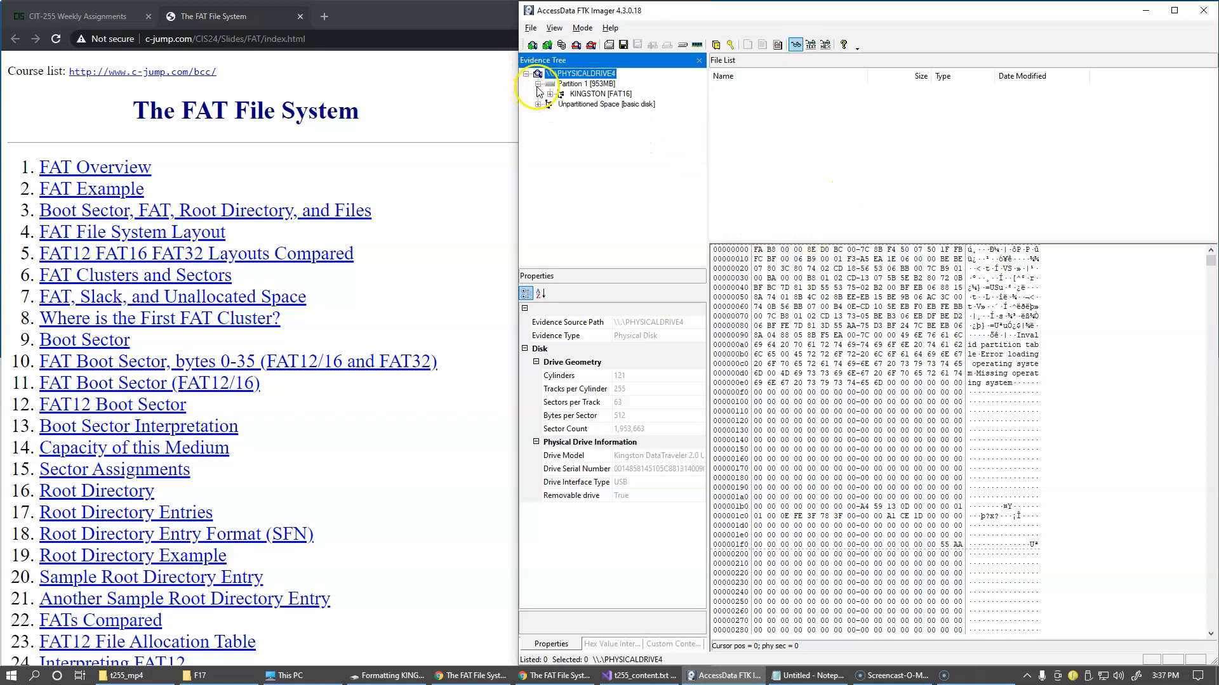
pyautogui.click(550, 94)
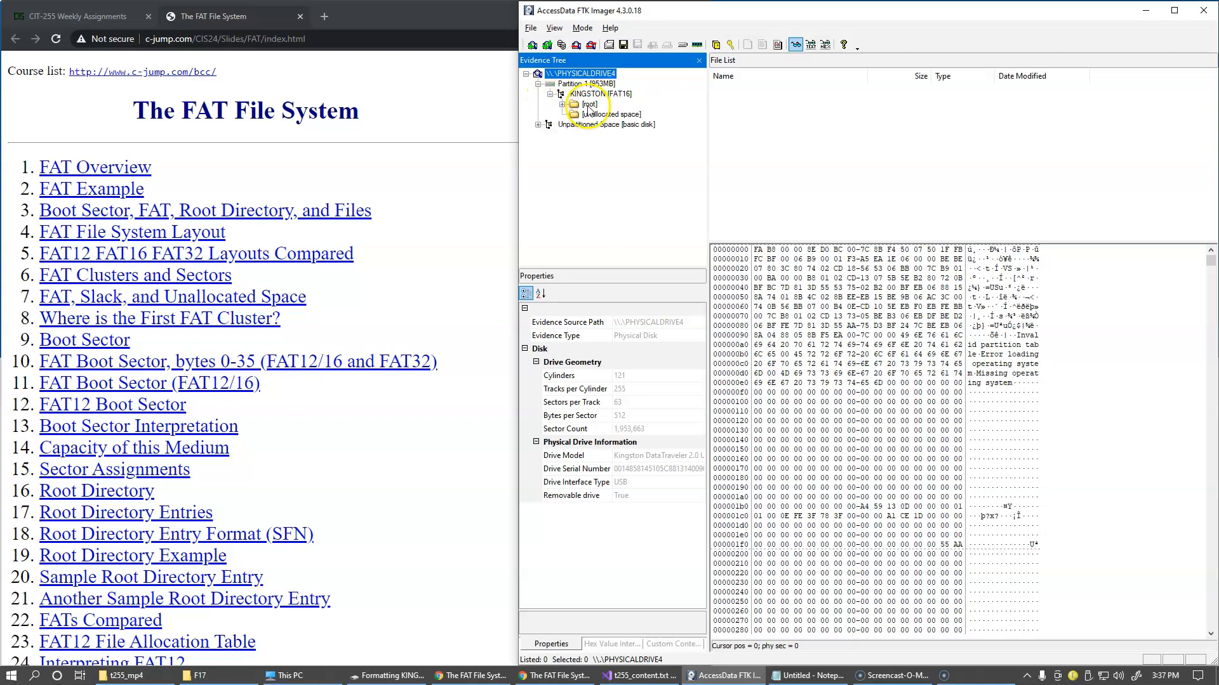
pyautogui.click(590, 104)
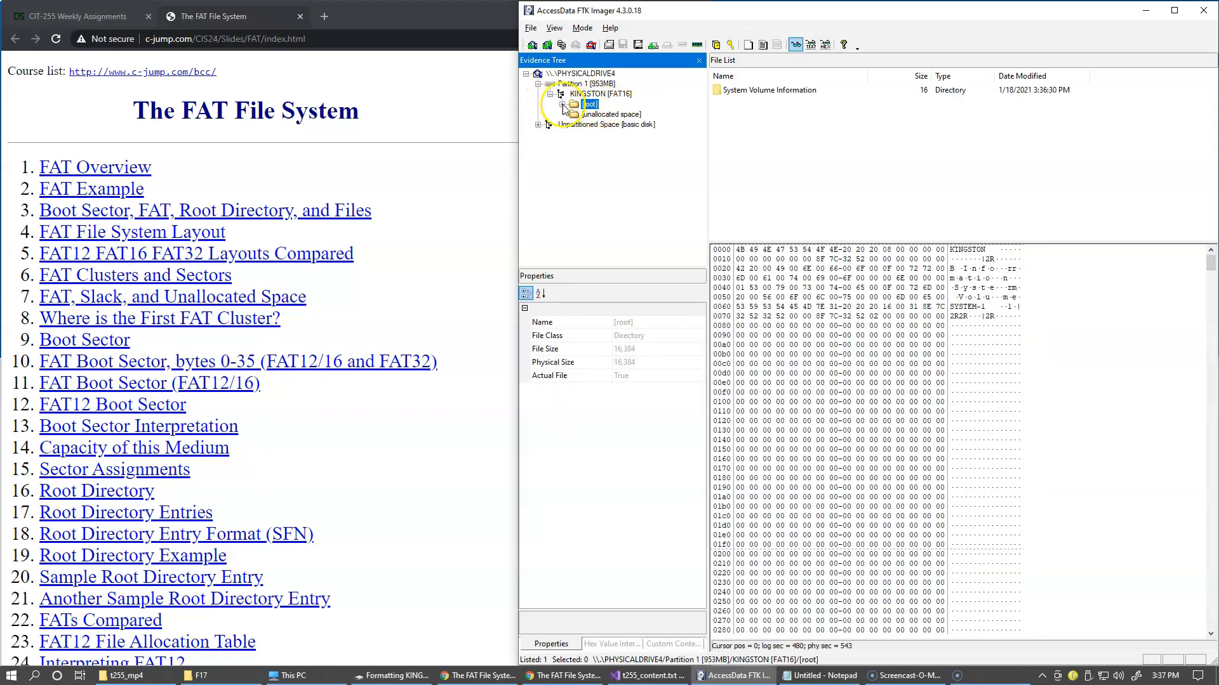
pyautogui.click(564, 104)
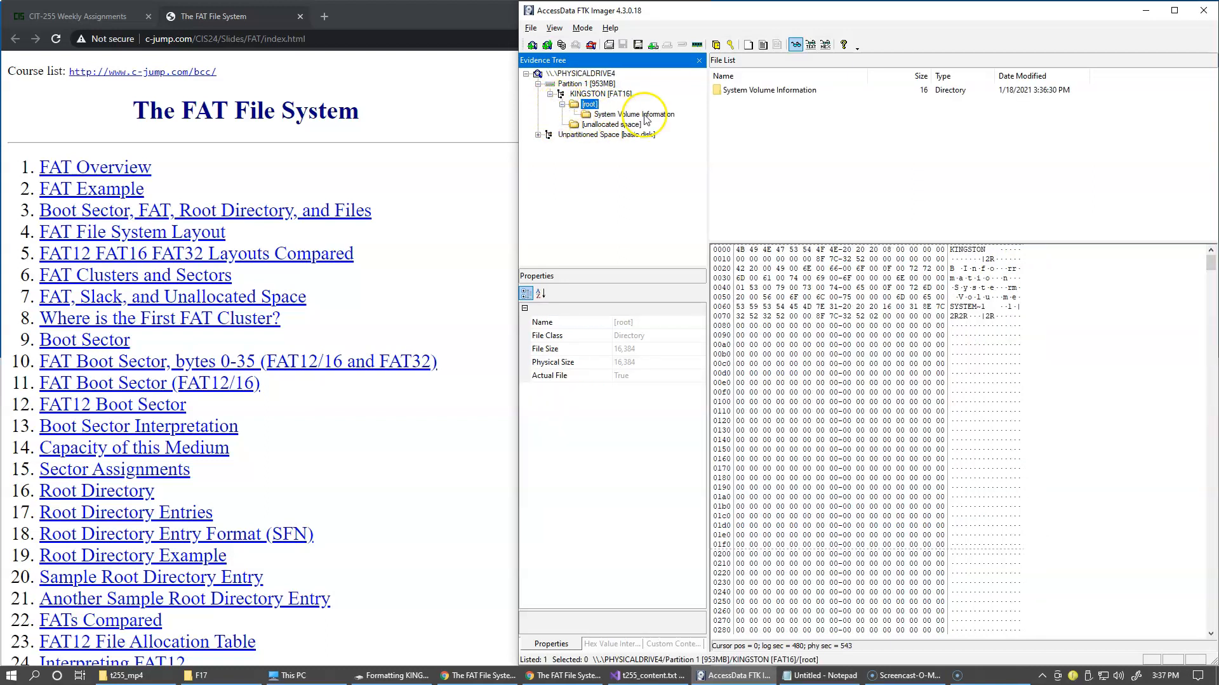
pyautogui.click(633, 115)
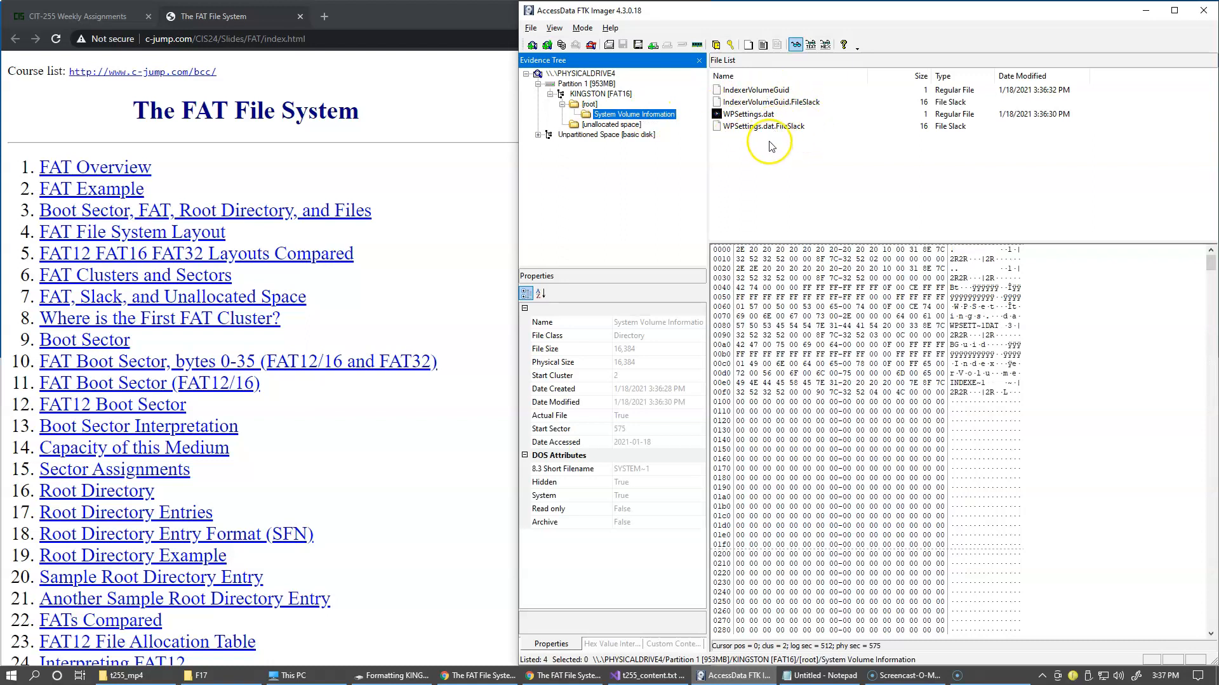
pyautogui.click(588, 104)
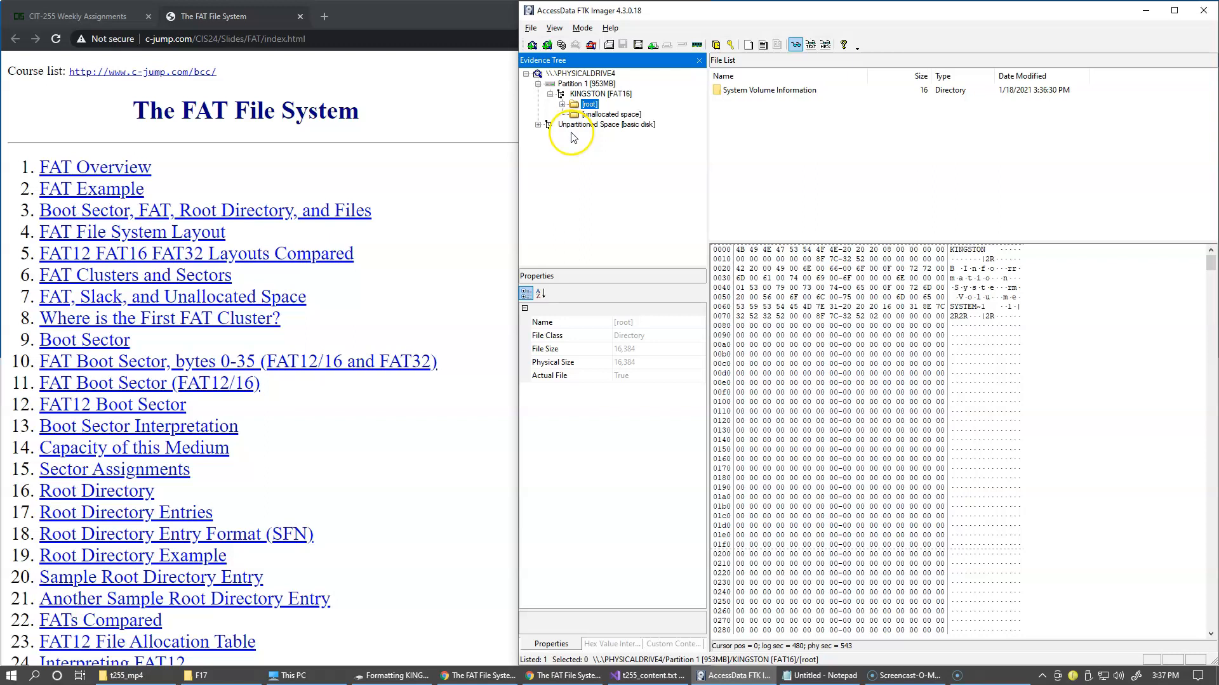
pyautogui.click(582, 73)
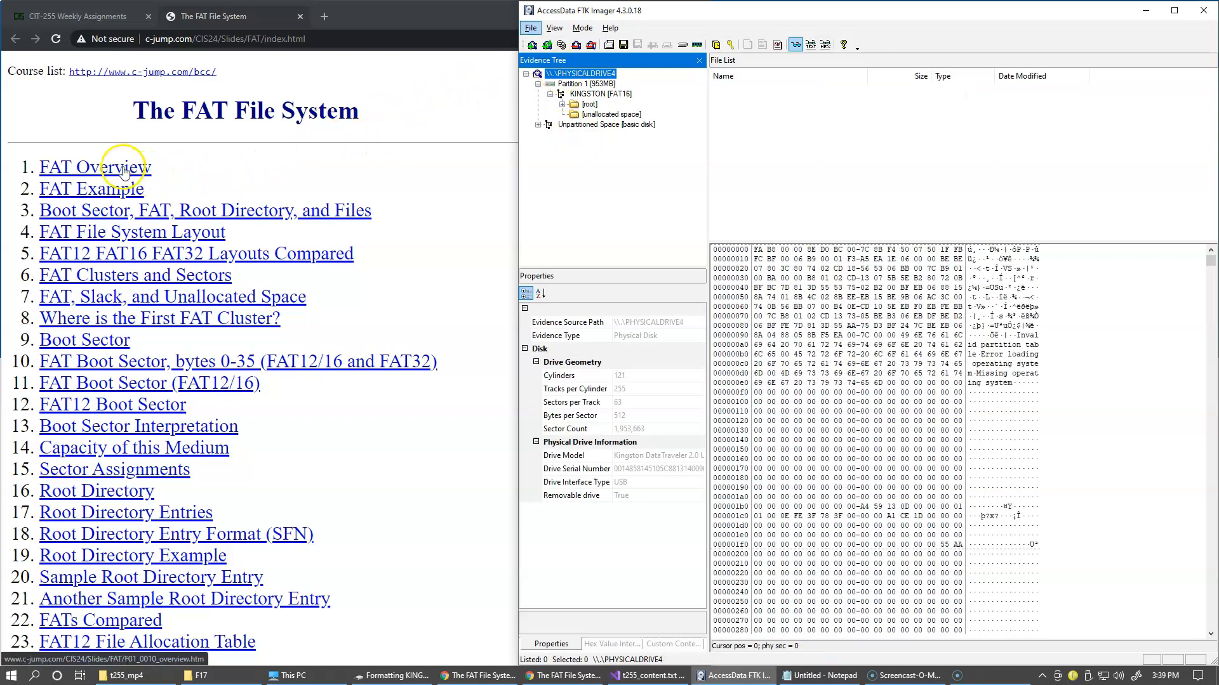
pyautogui.click(94, 166)
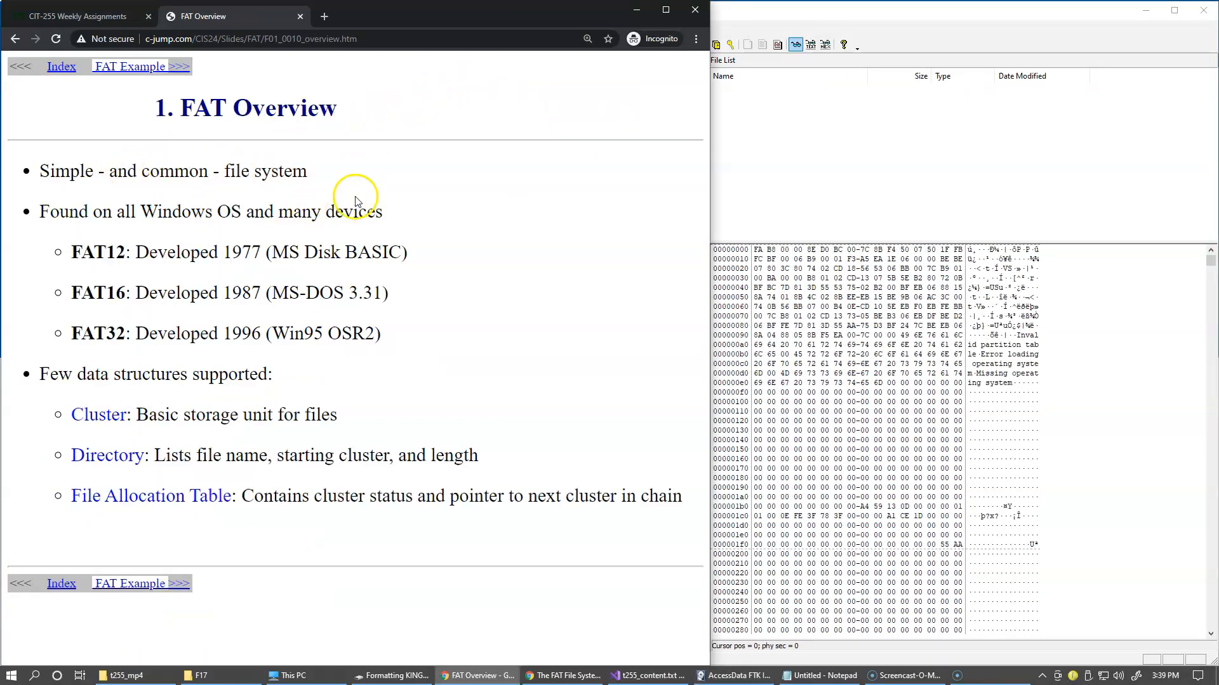
pyautogui.moveTo(330, 195)
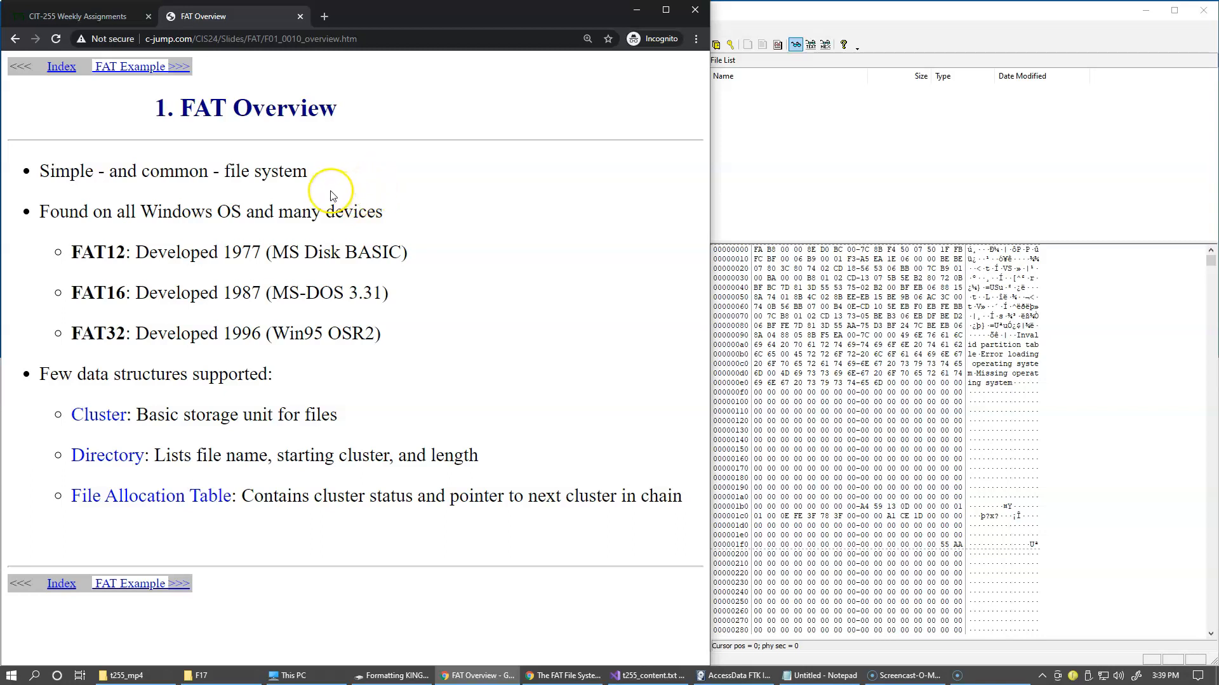
pyautogui.moveTo(343, 197)
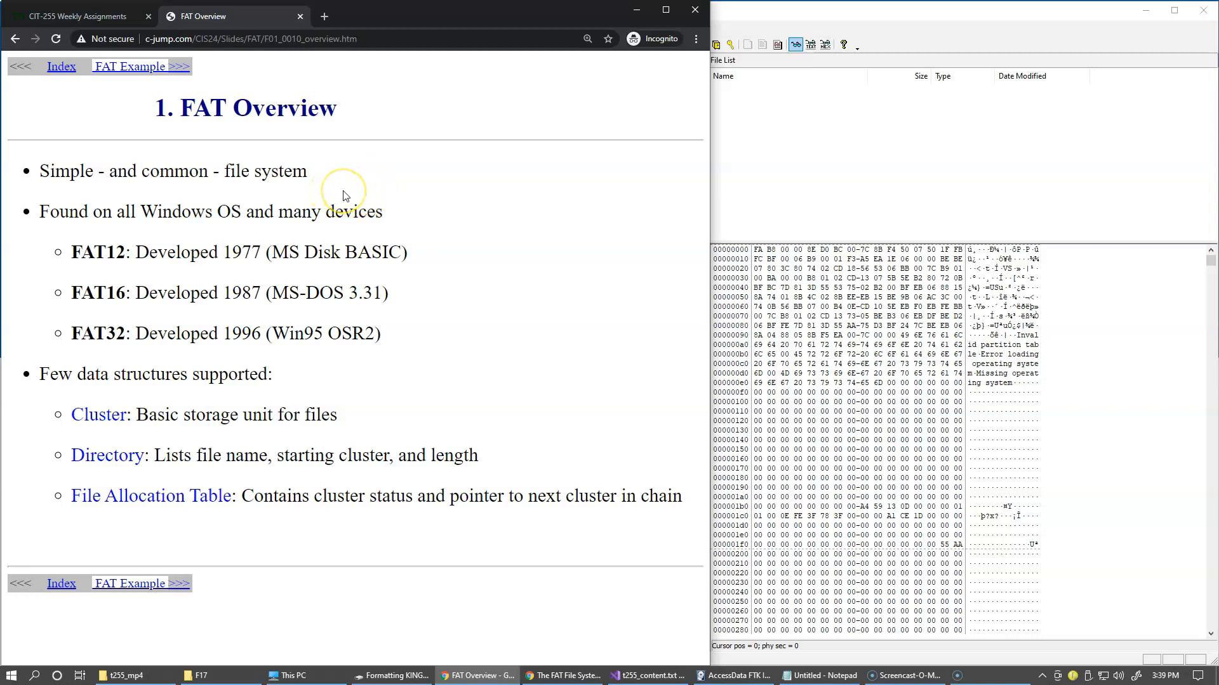
pyautogui.moveTo(373, 199)
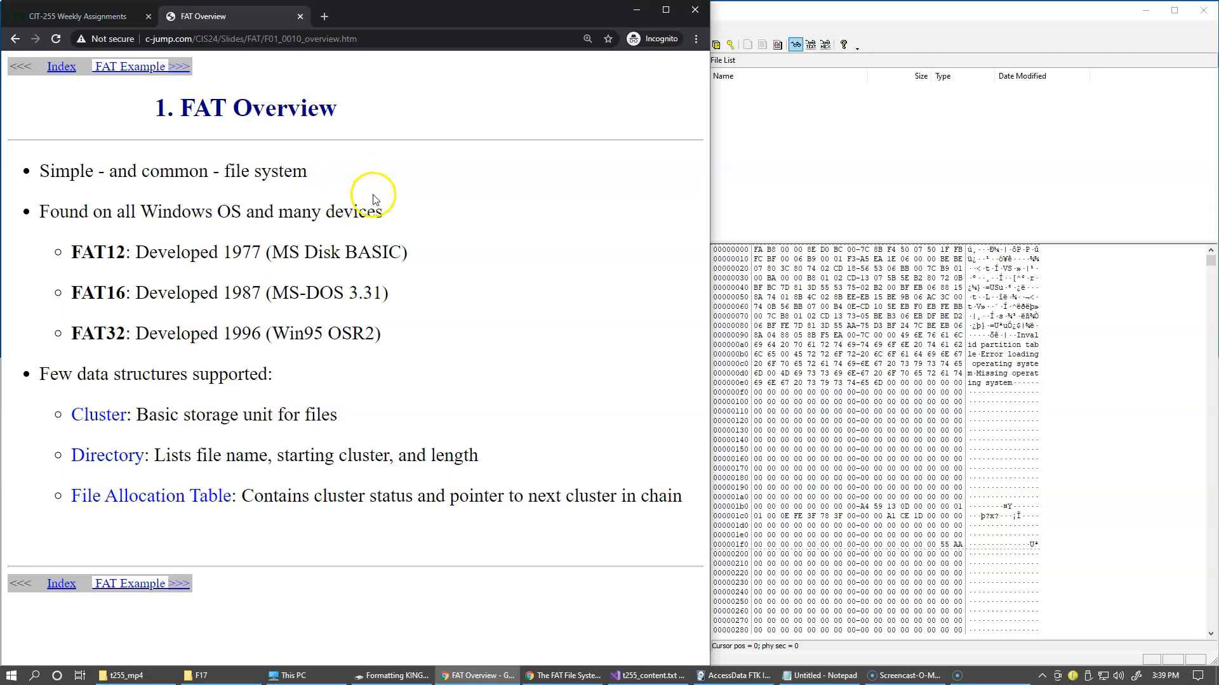
pyautogui.moveTo(454, 208)
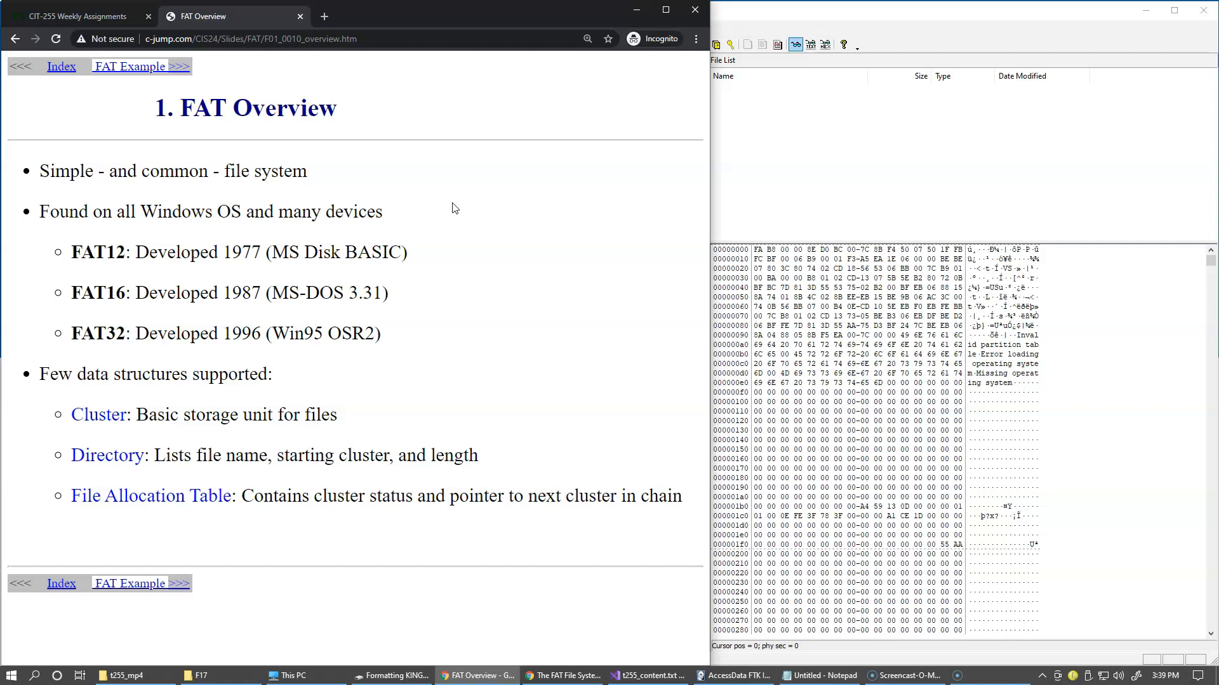
pyautogui.moveTo(403, 208)
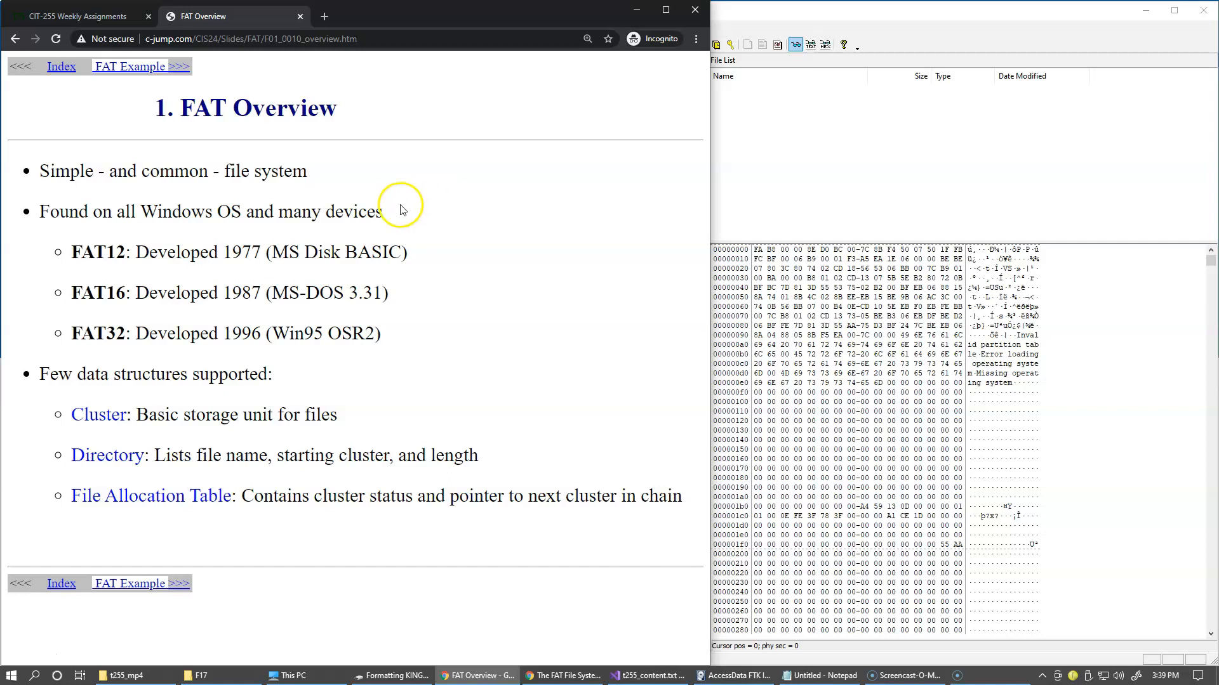
pyautogui.moveTo(263, 268)
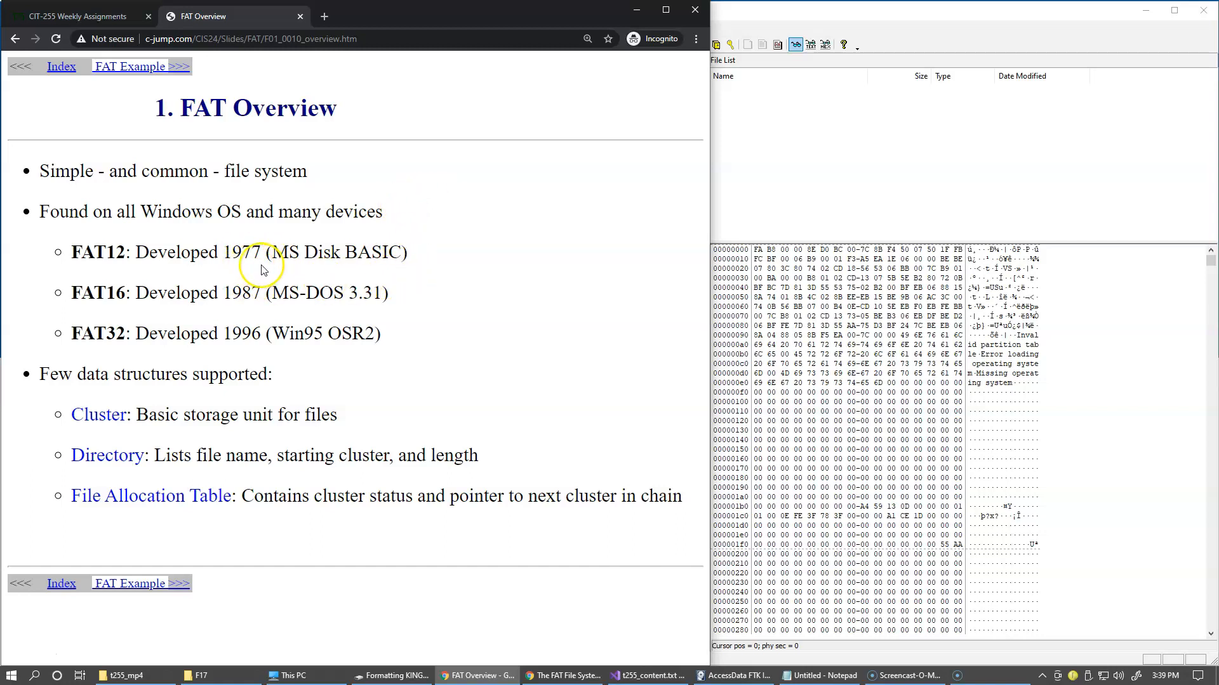
pyautogui.moveTo(337, 260)
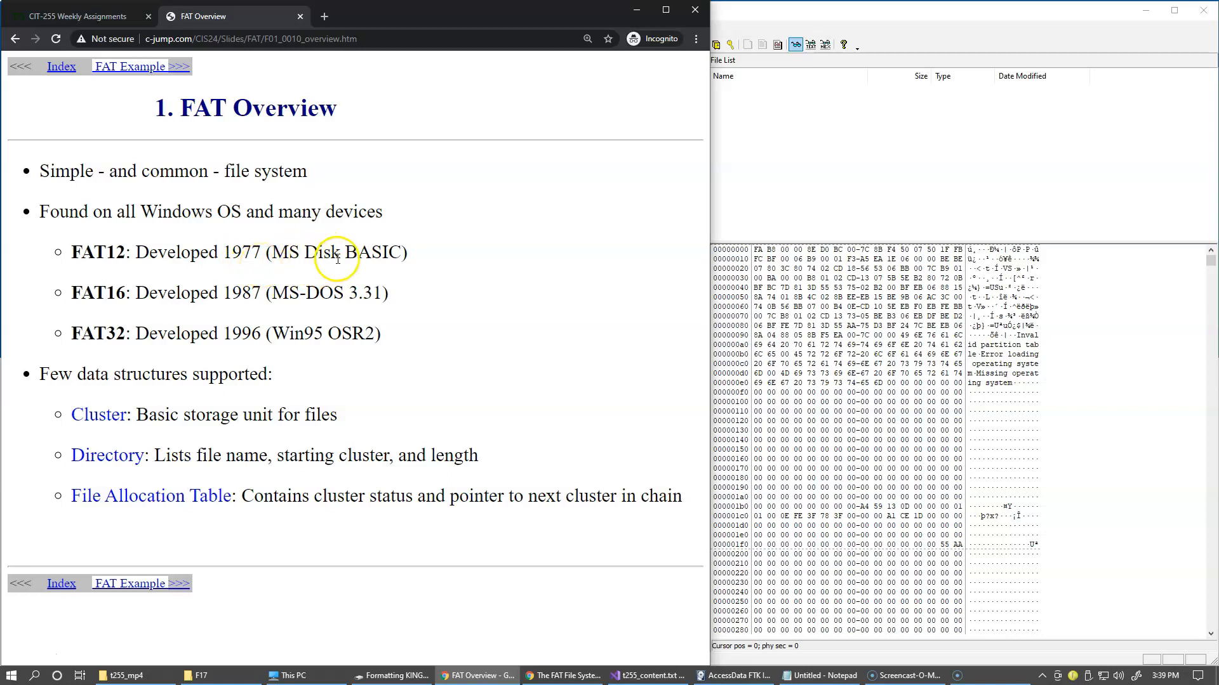
pyautogui.moveTo(359, 272)
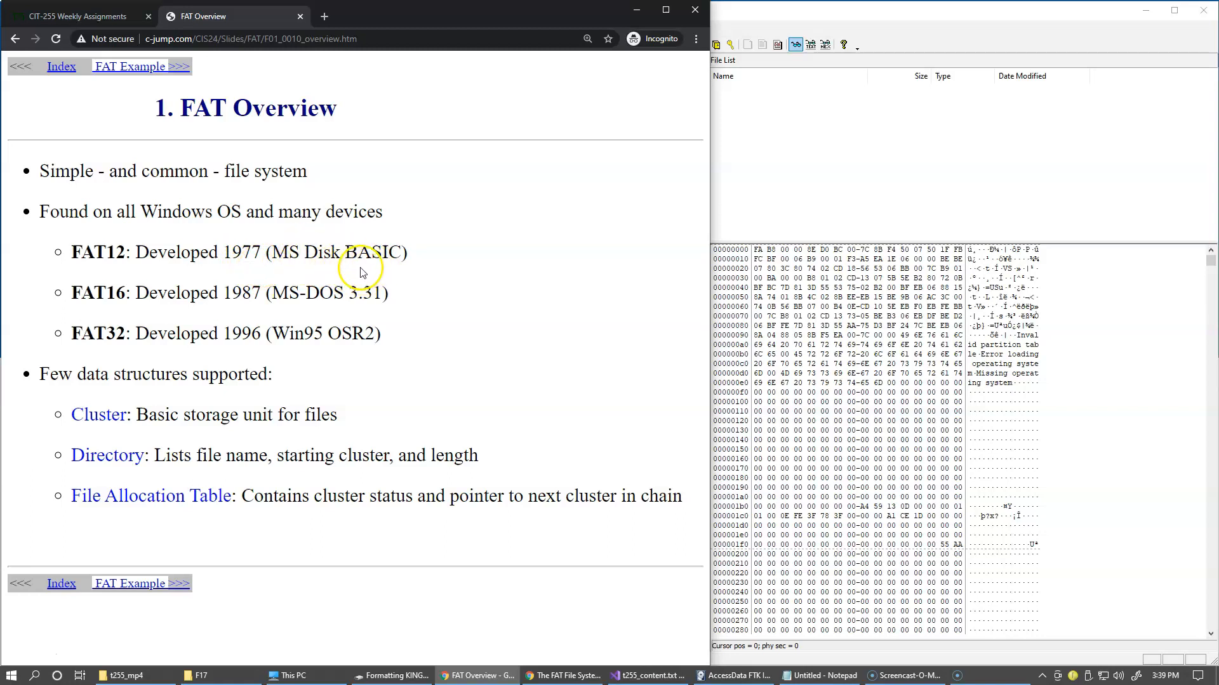
pyautogui.moveTo(356, 396)
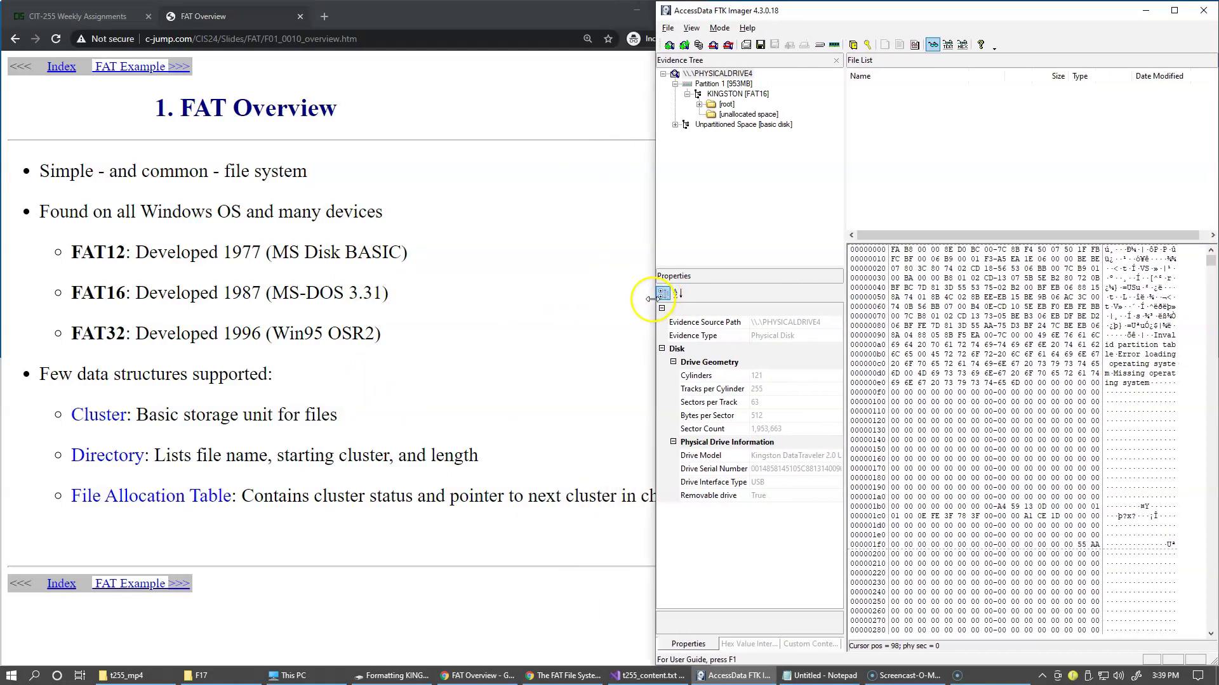
pyautogui.moveTo(249, 422)
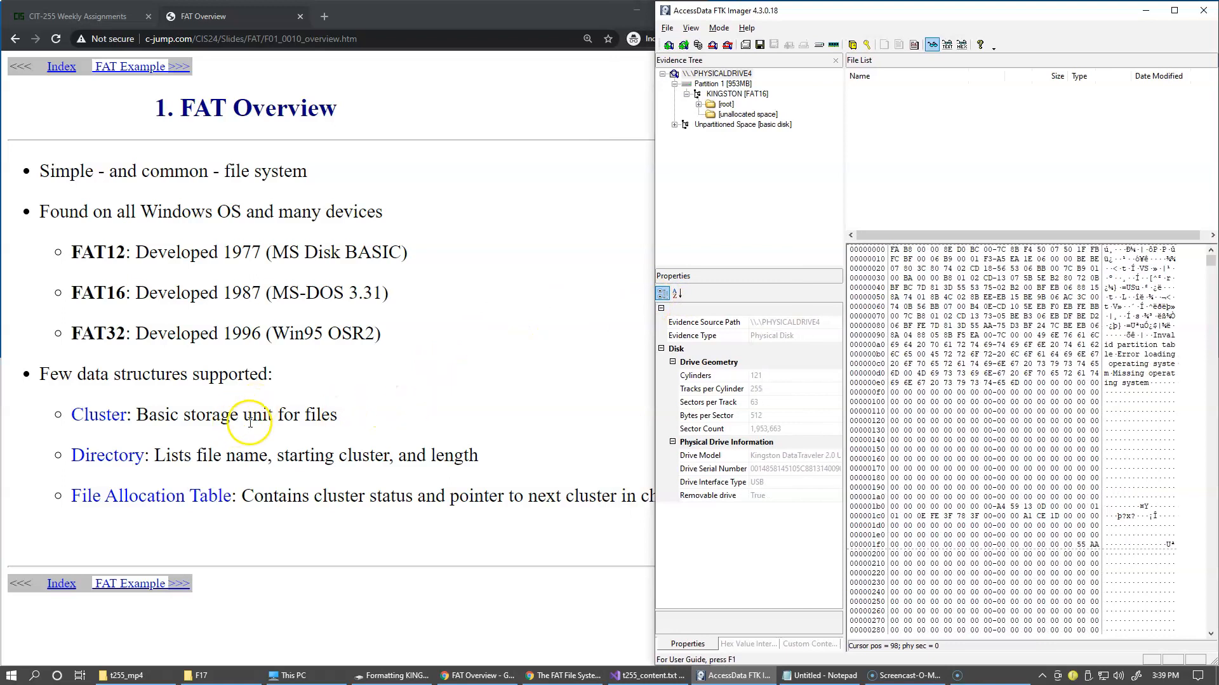
pyautogui.moveTo(311, 415)
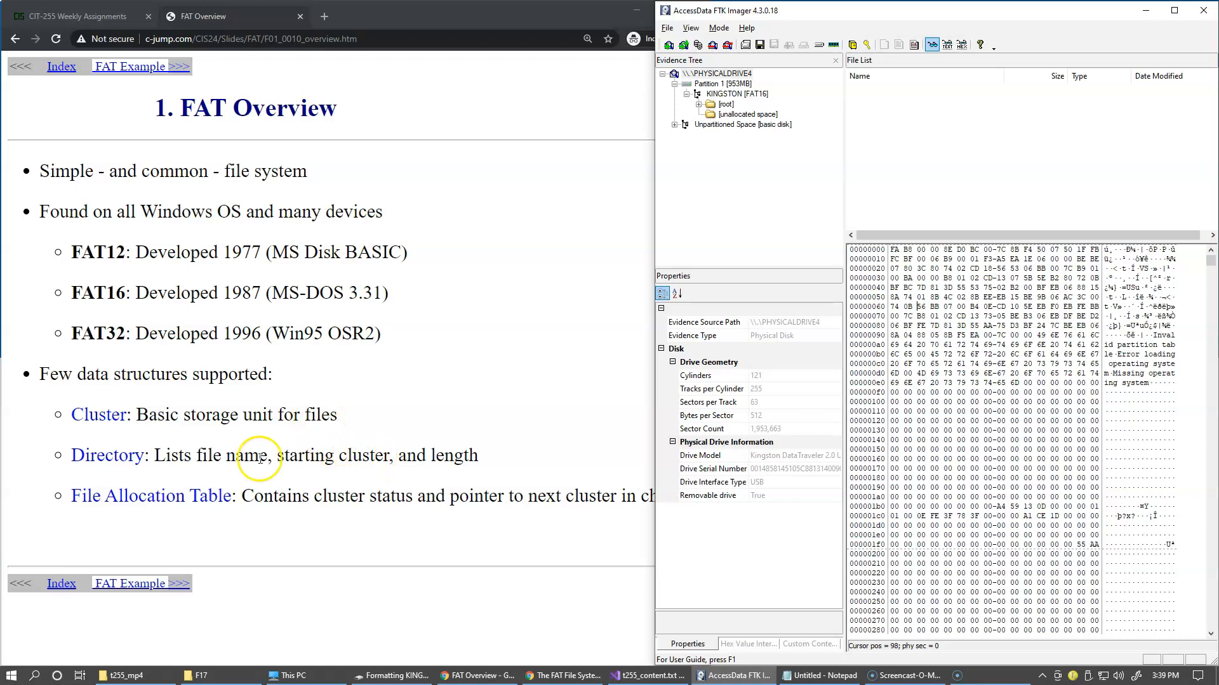
pyautogui.moveTo(134, 462)
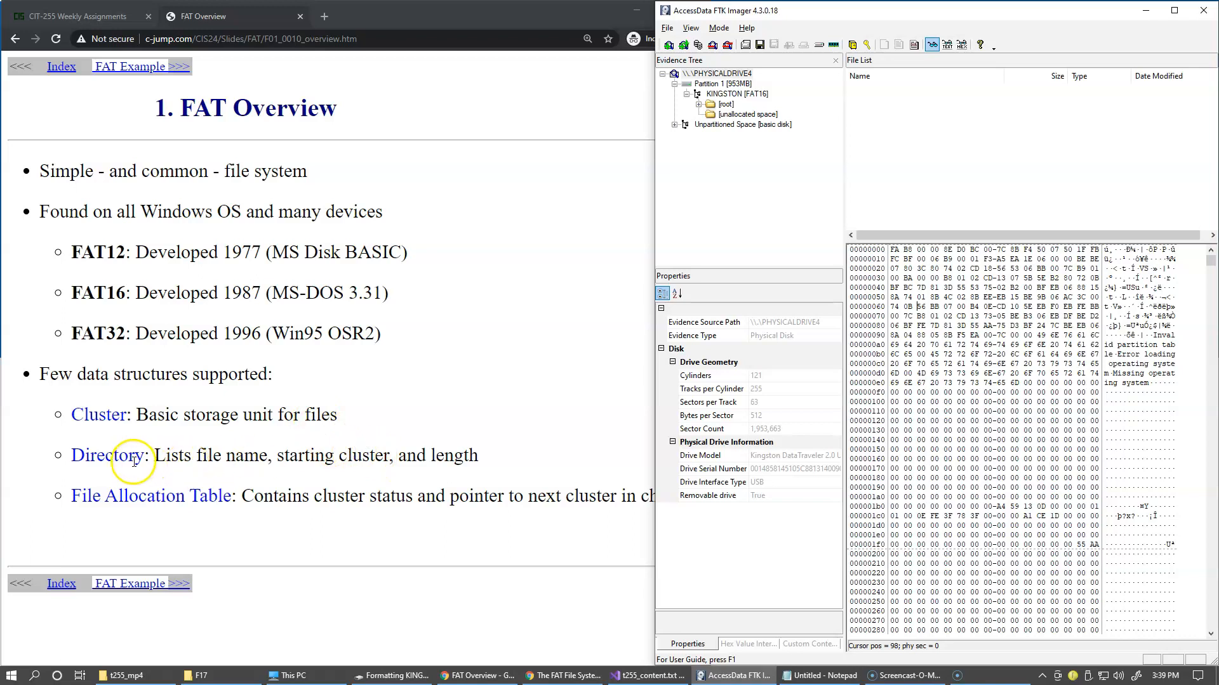
pyautogui.moveTo(191, 460)
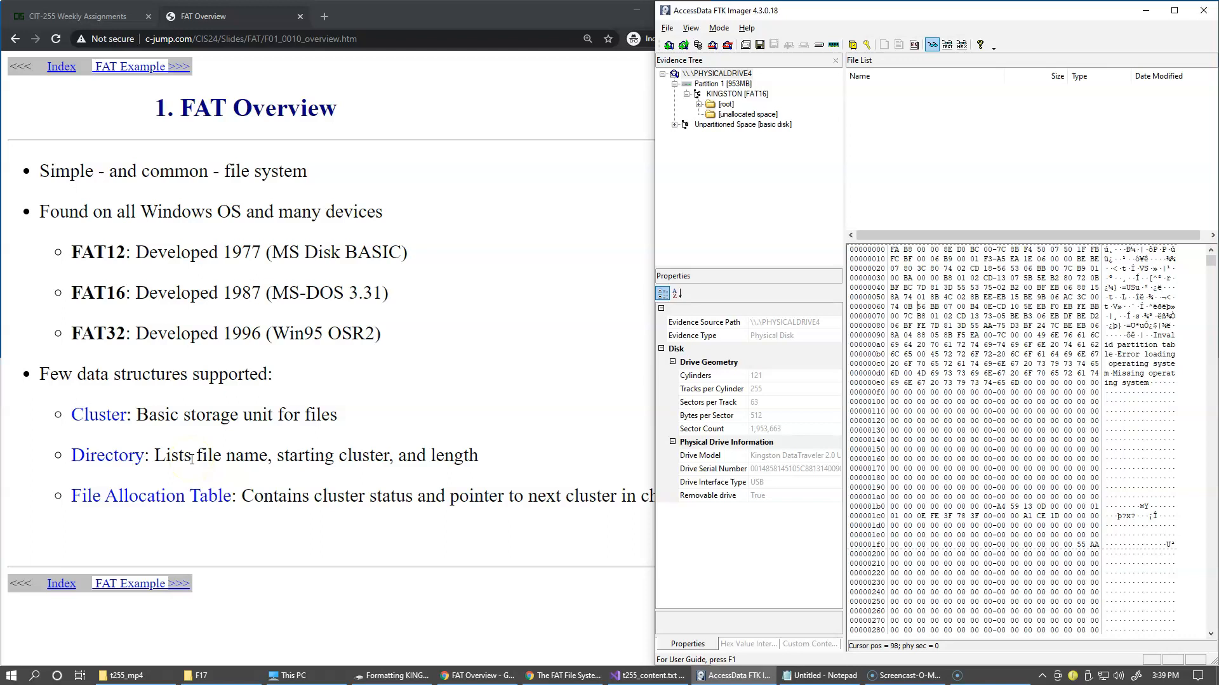
pyautogui.moveTo(224, 504)
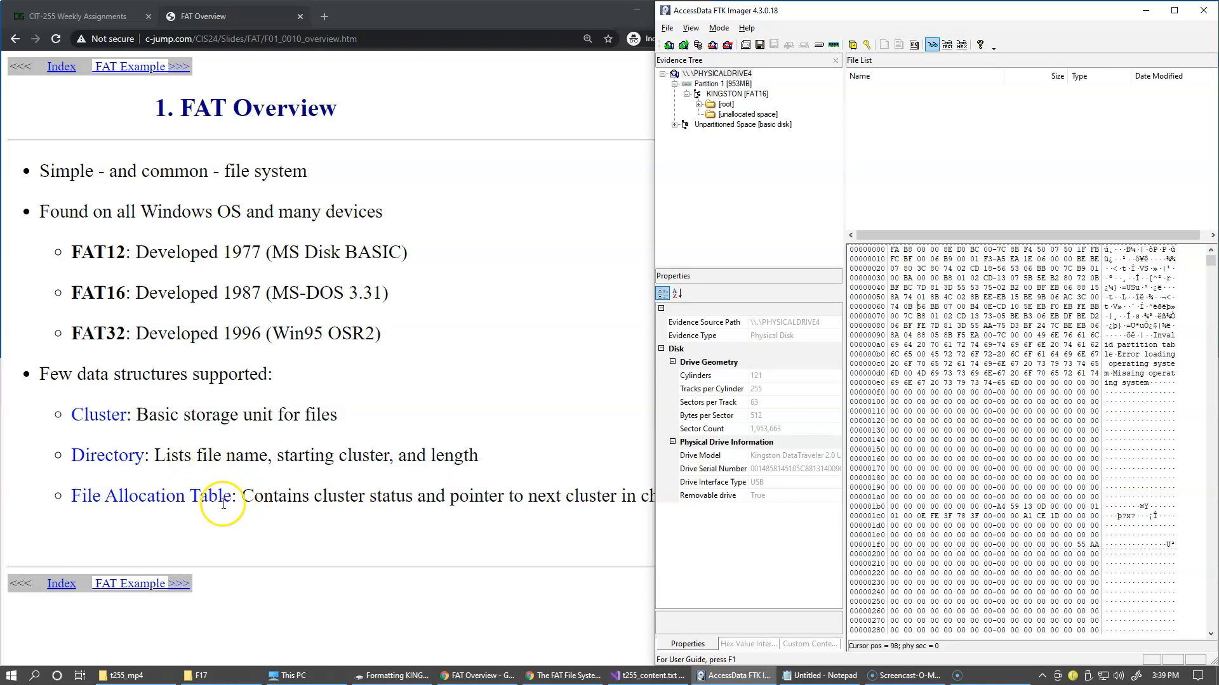
pyautogui.moveTo(354, 515)
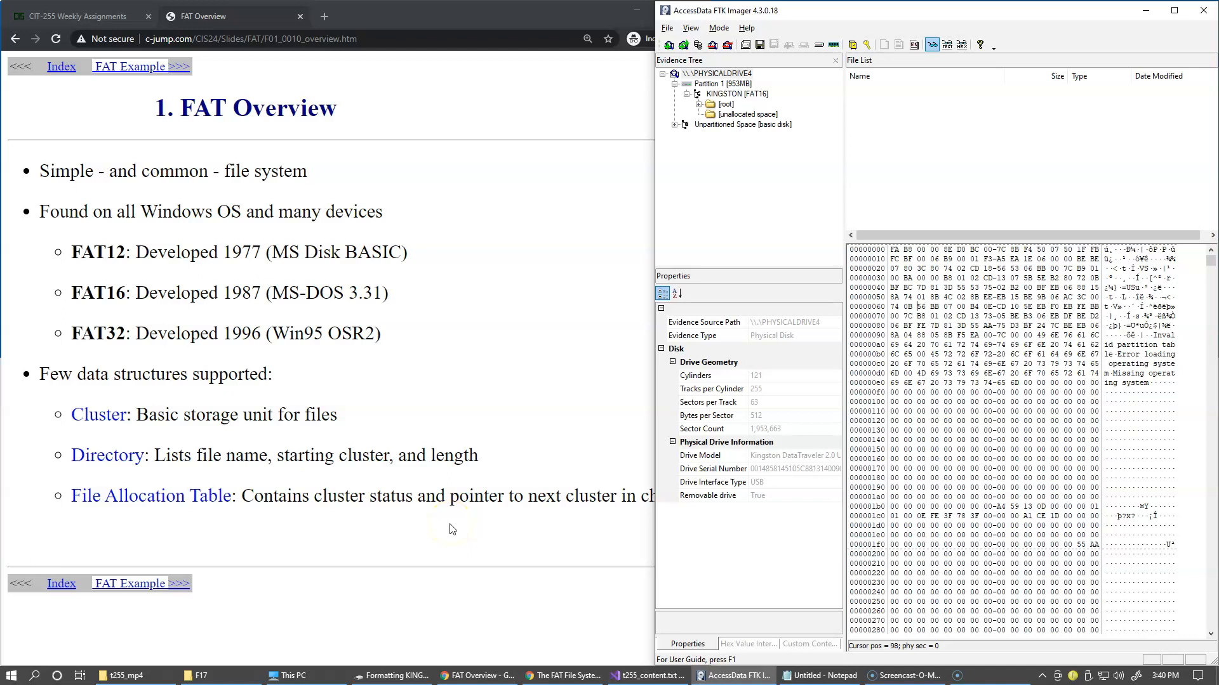
pyautogui.moveTo(450, 527)
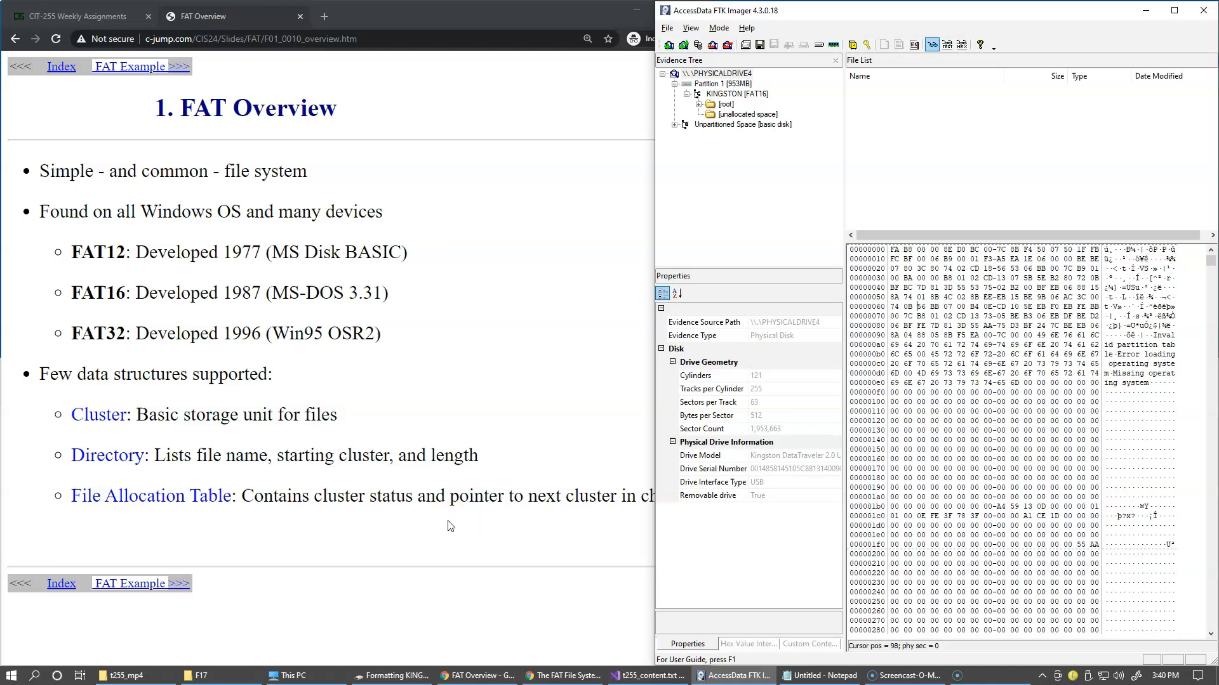
pyautogui.moveTo(424, 269)
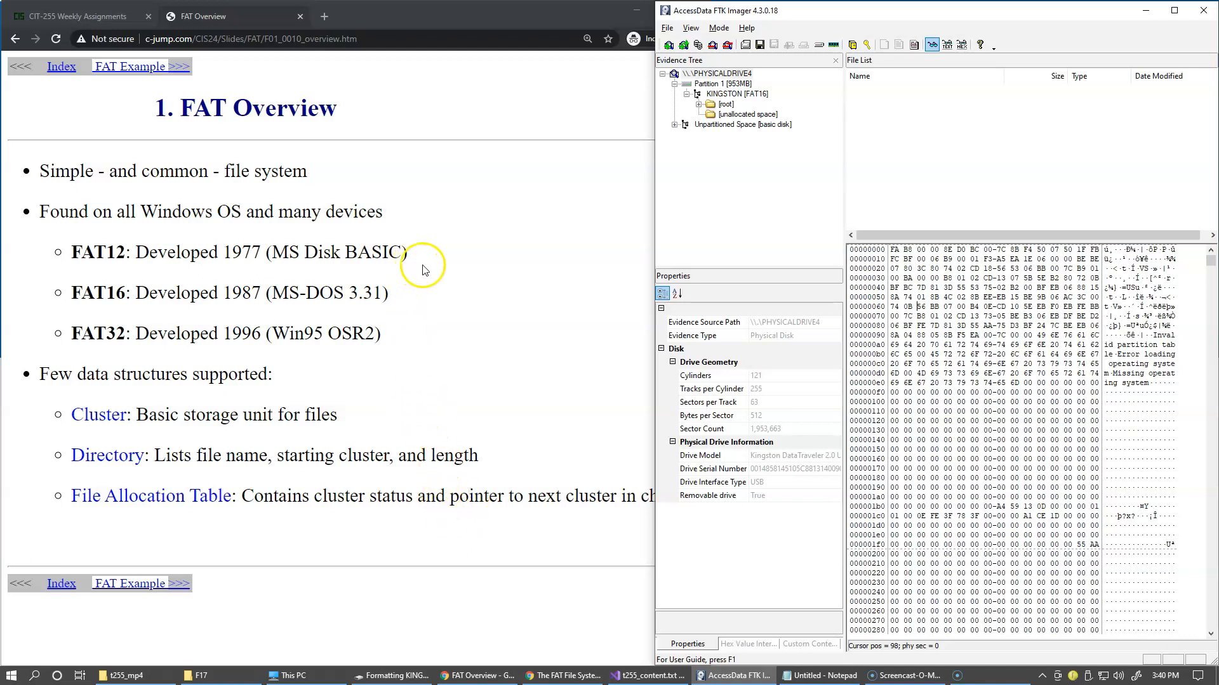
pyautogui.moveTo(445, 281)
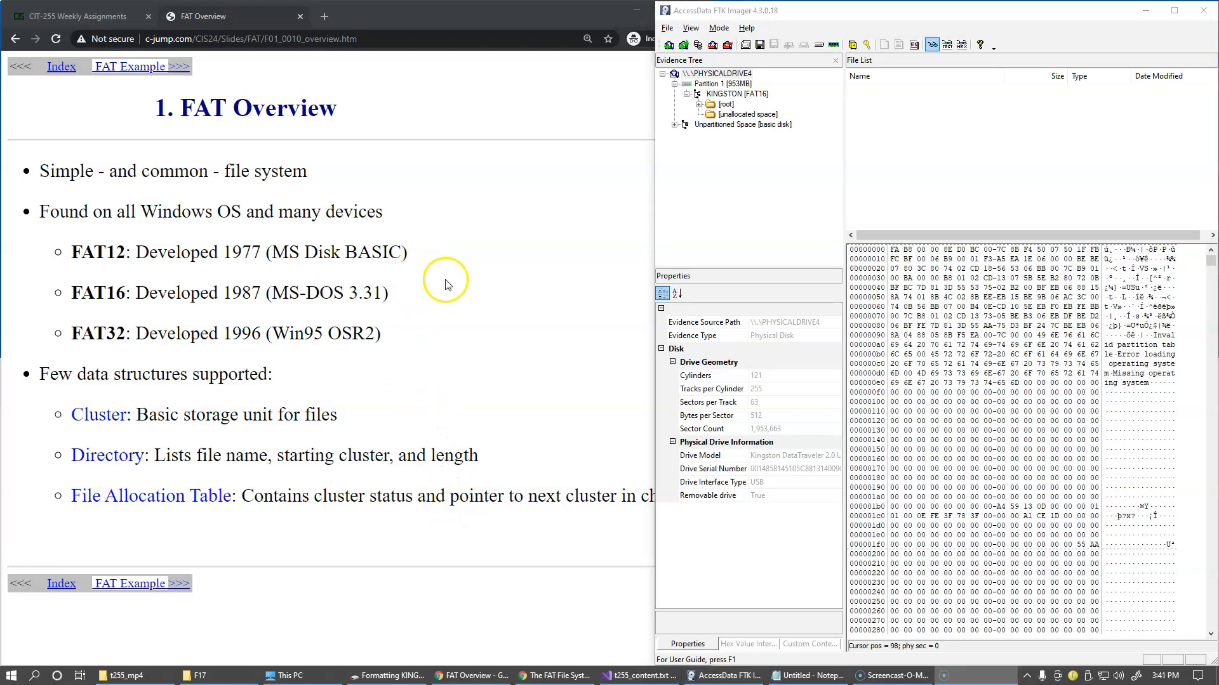
pyautogui.moveTo(764, 510)
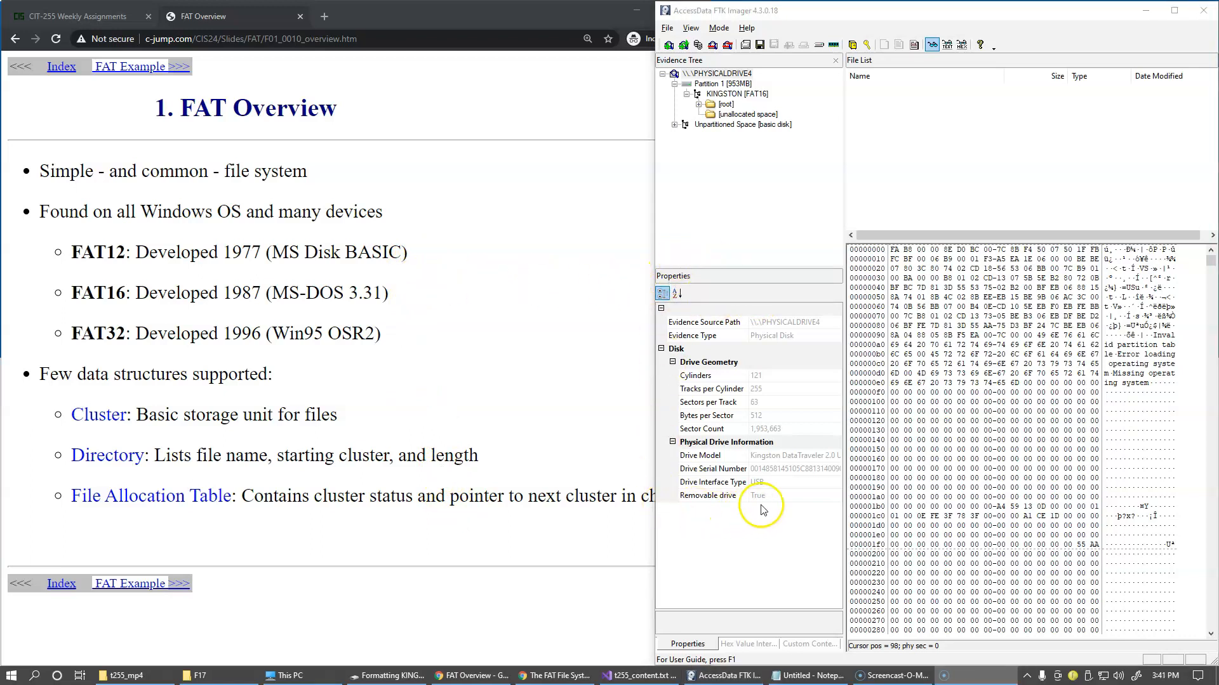
pyautogui.moveTo(785, 99)
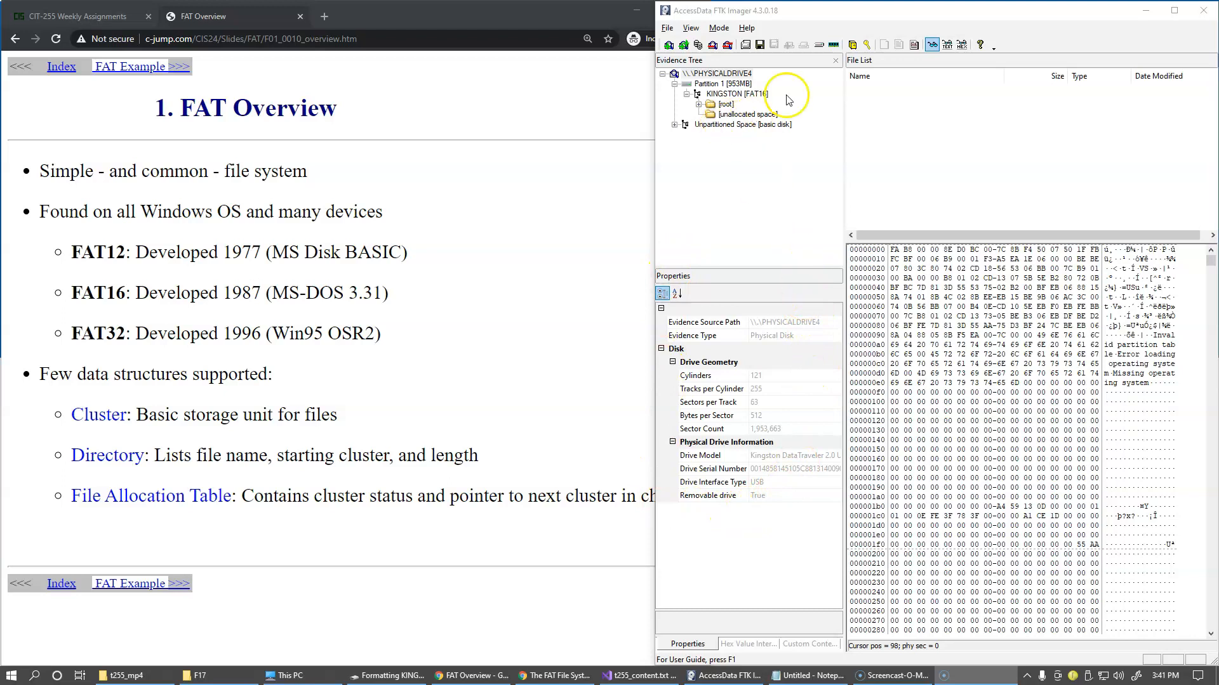
pyautogui.moveTo(734, 83)
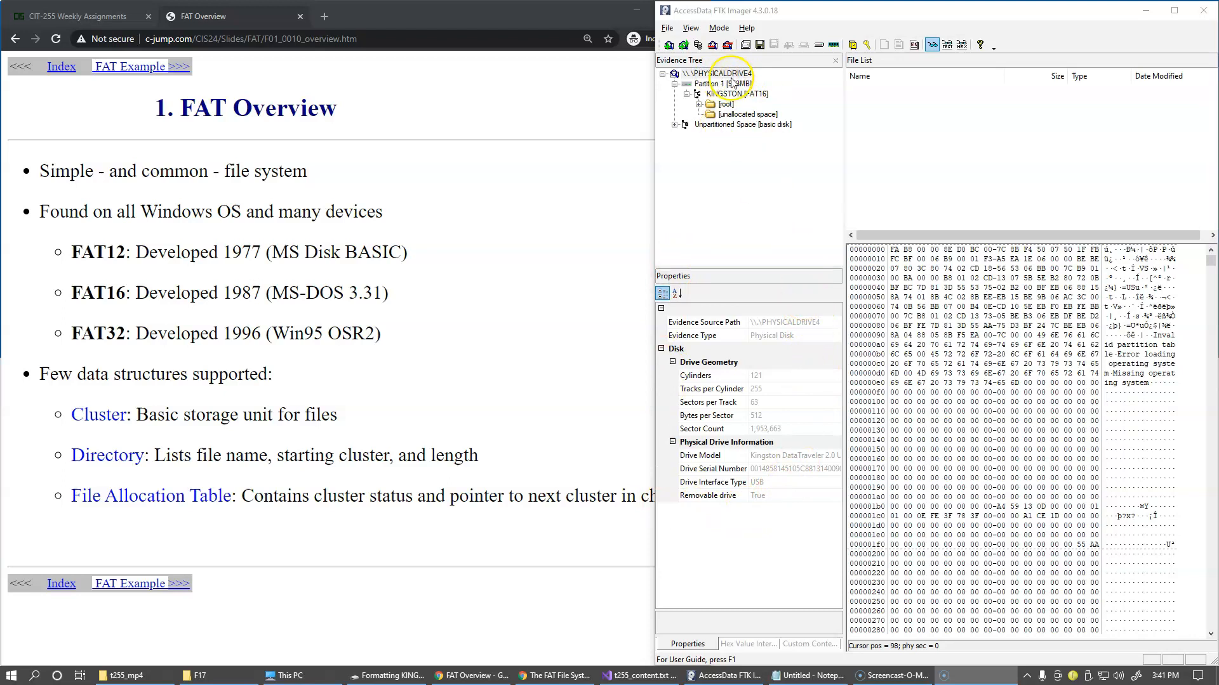
pyautogui.moveTo(766, 396)
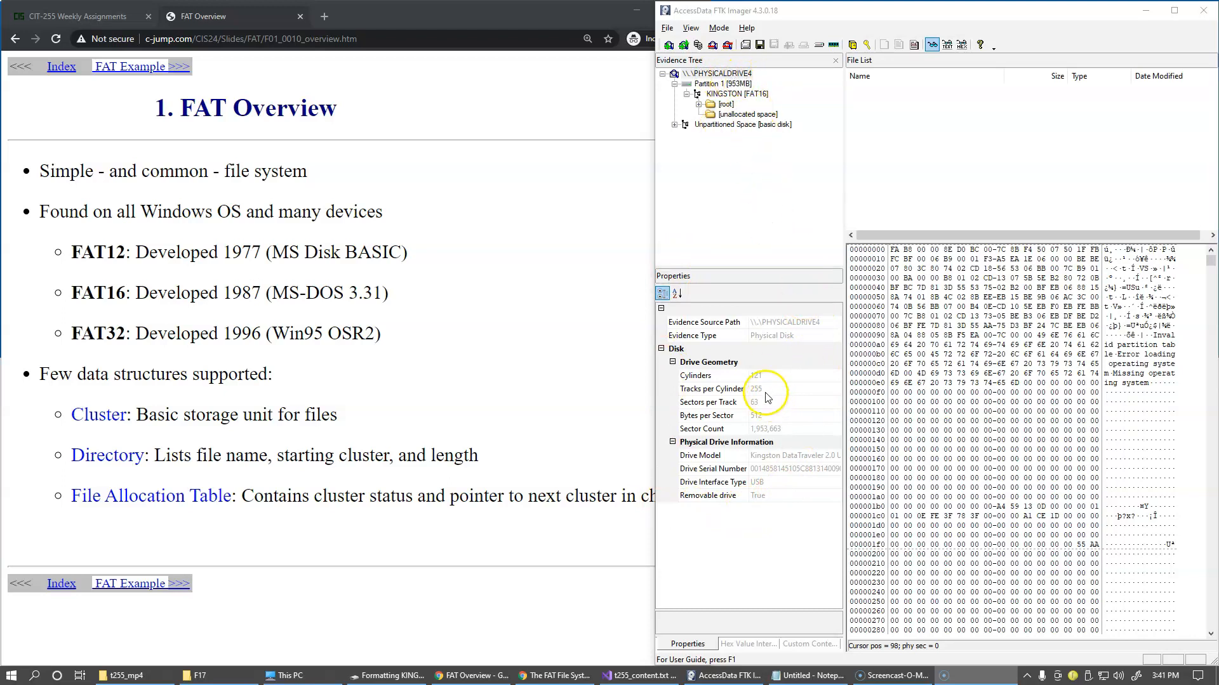
pyautogui.moveTo(768, 523)
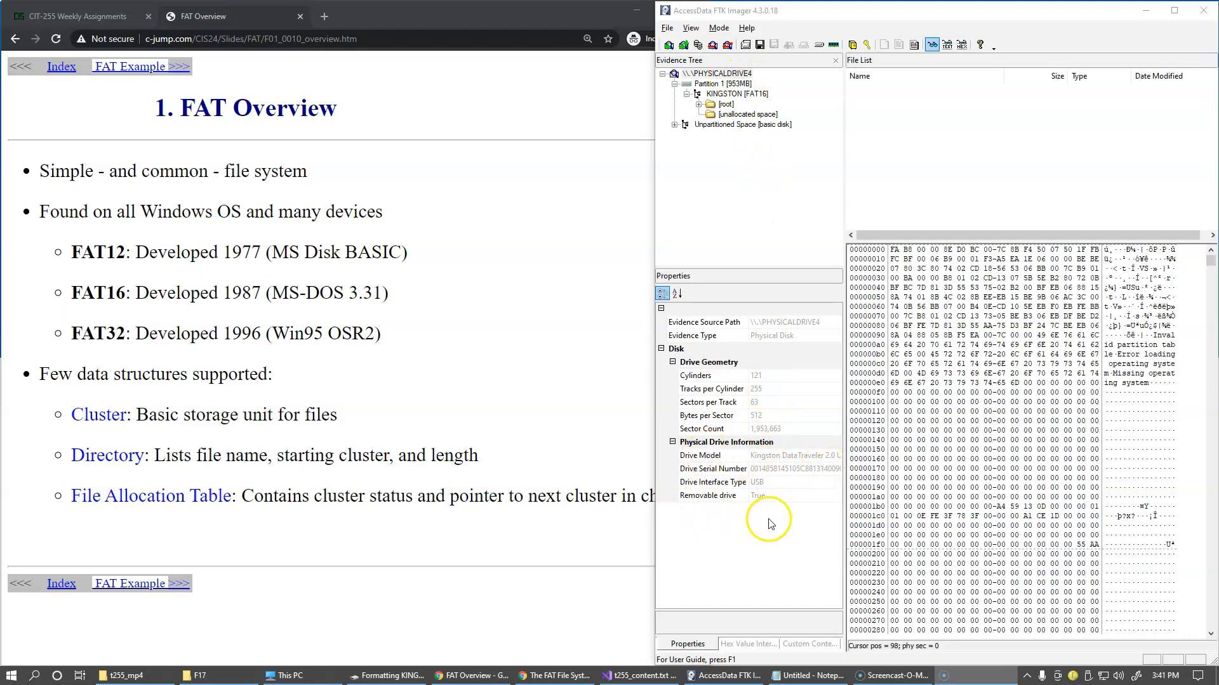
pyautogui.moveTo(734, 501)
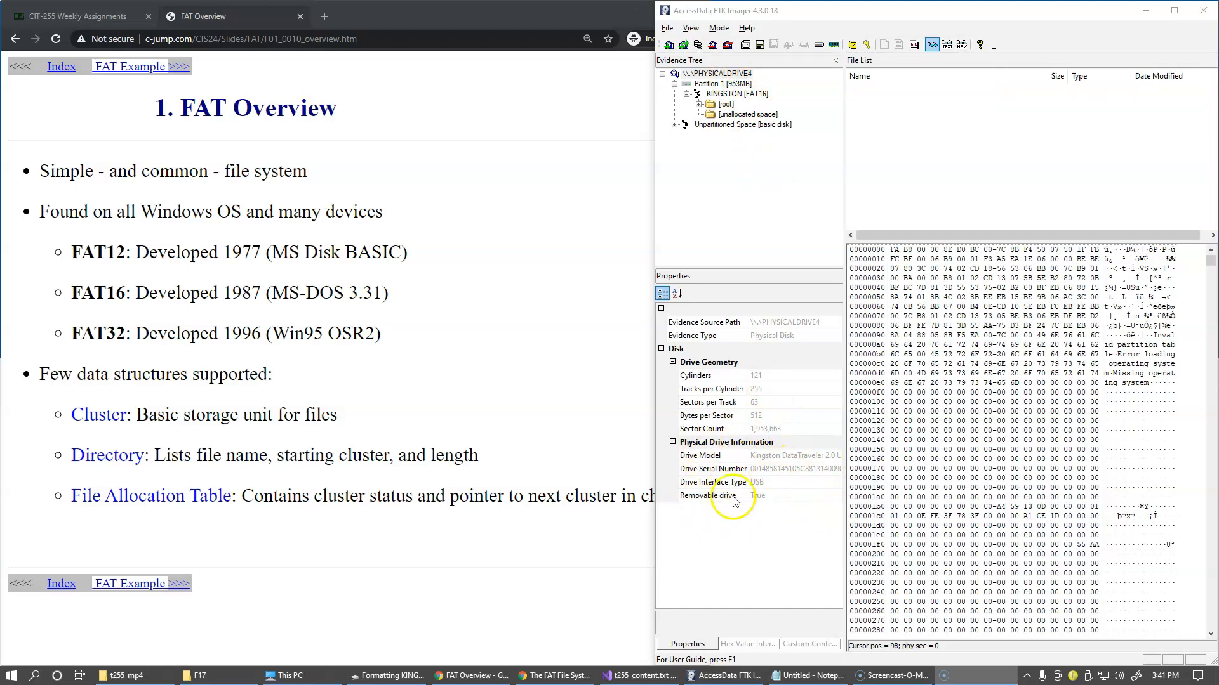
pyautogui.moveTo(787, 491)
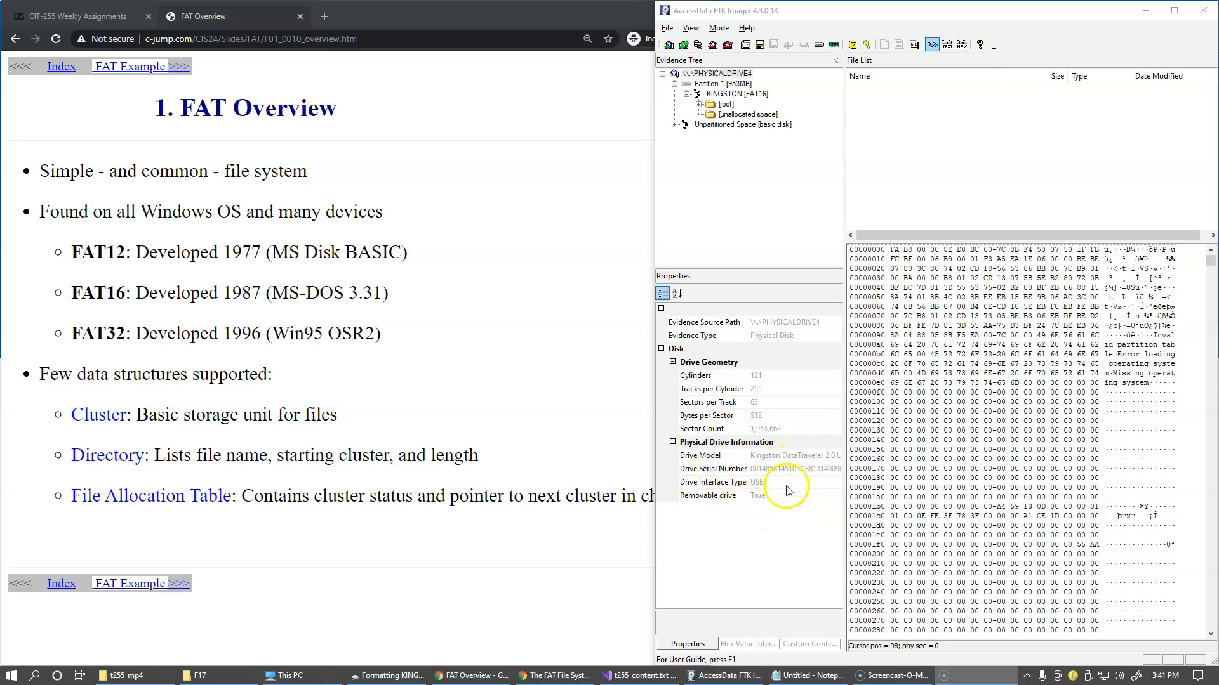
pyautogui.moveTo(779, 478)
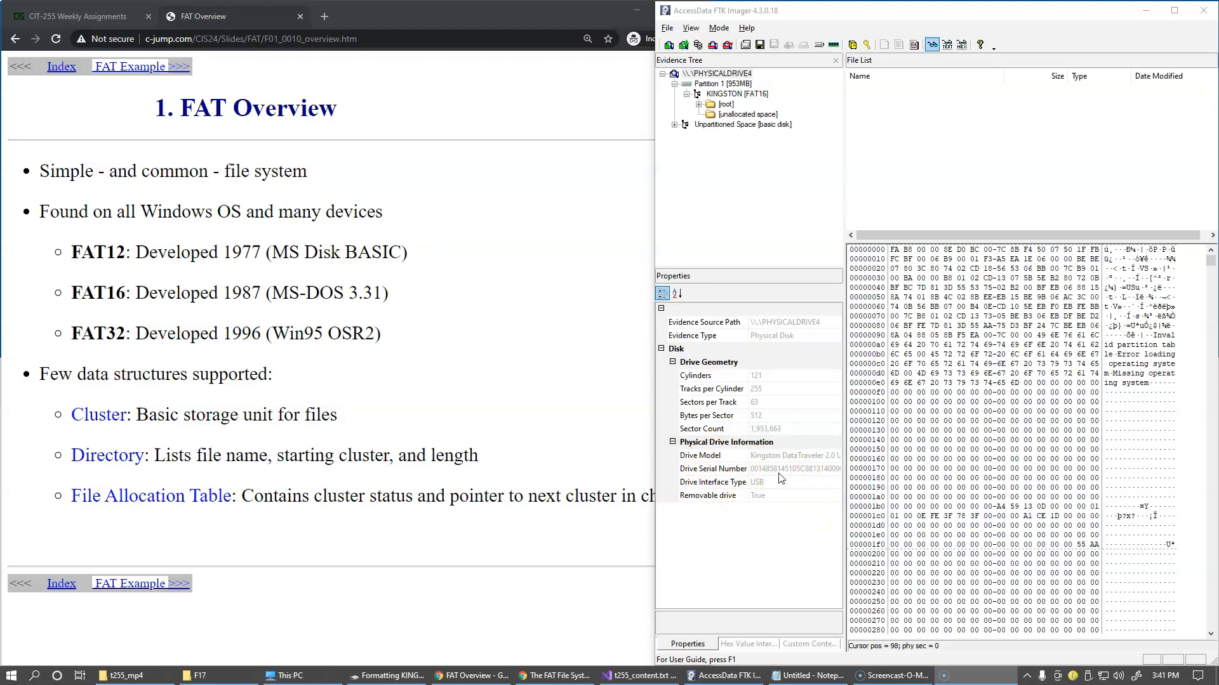
pyautogui.moveTo(782, 474)
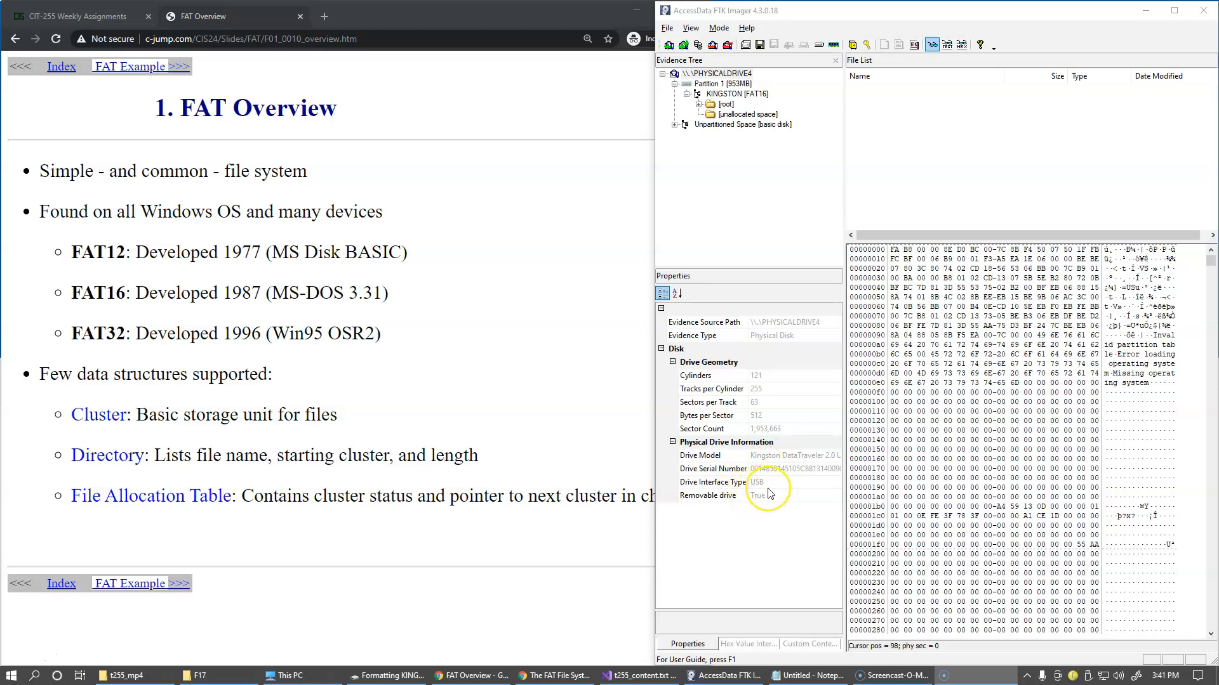
pyautogui.moveTo(768, 502)
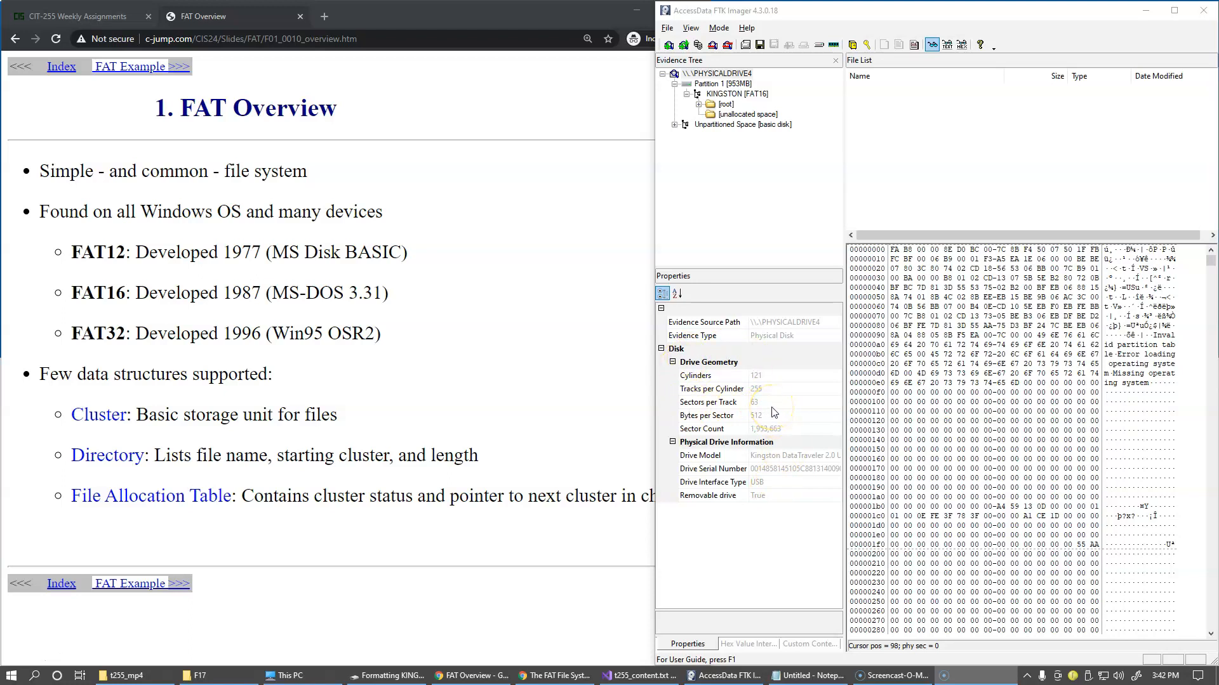
pyautogui.moveTo(783, 412)
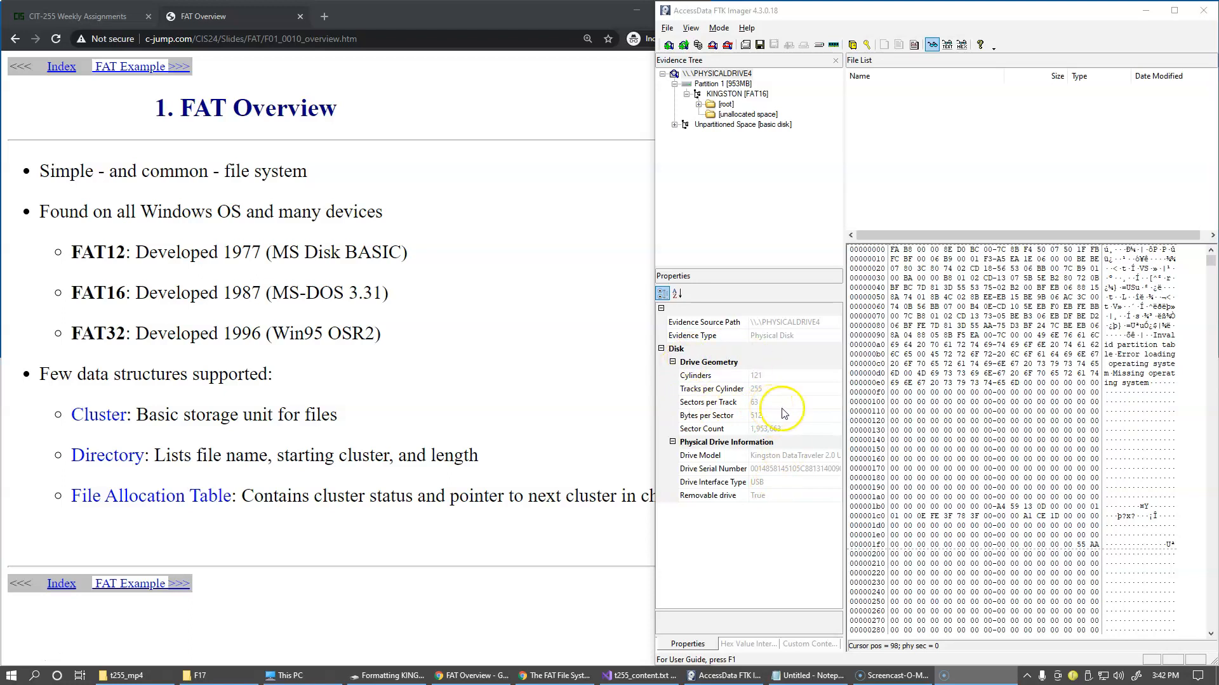
pyautogui.moveTo(723, 396)
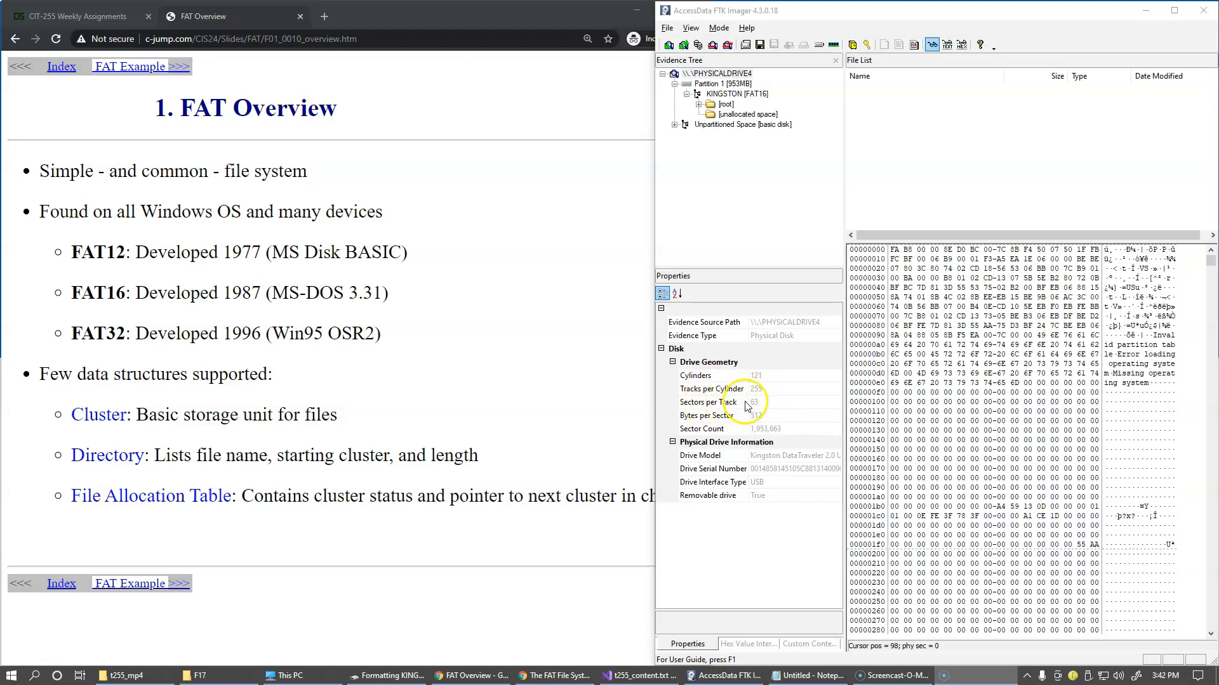
pyautogui.moveTo(753, 414)
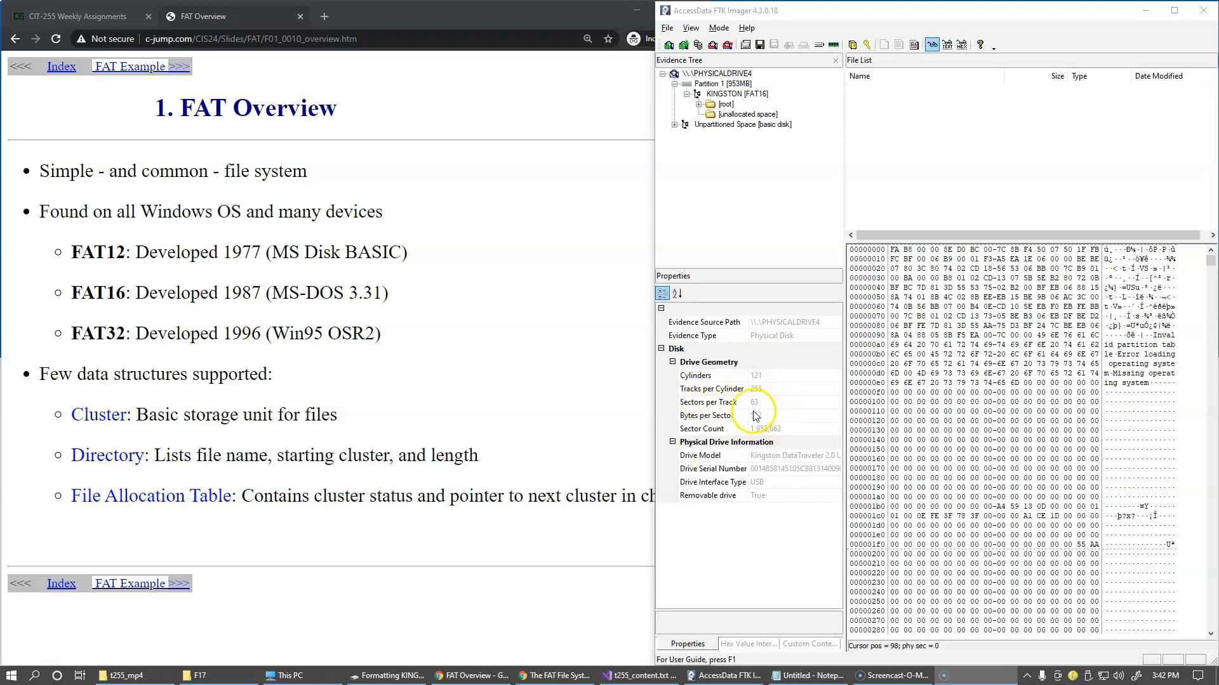
pyautogui.moveTo(759, 430)
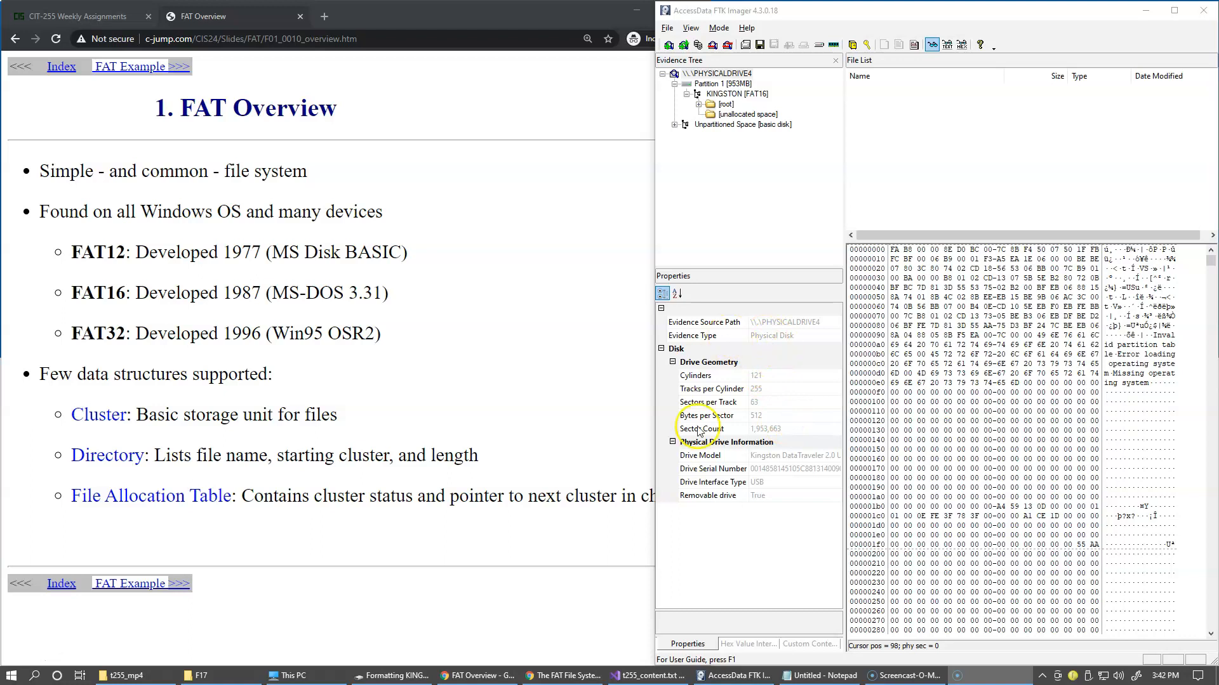
pyautogui.moveTo(487, 404)
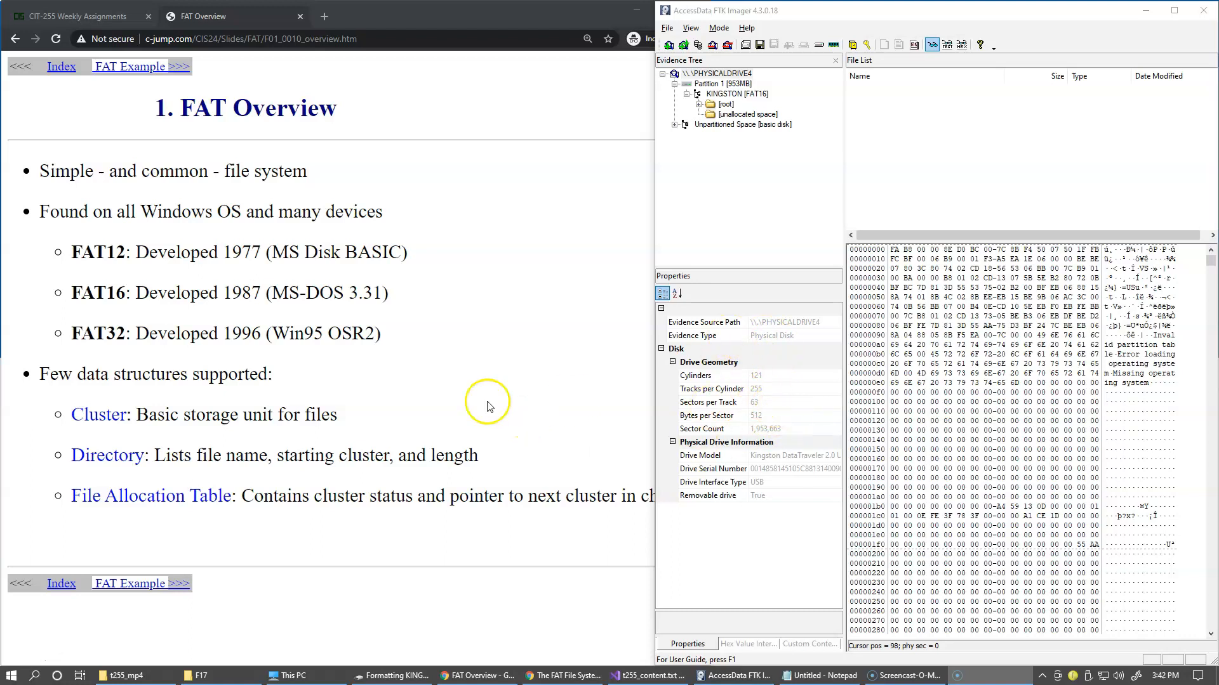
pyautogui.moveTo(222, 419)
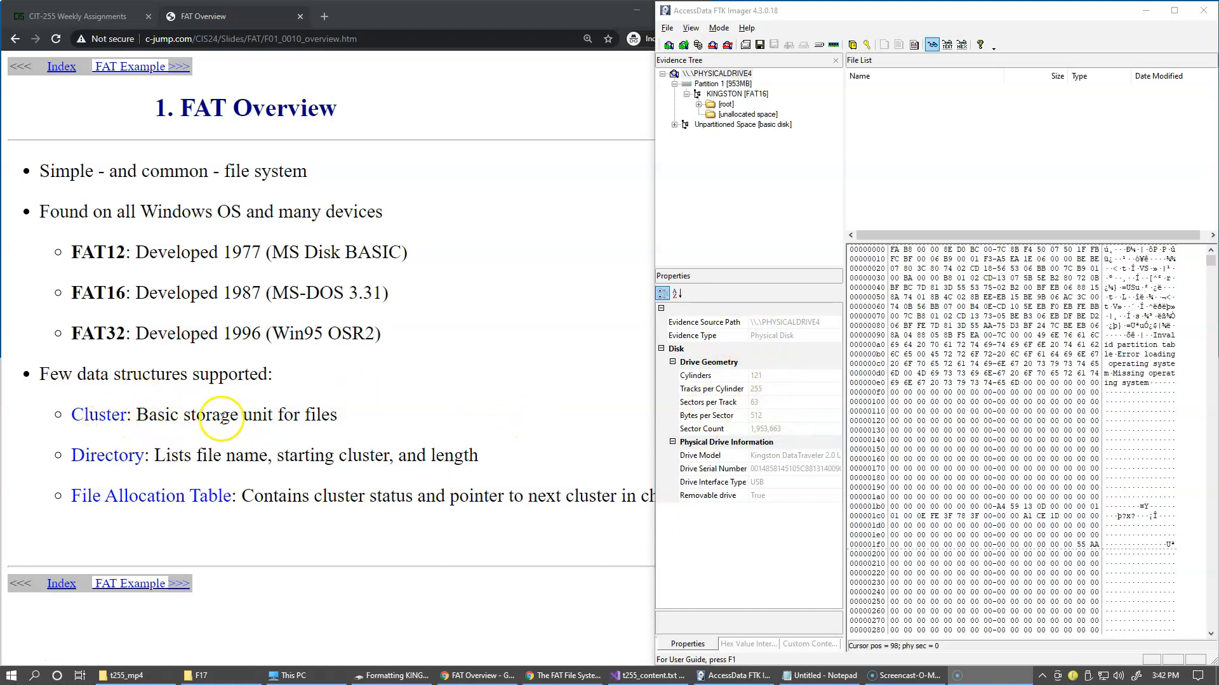
pyautogui.moveTo(824, 297)
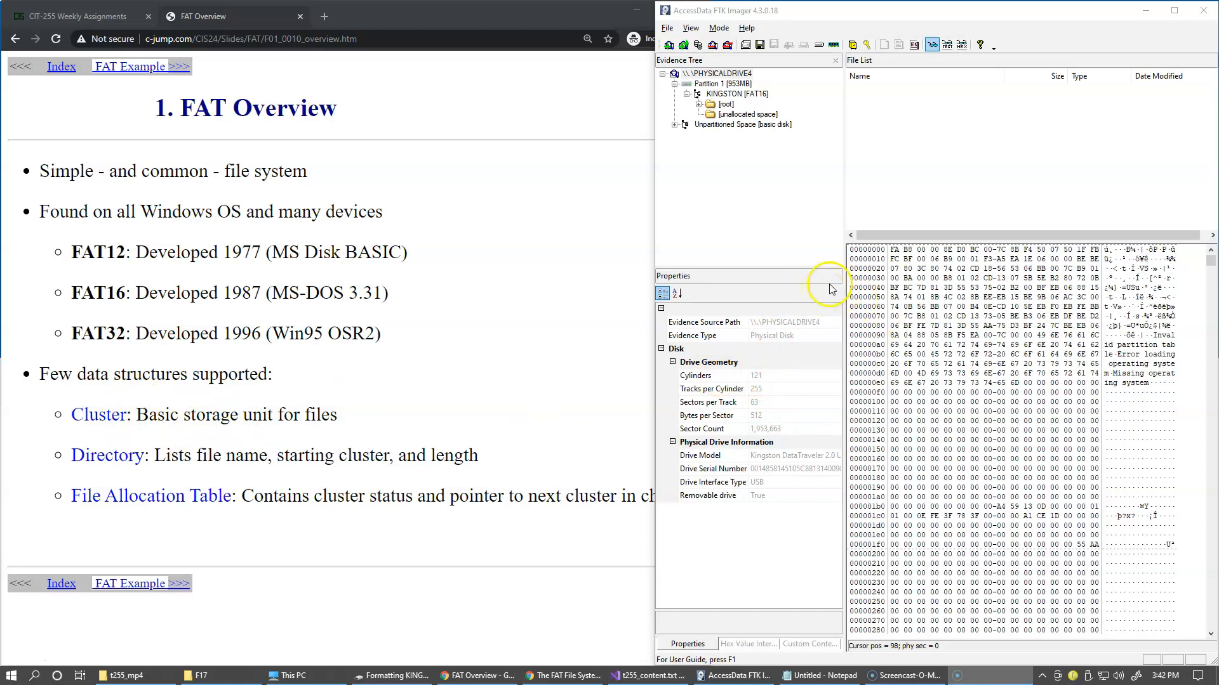
pyautogui.moveTo(740, 142)
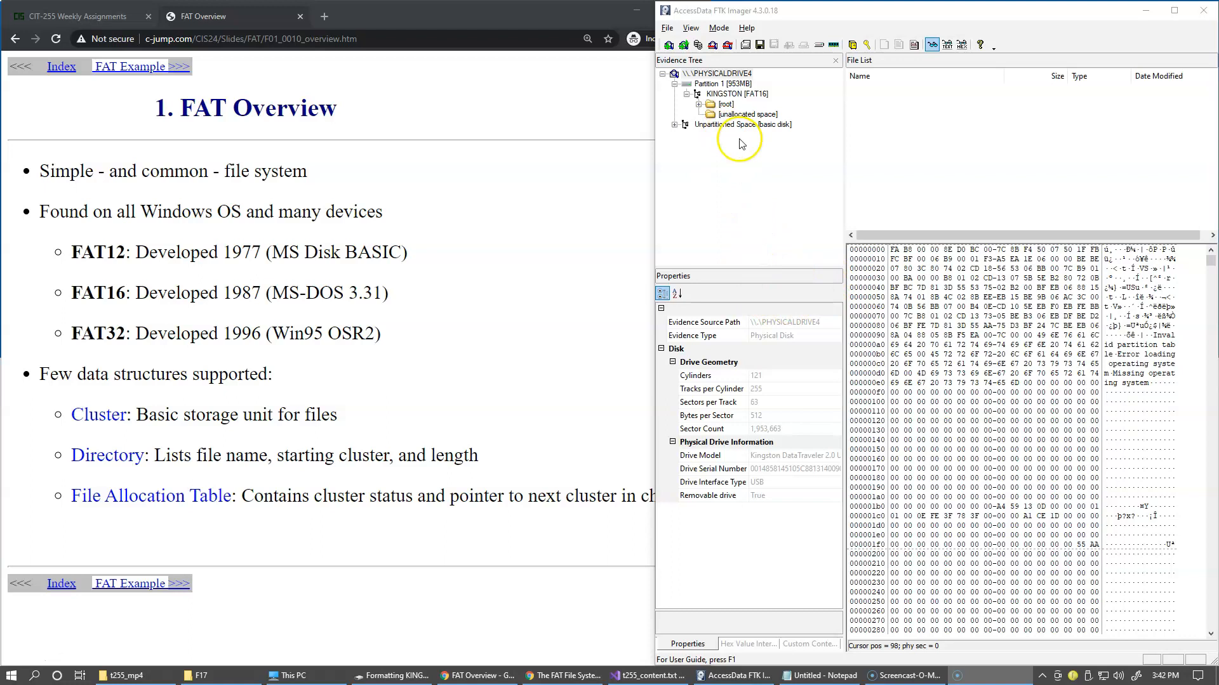
pyautogui.moveTo(709, 153)
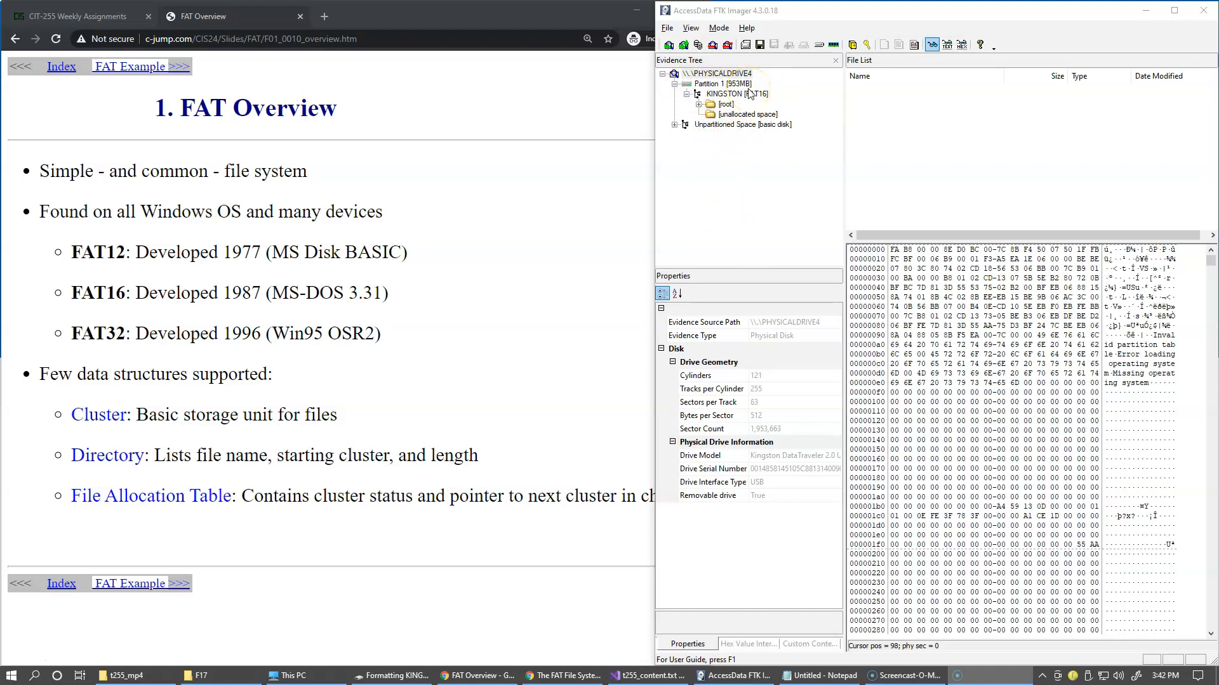
pyautogui.moveTo(696, 130)
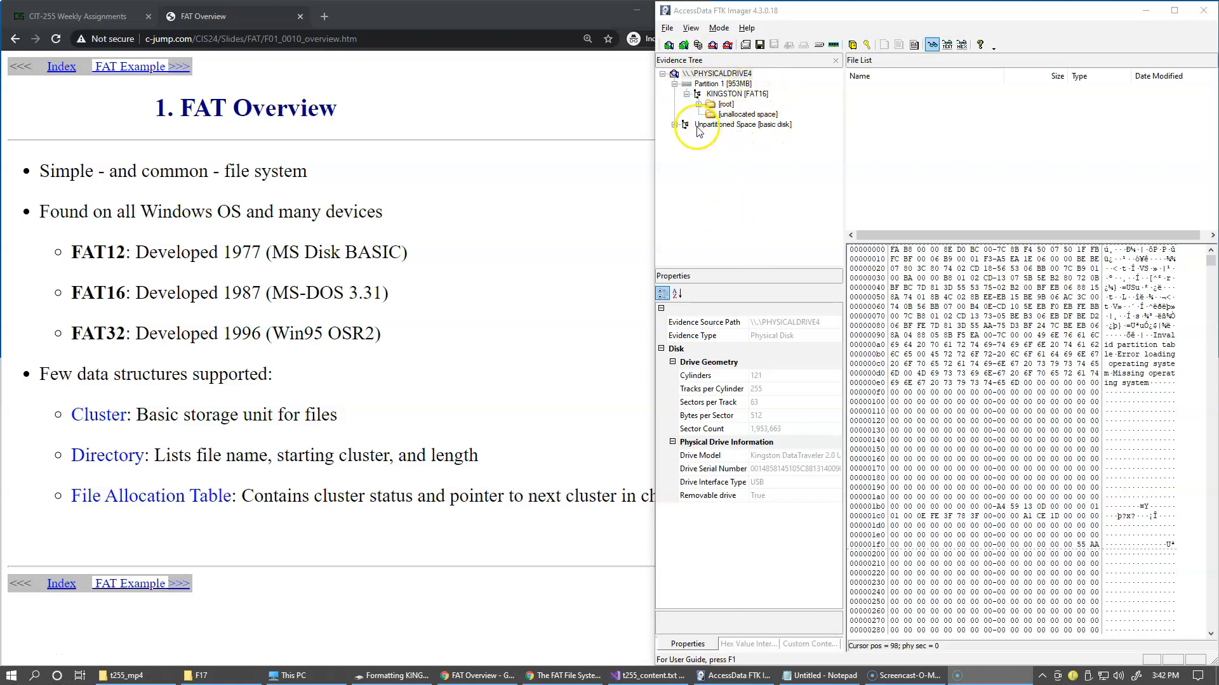
# Expand Unpartitioned Space and list its [unallocated space] and contents
pyautogui.click(674, 124)
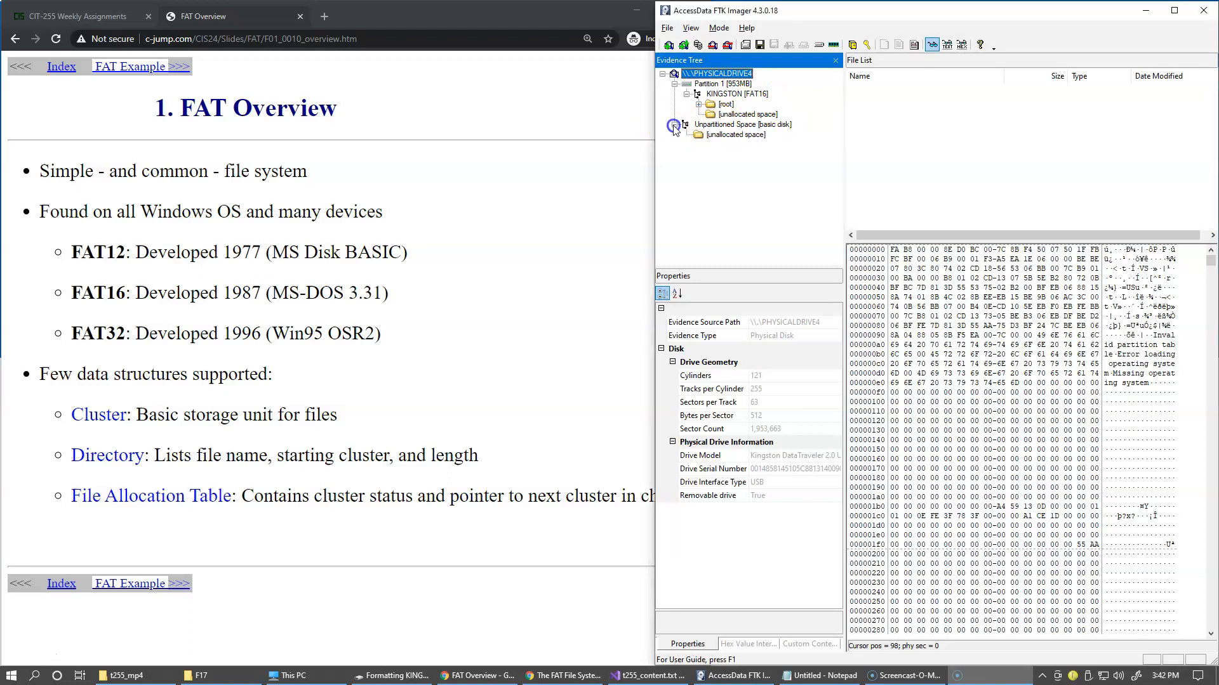
pyautogui.click(739, 134)
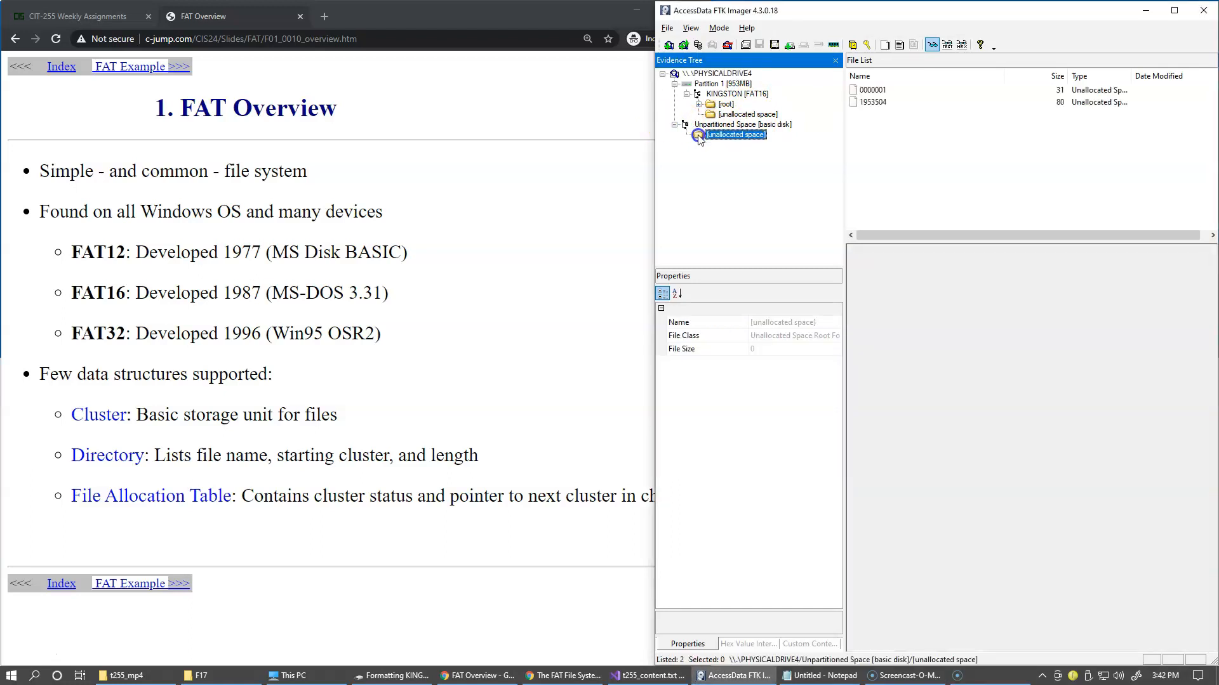
pyautogui.click(741, 124)
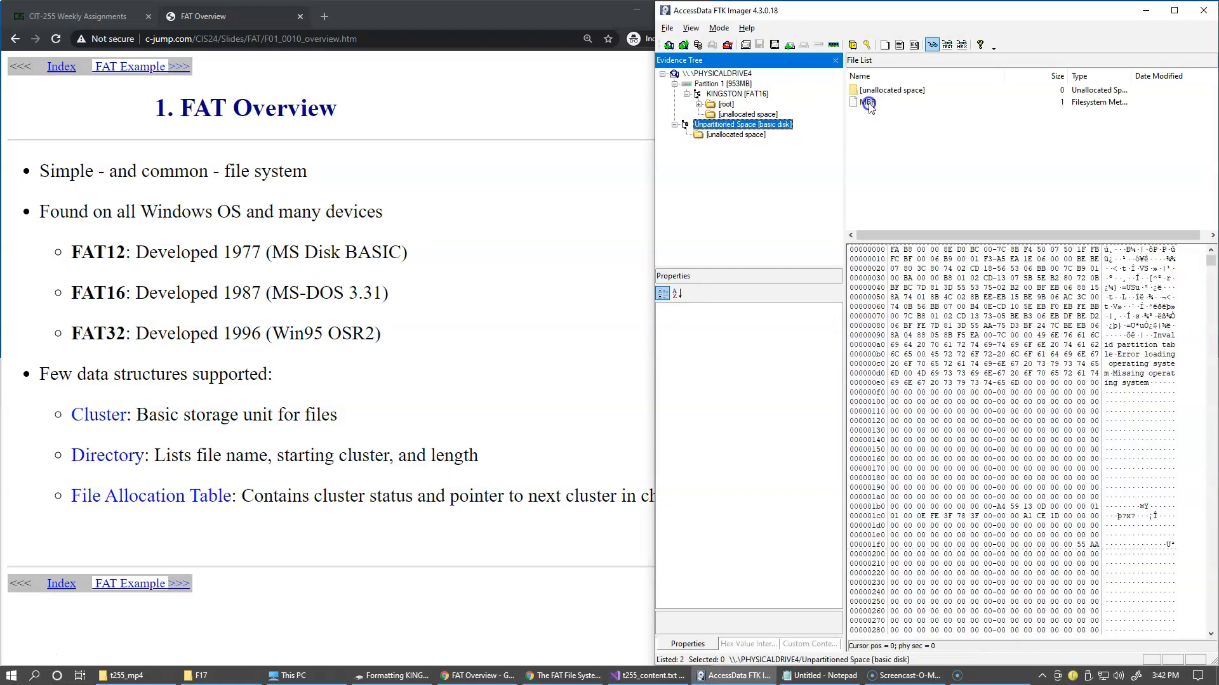
# Inspect the MBR bytes, then Partition 1's starting sector 63 and 1,953,441 sectors
pyautogui.click(866, 102)
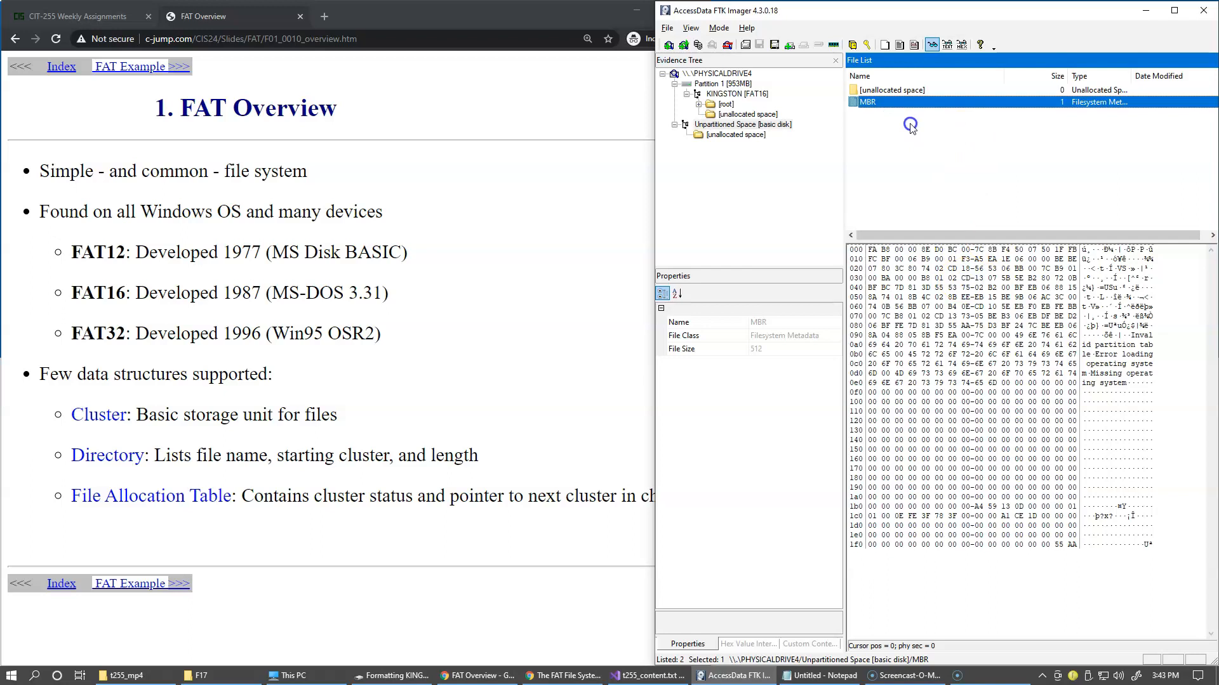
pyautogui.moveTo(1055, 396)
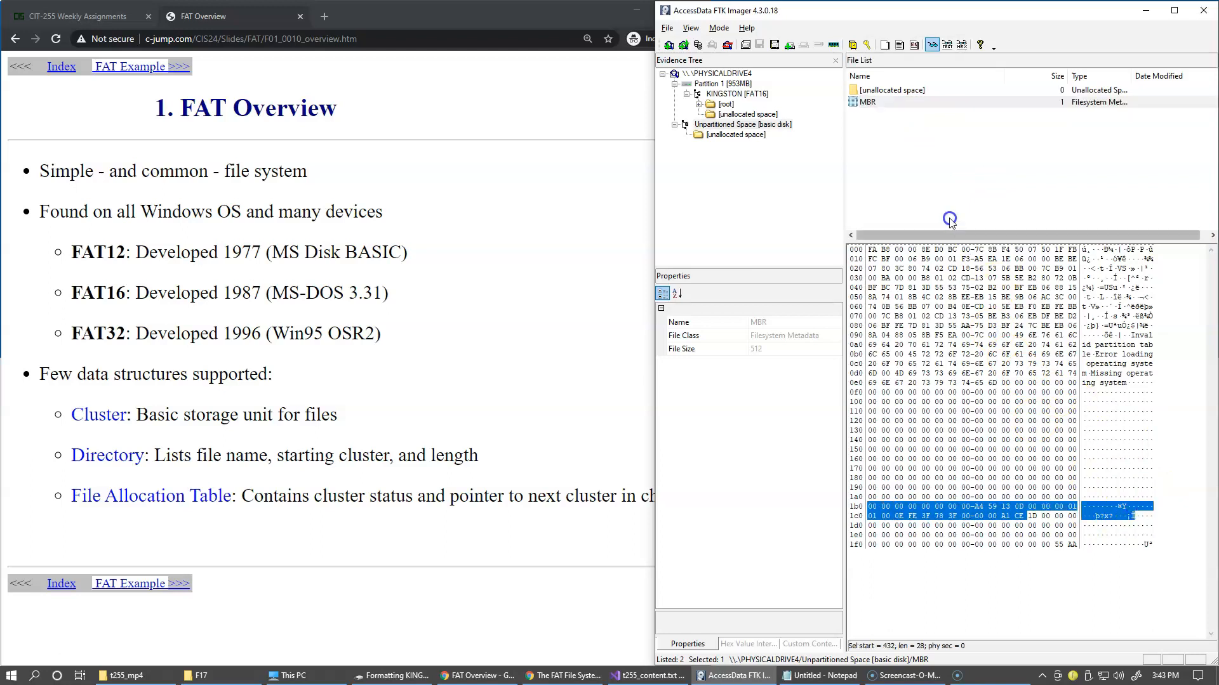
pyautogui.click(719, 83)
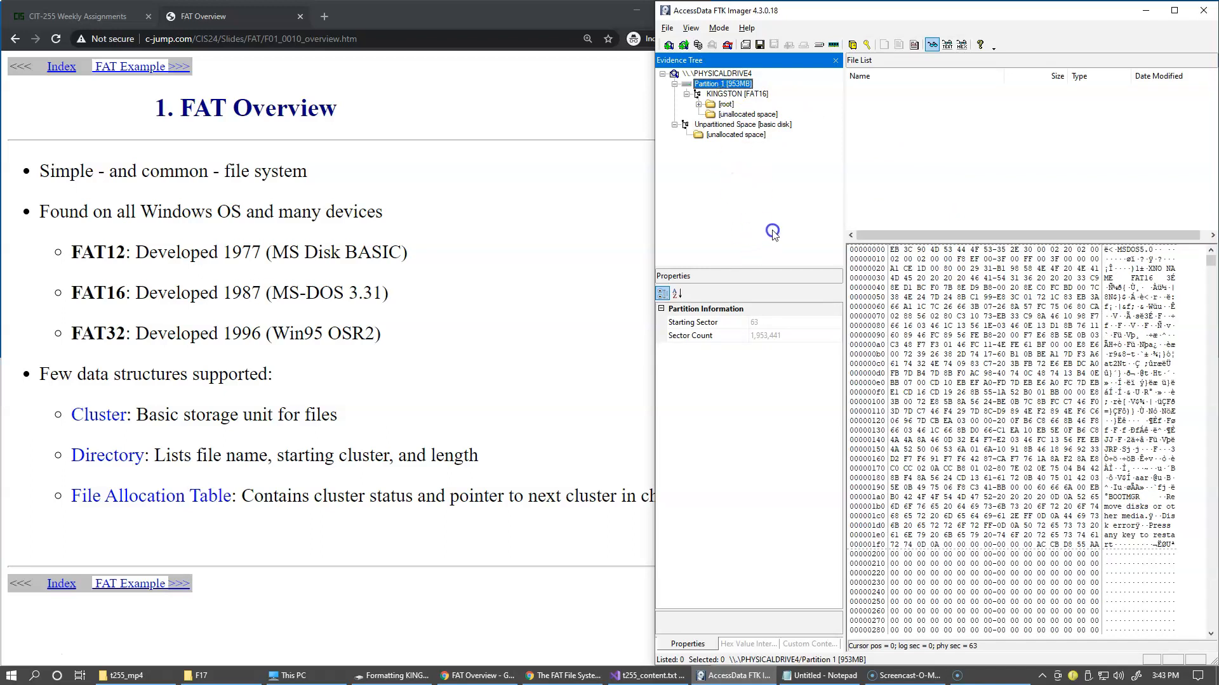
pyautogui.moveTo(765, 327)
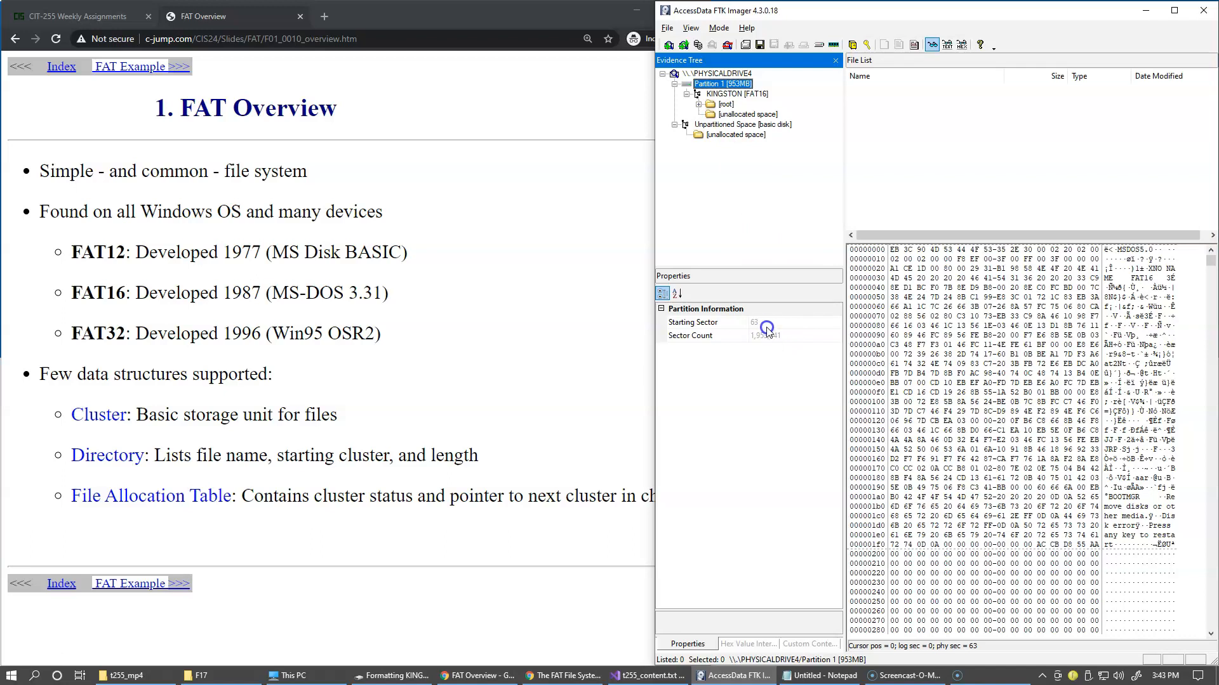
# Show the description of Partition 1's Starting Sector value 63
pyautogui.click(692, 321)
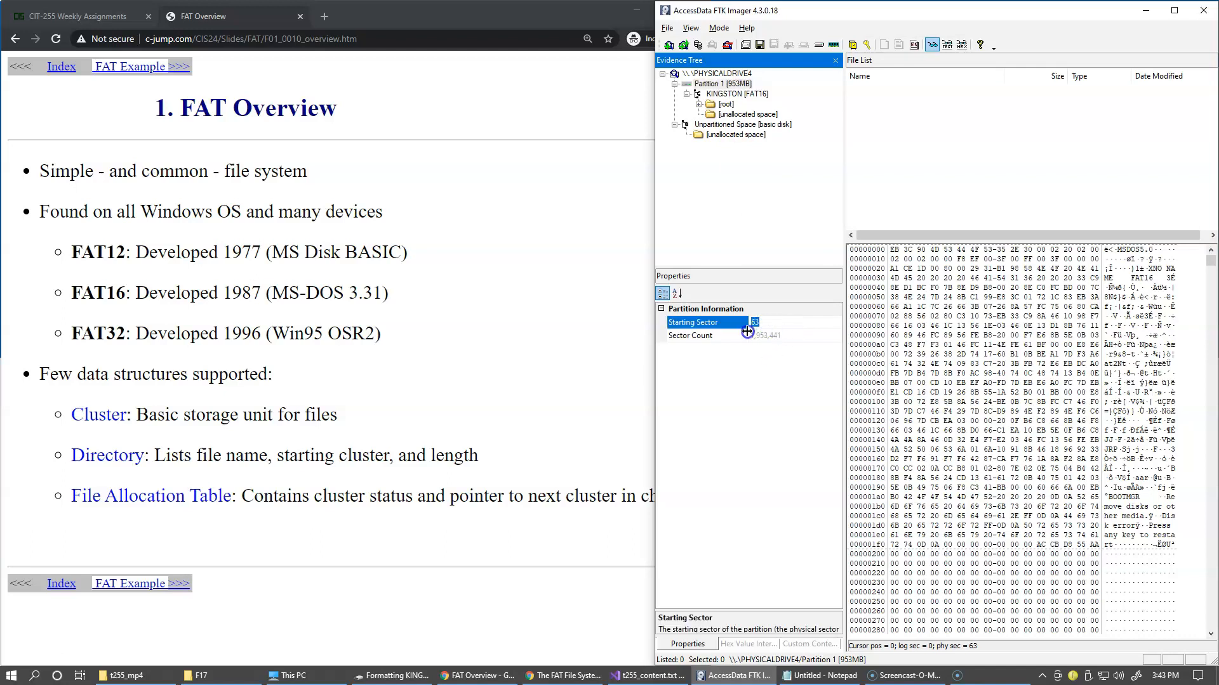
pyautogui.moveTo(765, 324)
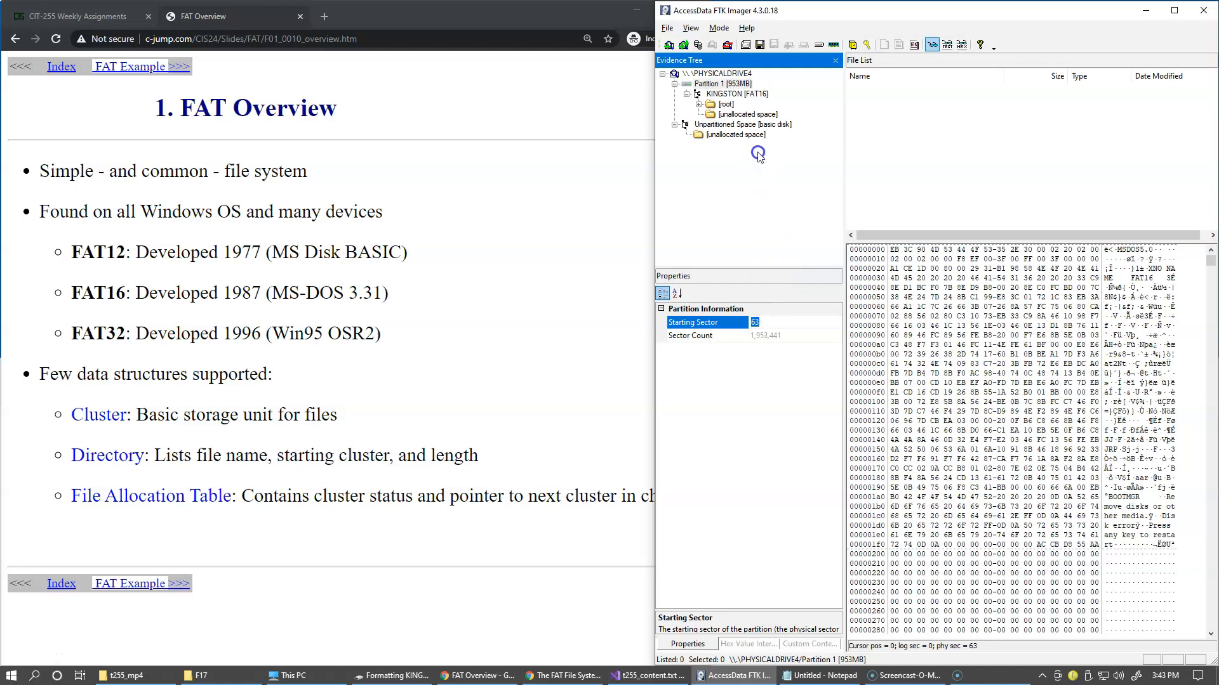
pyautogui.click(719, 84)
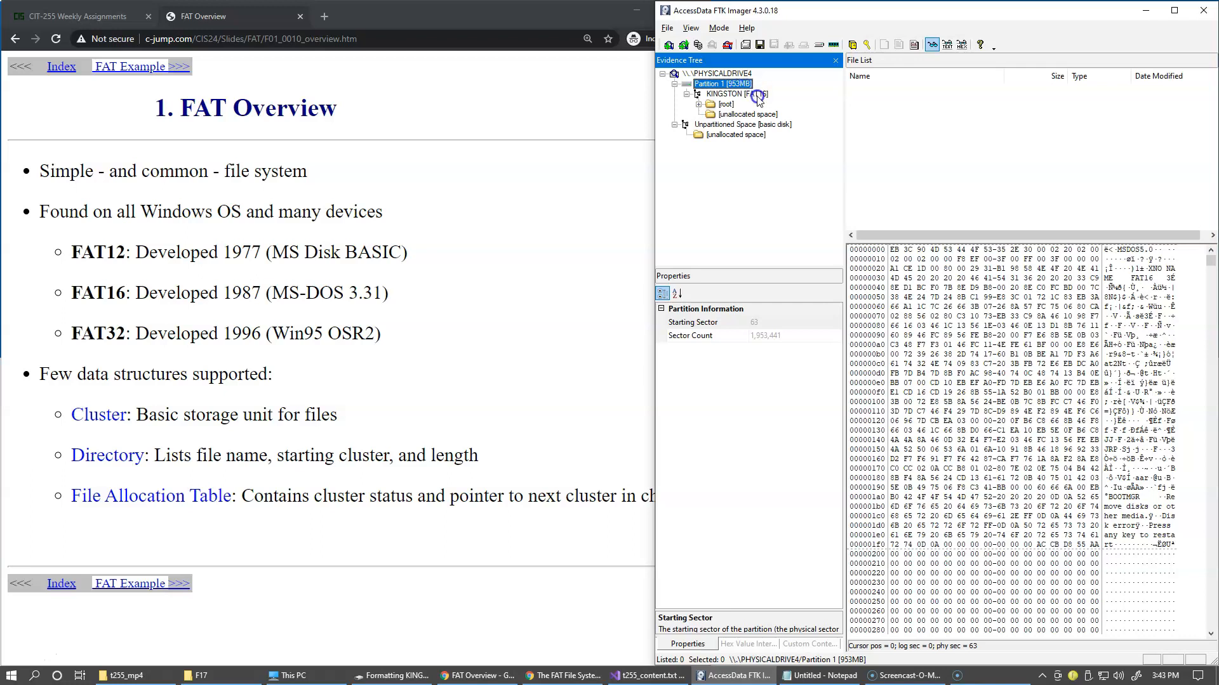
# Select KINGSTON [FAT16] and its Cluster Size property: 16,384 bytes, 61,029 clusters
pyautogui.click(736, 94)
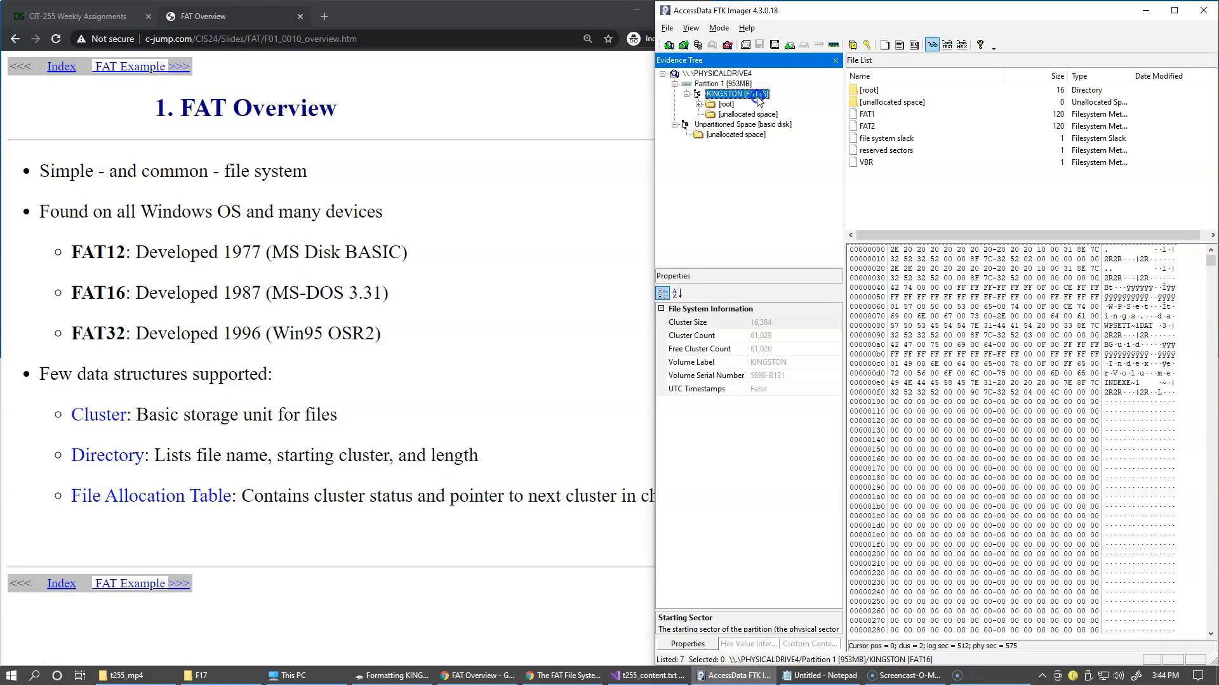
pyautogui.moveTo(779, 129)
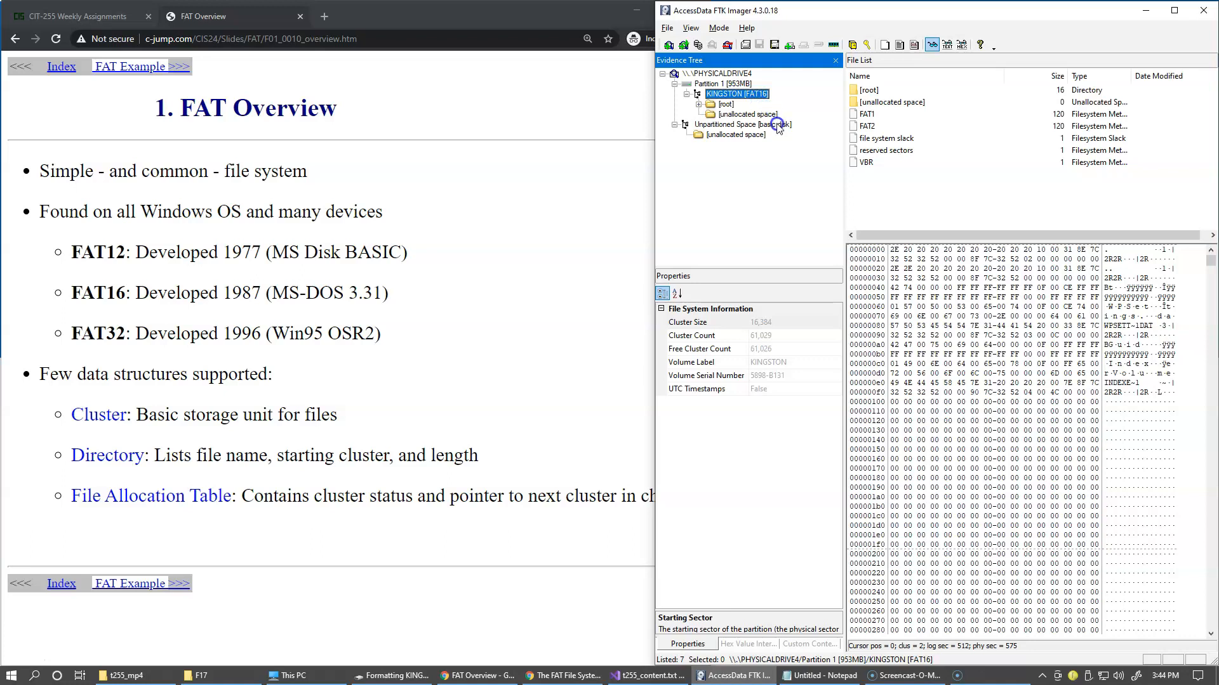
pyautogui.moveTo(856, 144)
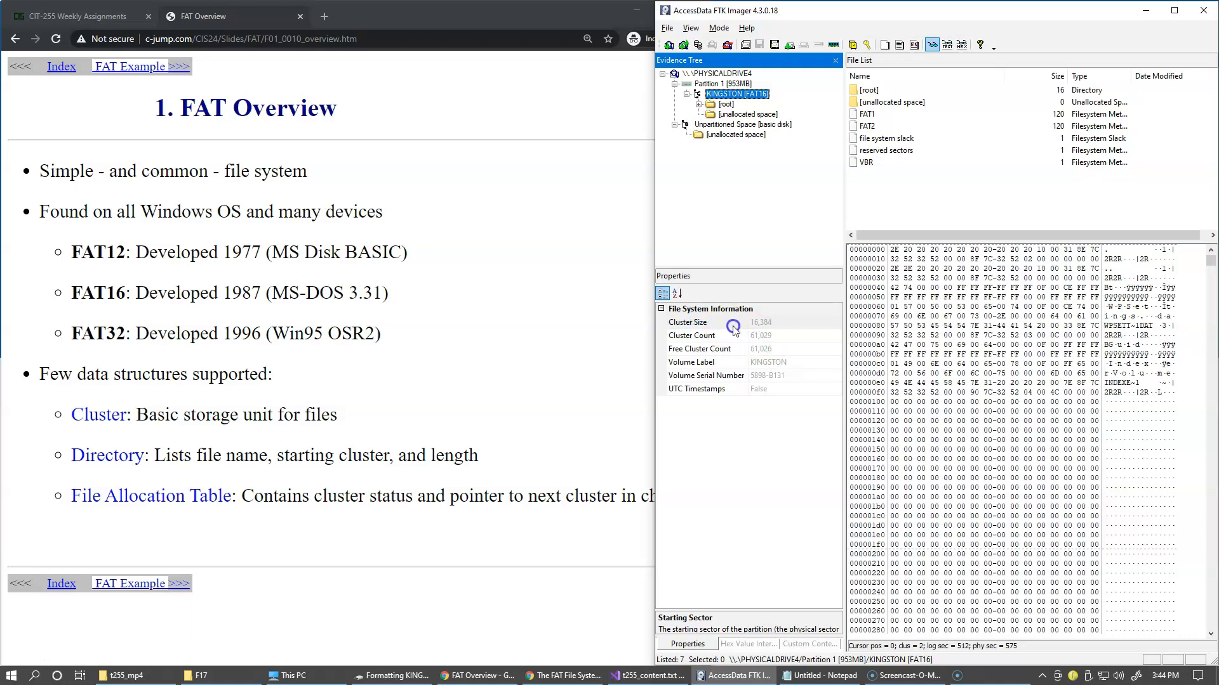
pyautogui.click(700, 321)
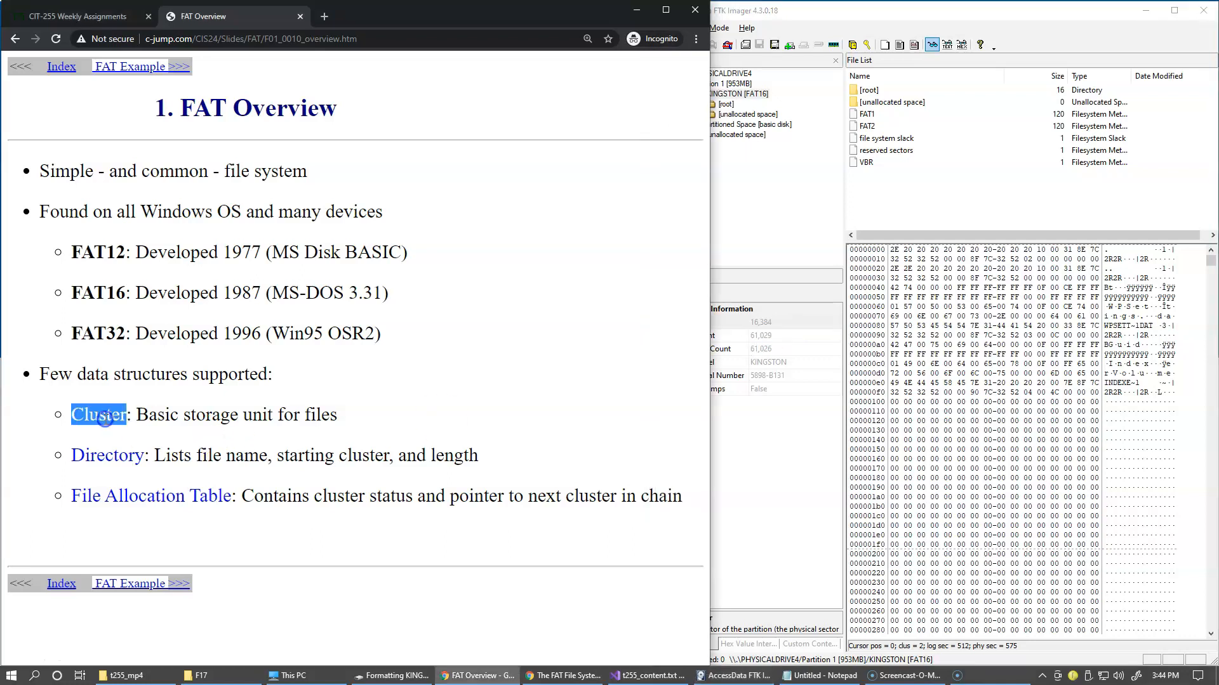
pyautogui.moveTo(553, 395)
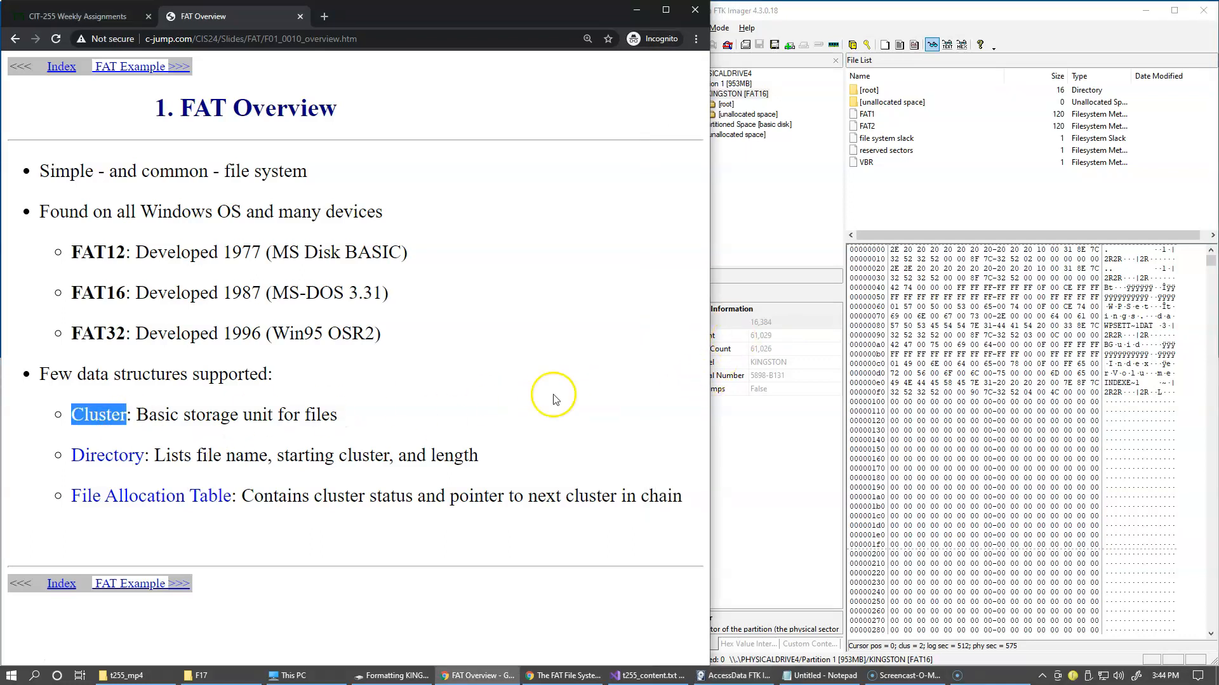
pyautogui.moveTo(758, 357)
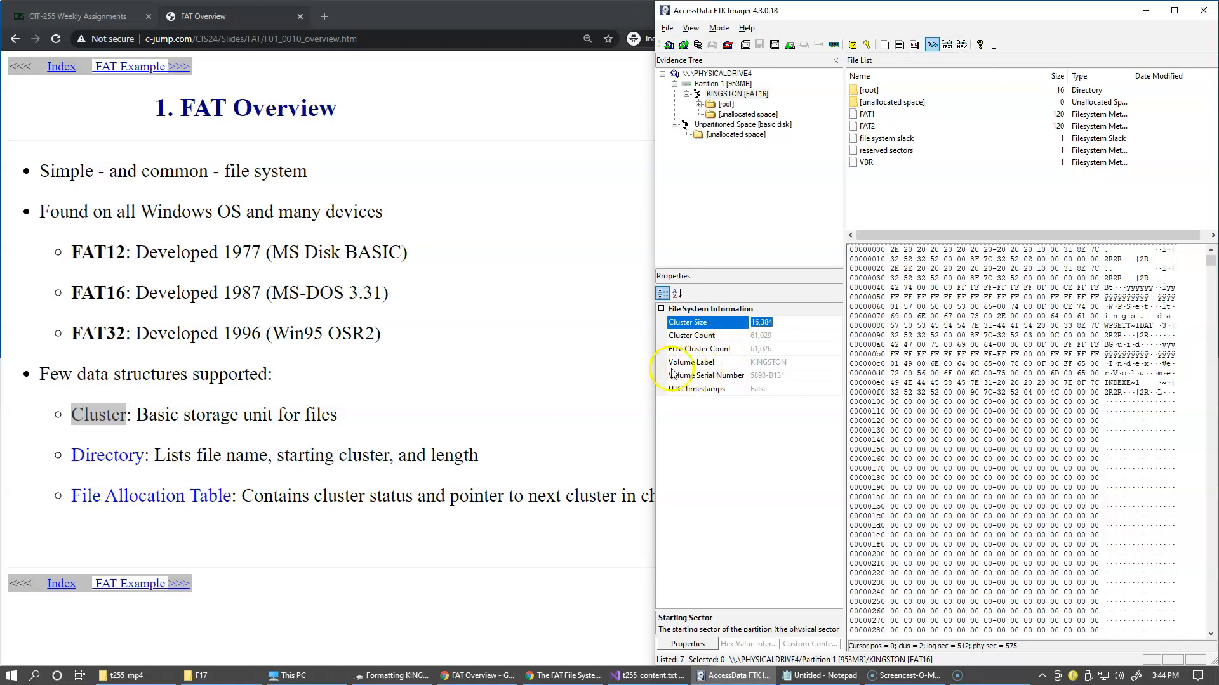
pyautogui.moveTo(758, 339)
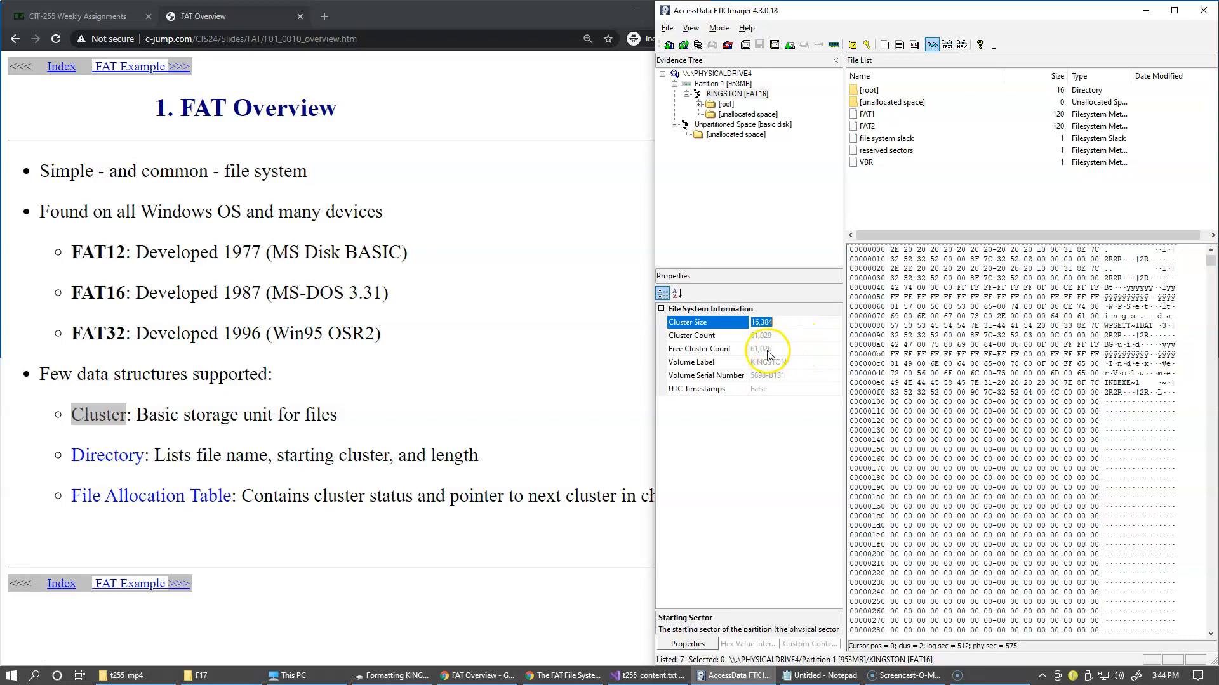
# Read the descriptions of the free clusters, volume label, serial number and UTC Timestamps (False) properties
pyautogui.click(699, 348)
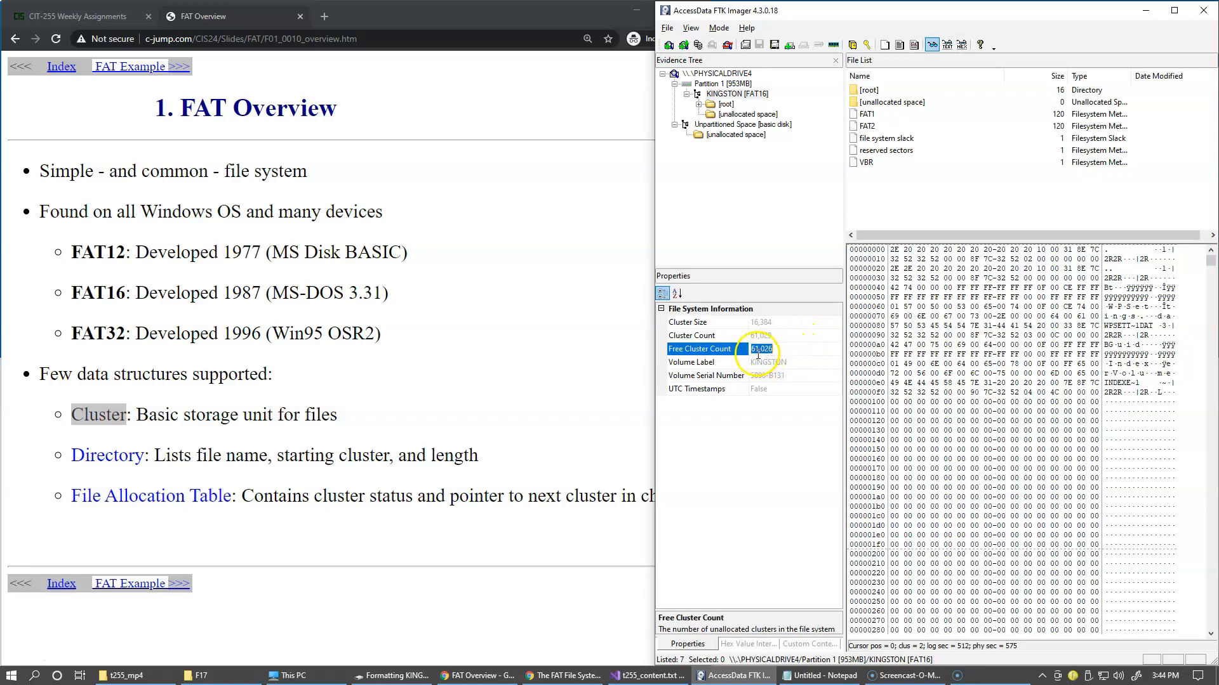
pyautogui.moveTo(783, 400)
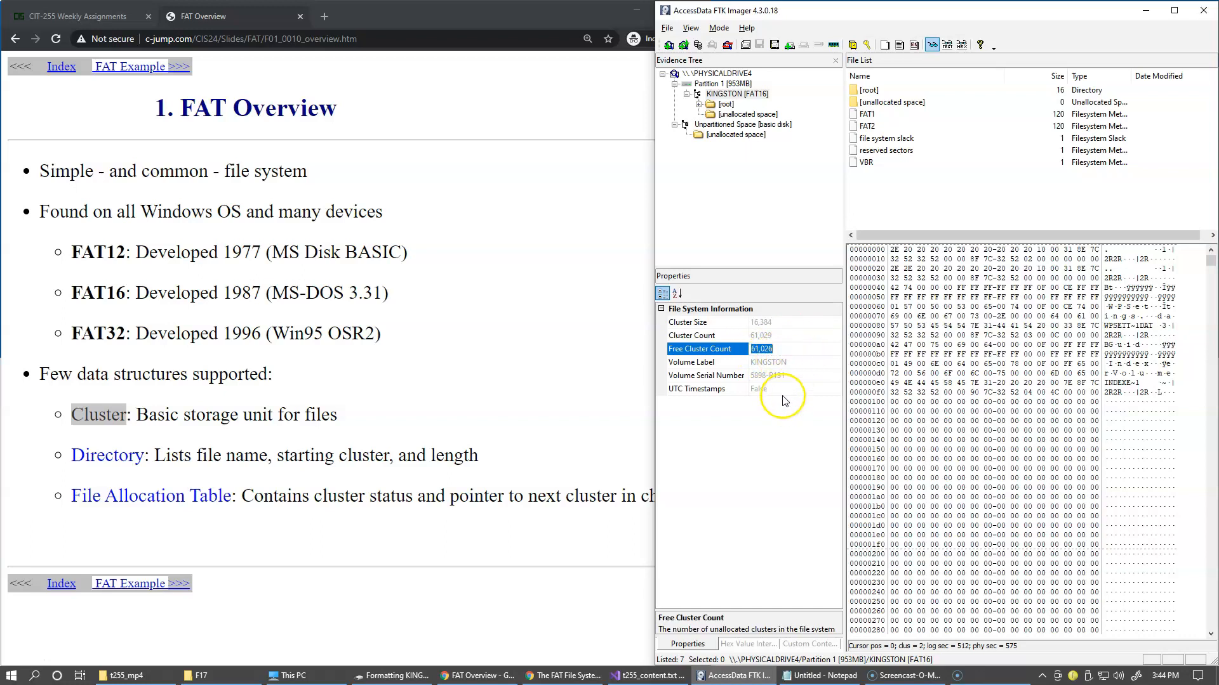
pyautogui.click(703, 363)
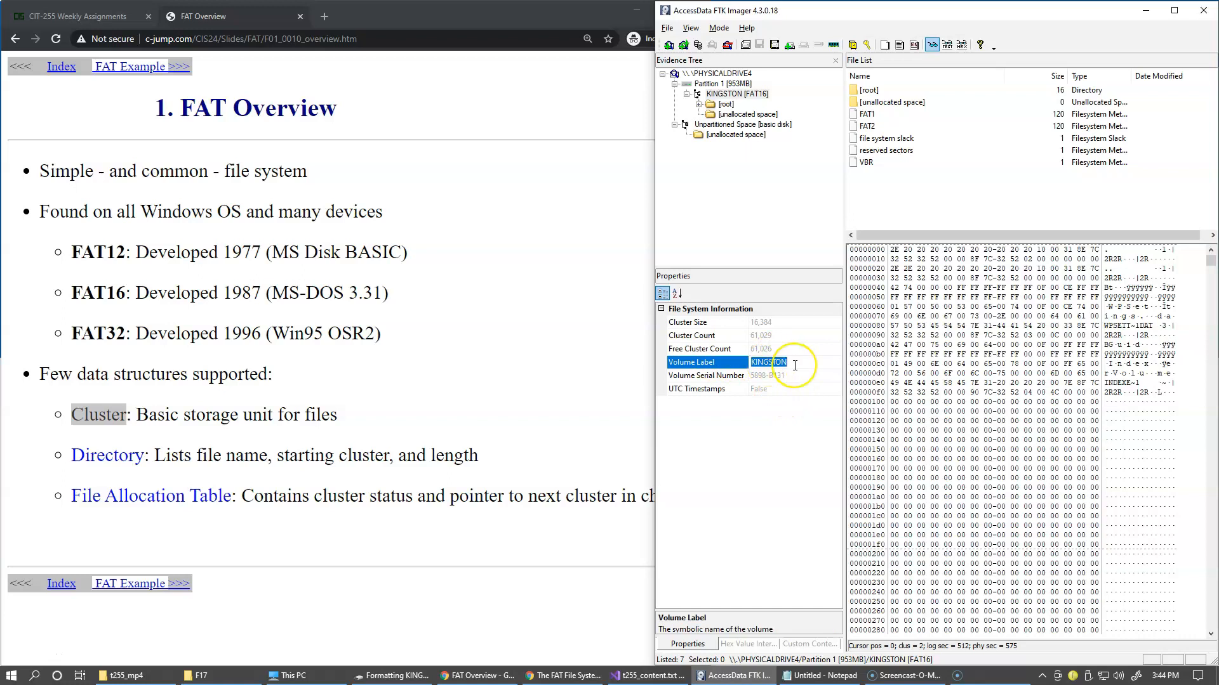
pyautogui.moveTo(764, 411)
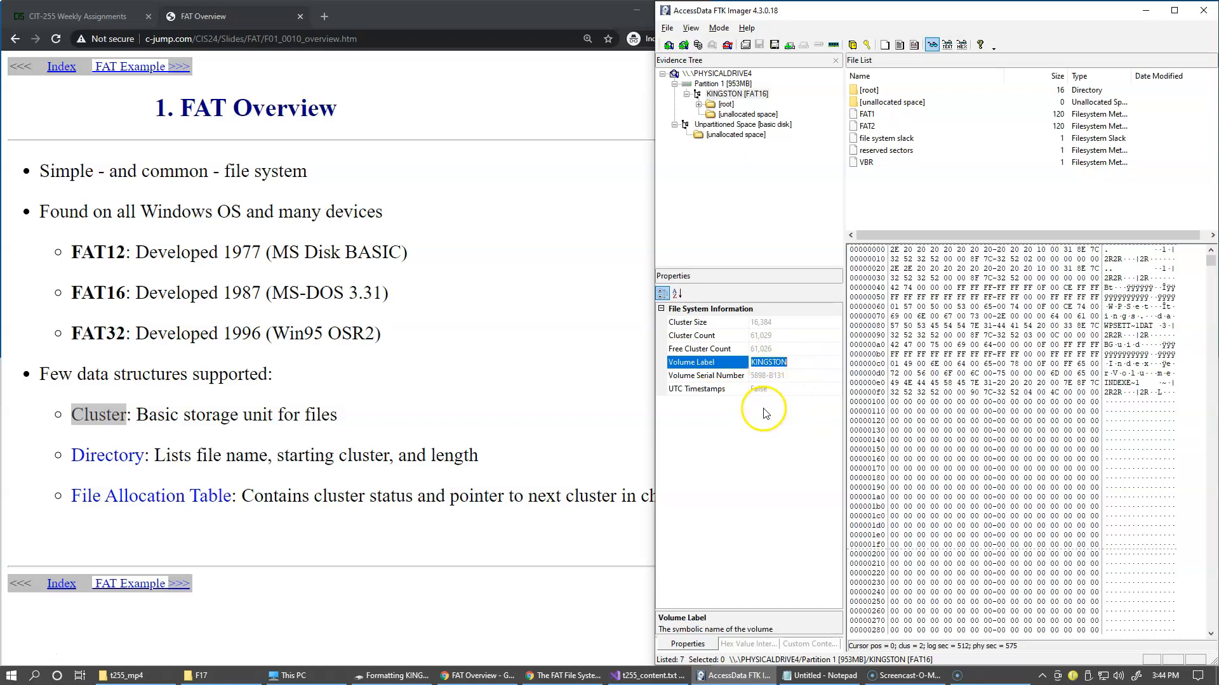
pyautogui.moveTo(769, 396)
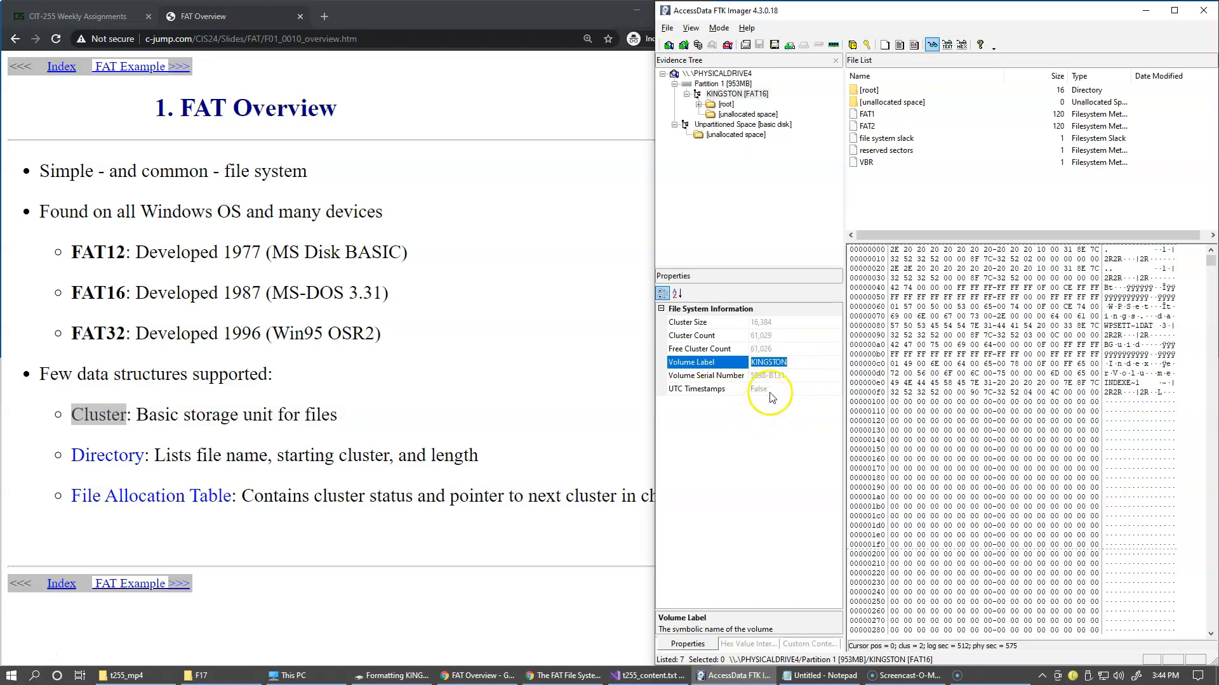
pyautogui.click(706, 375)
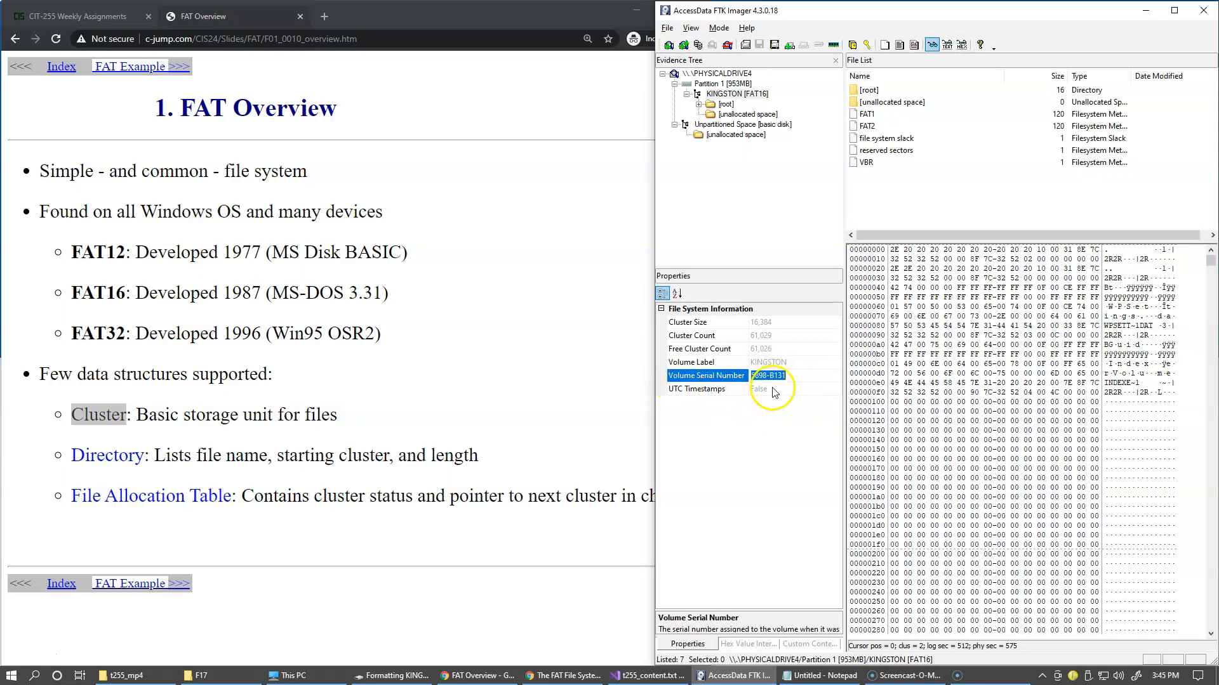
pyautogui.click(698, 388)
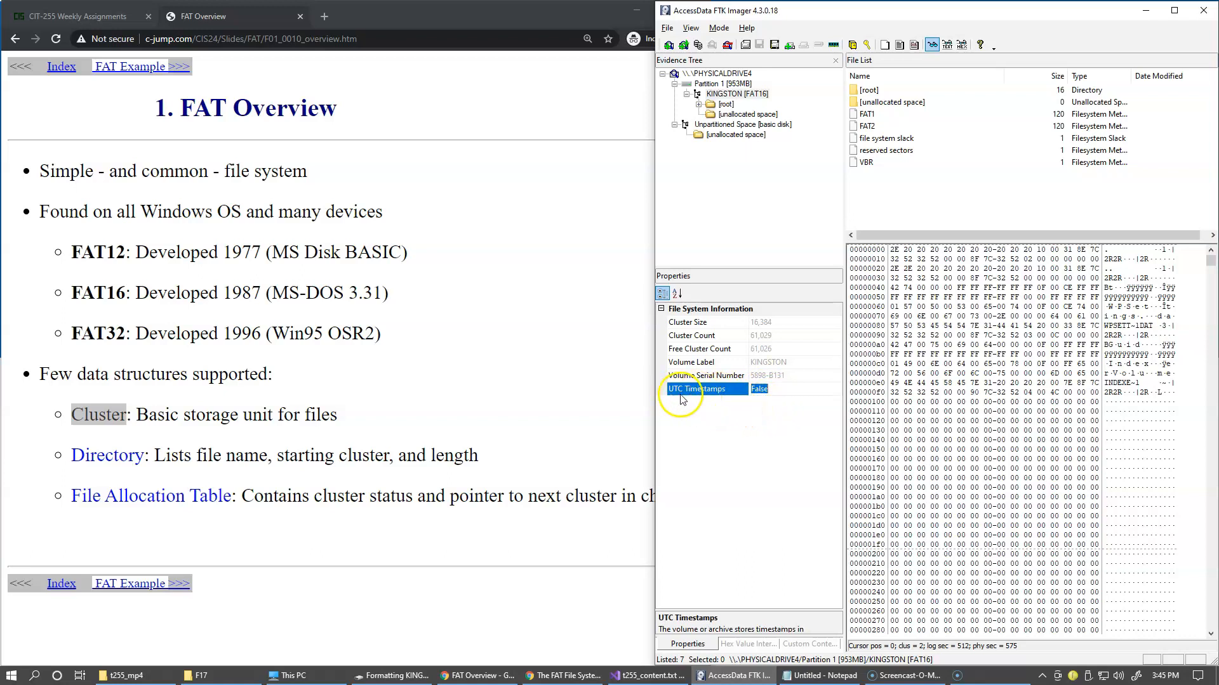
pyautogui.moveTo(710, 404)
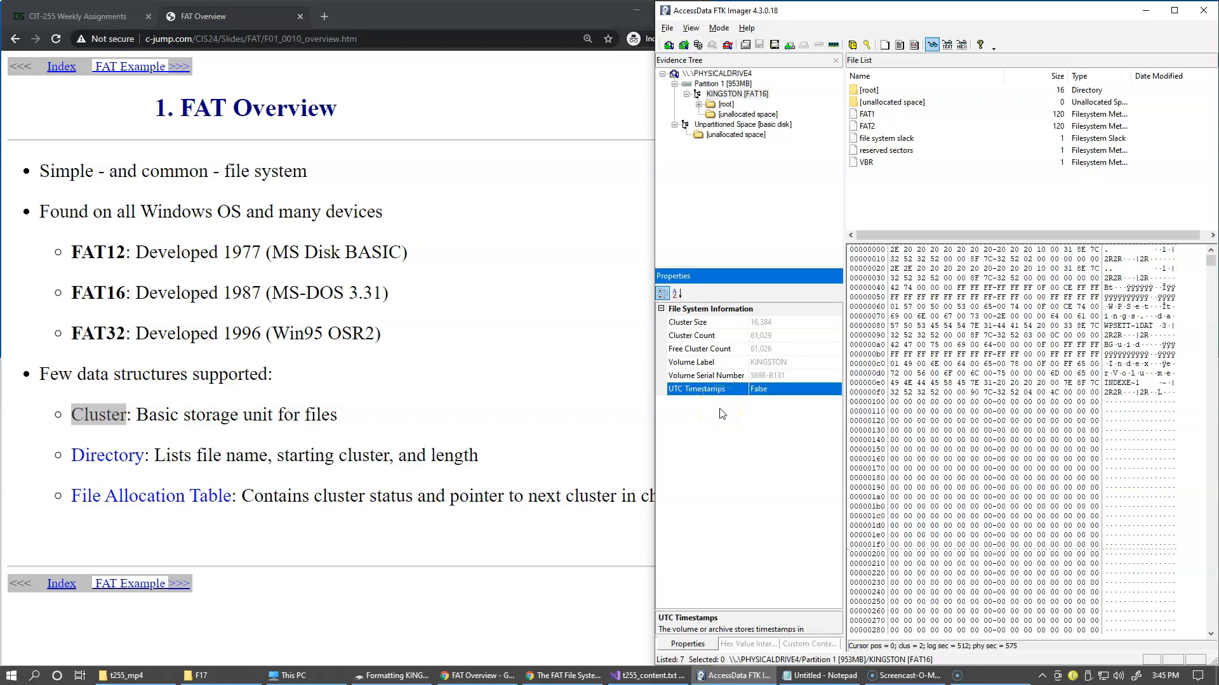
pyautogui.moveTo(716, 416)
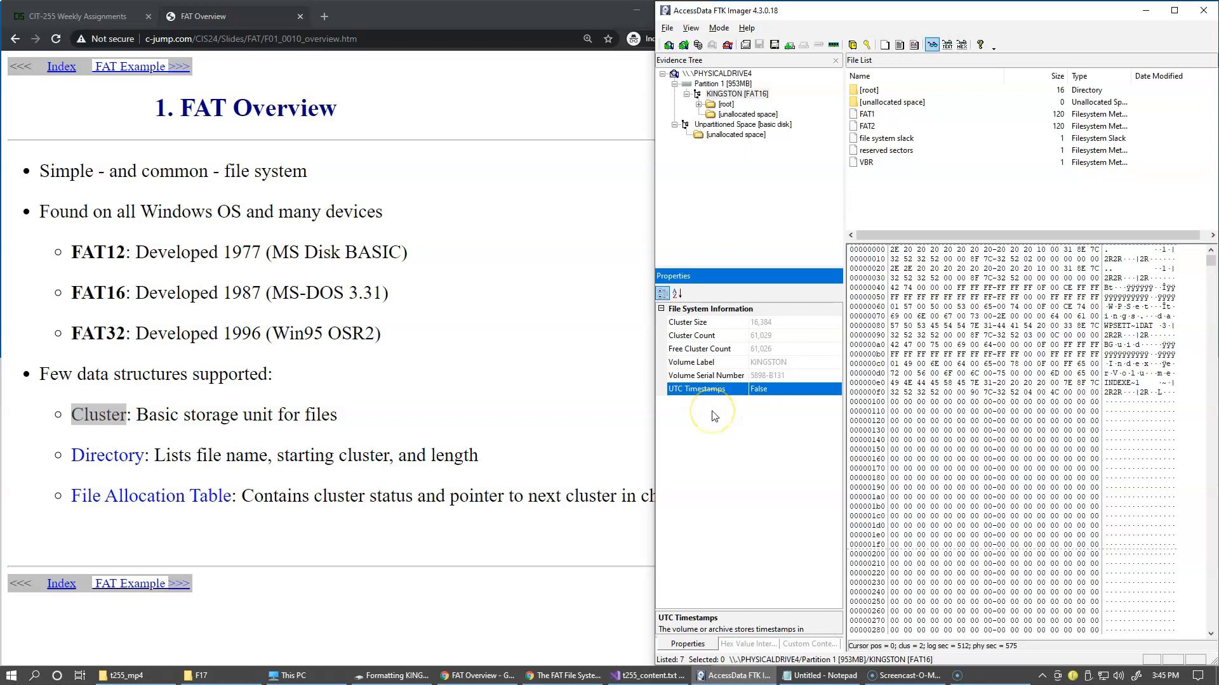
pyautogui.moveTo(717, 400)
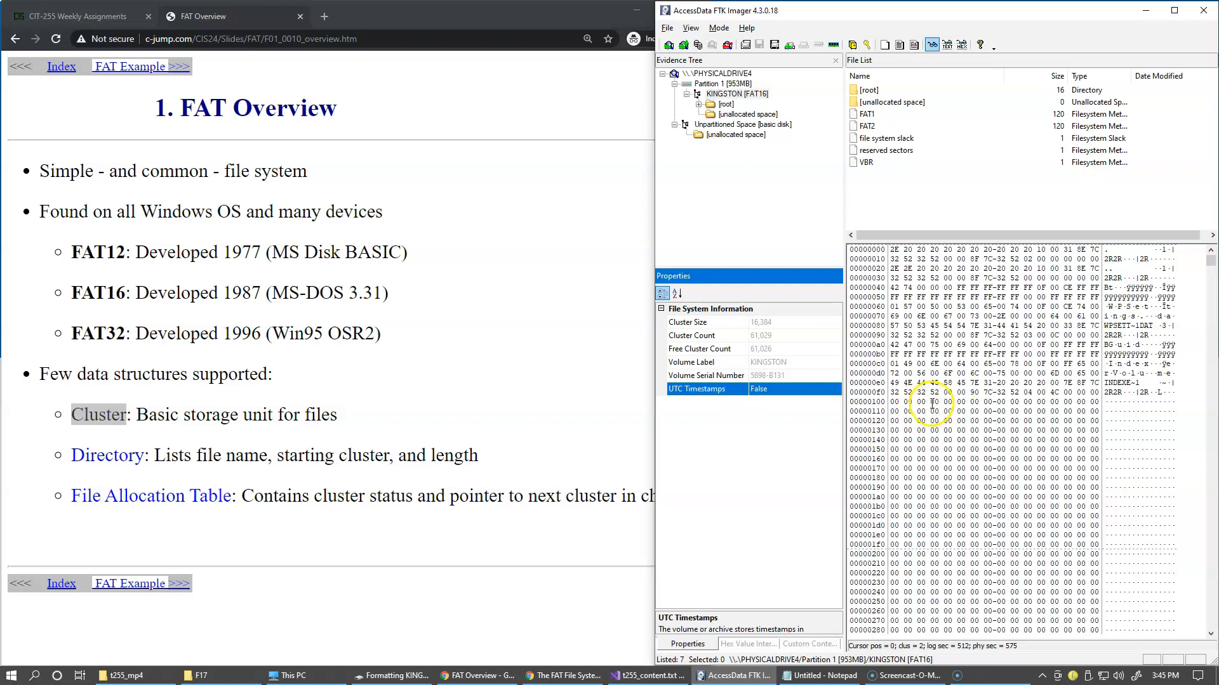
pyautogui.moveTo(419, 342)
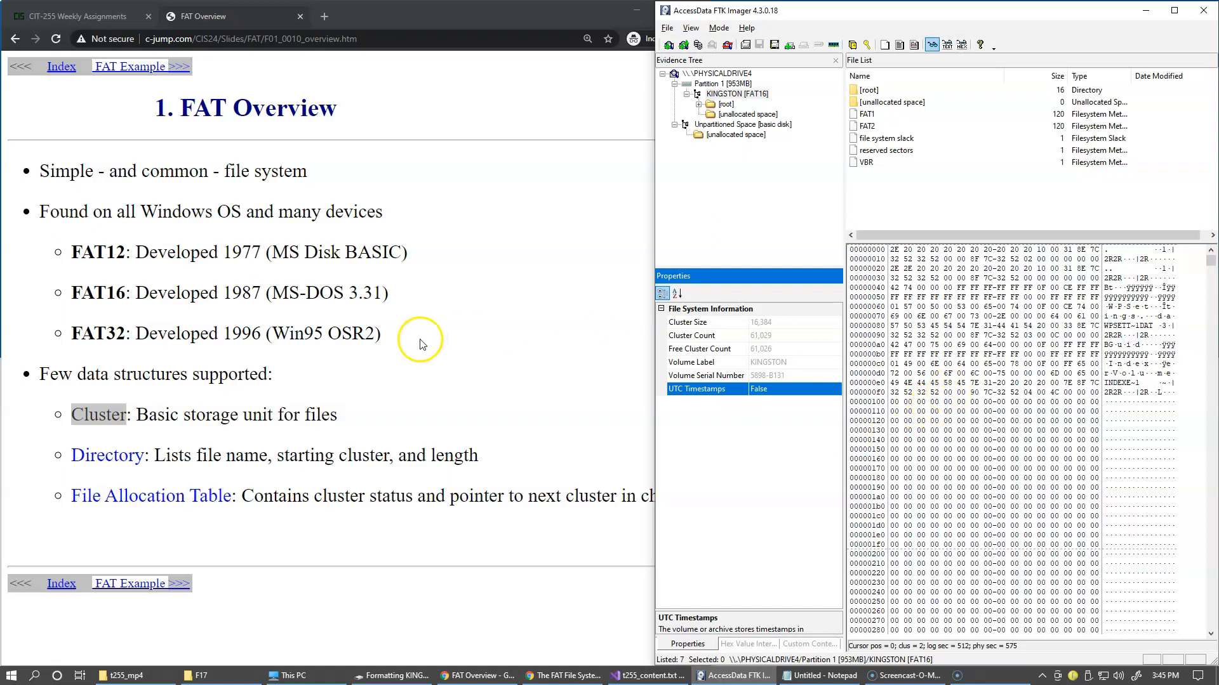
pyautogui.moveTo(419, 344)
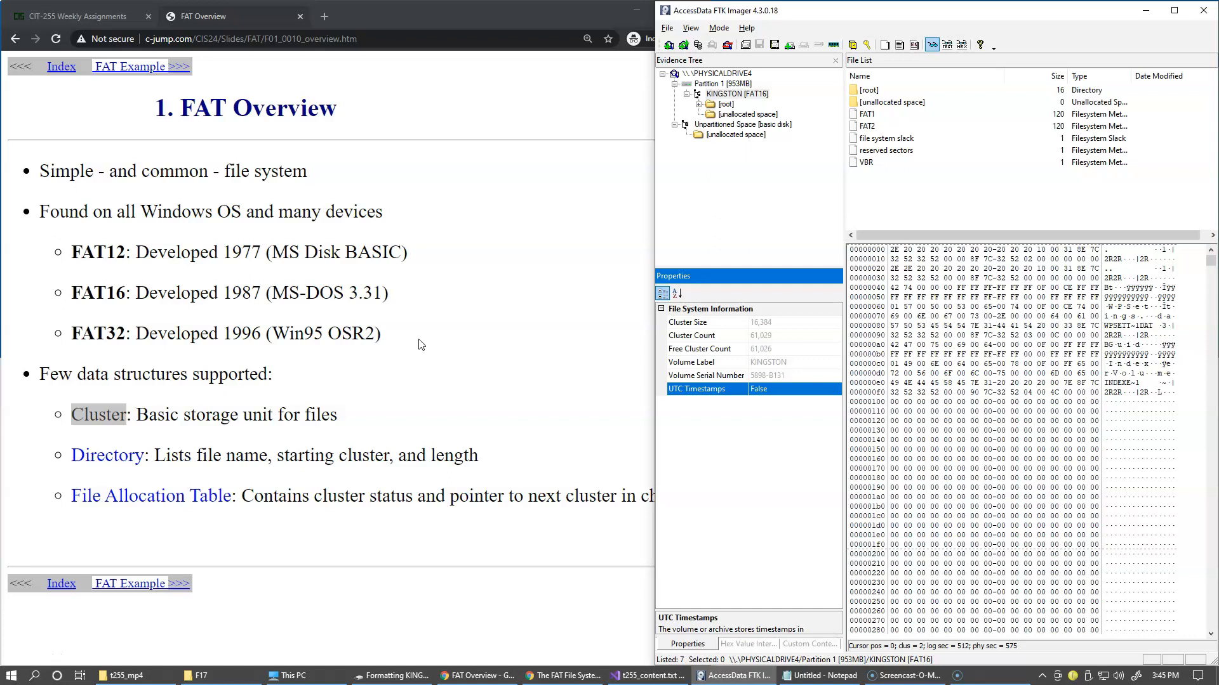
pyautogui.moveTo(442, 353)
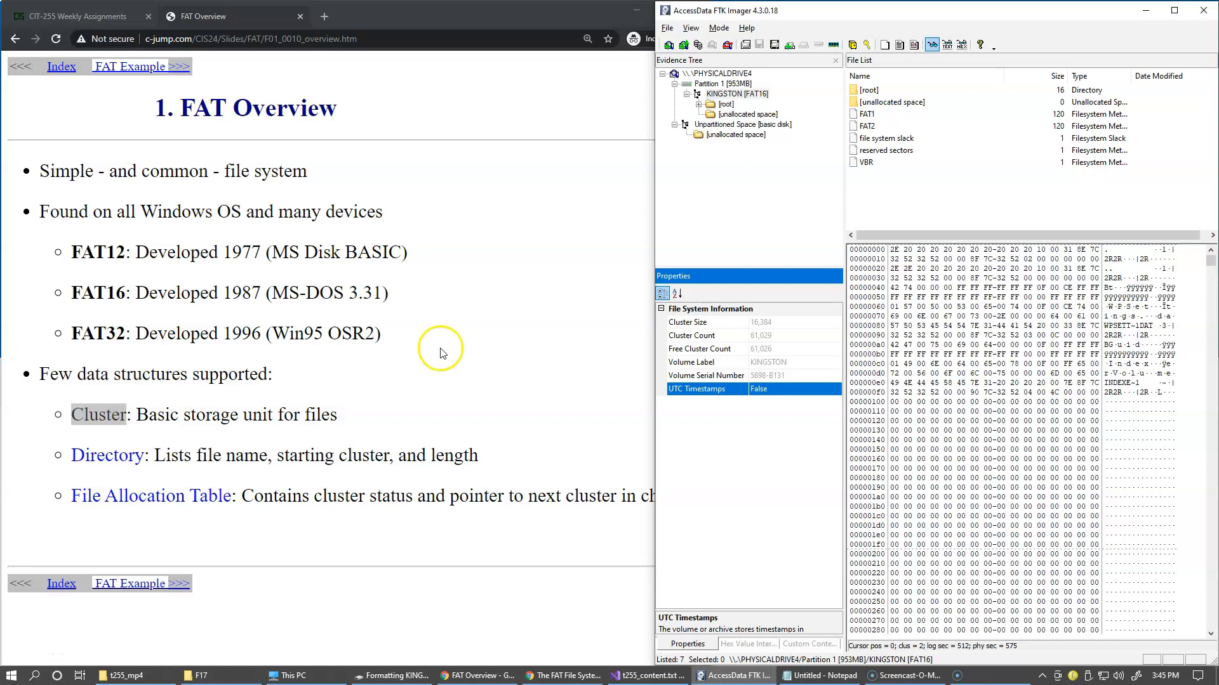
pyautogui.moveTo(672, 405)
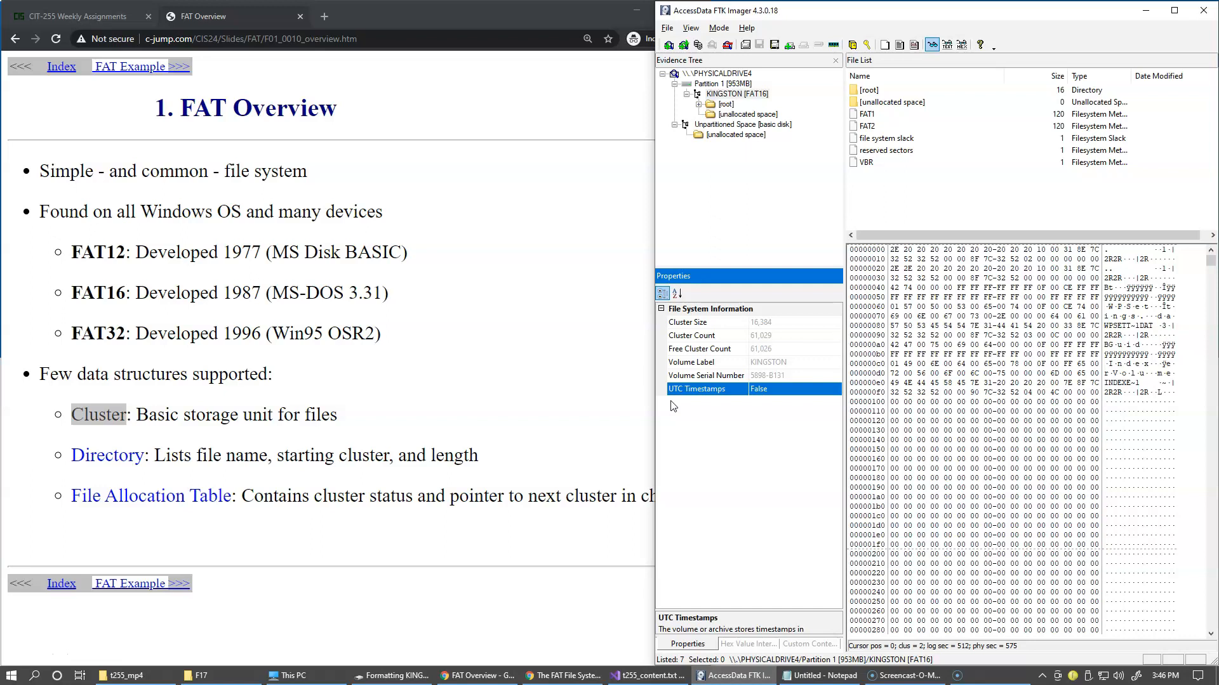
pyautogui.moveTo(628, 399)
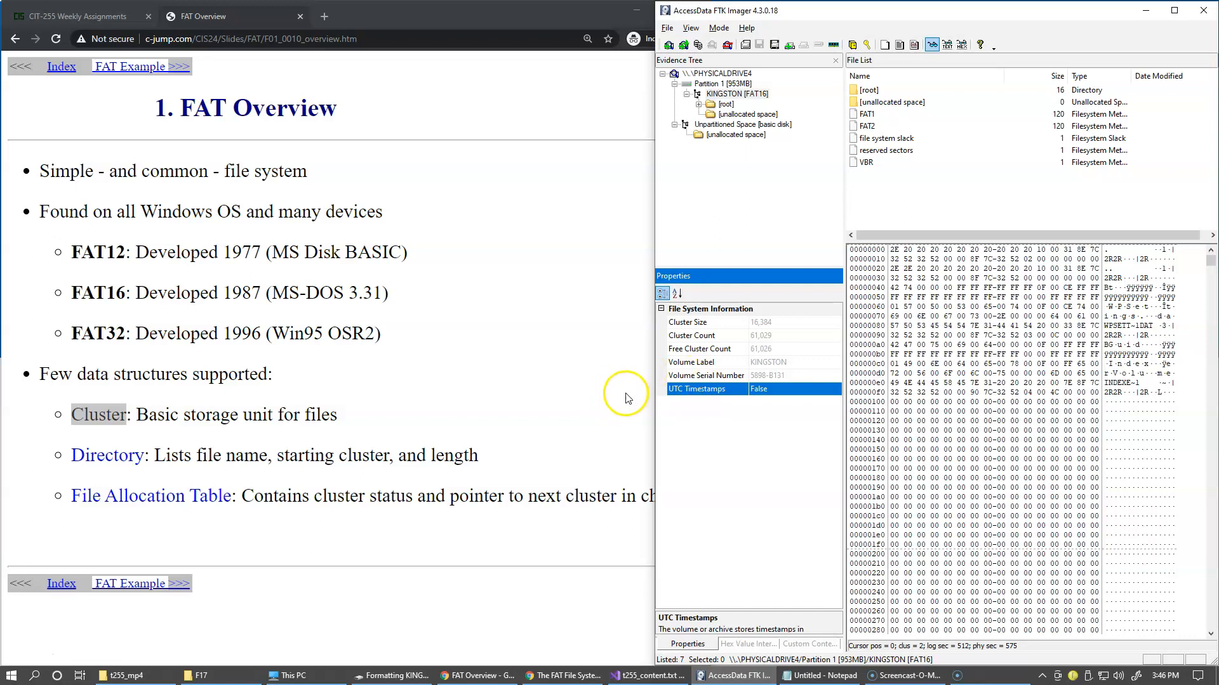
pyautogui.moveTo(738, 430)
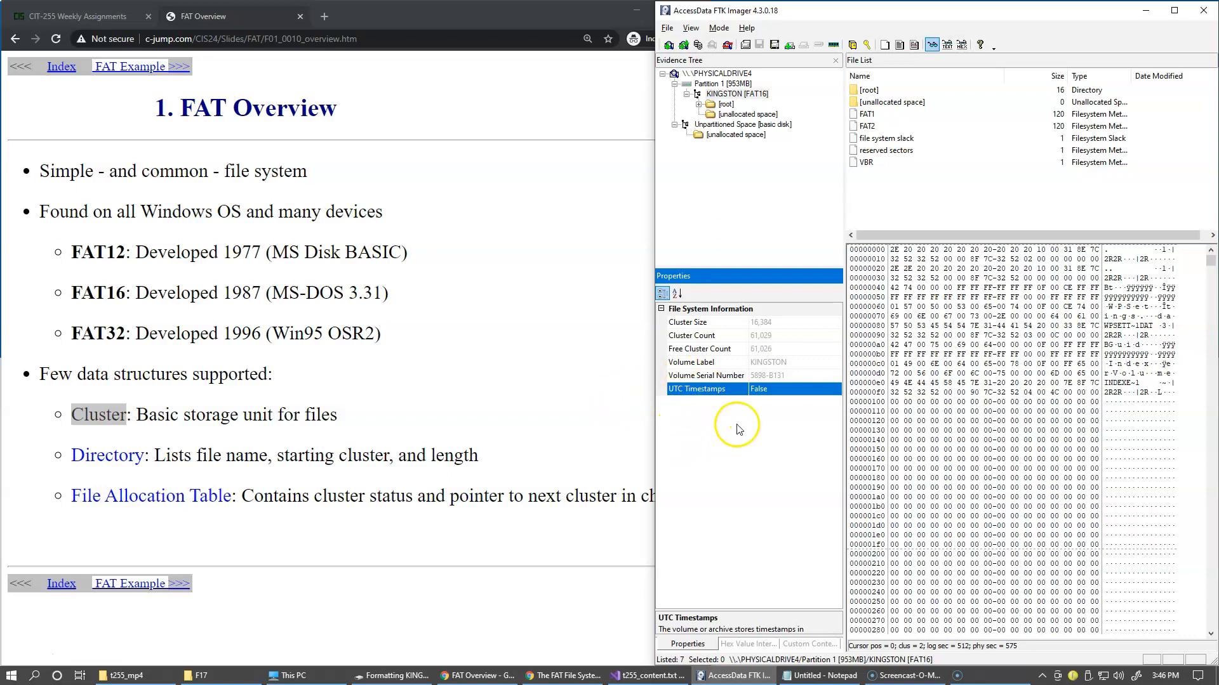
pyautogui.moveTo(749, 309)
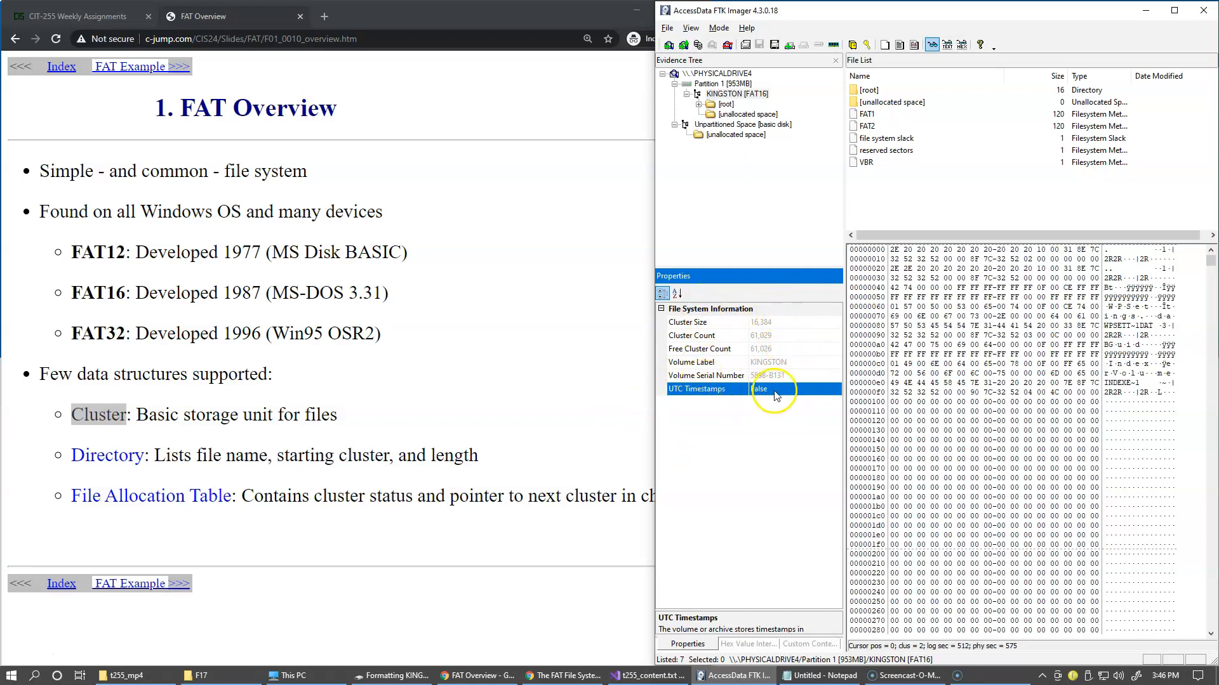
pyautogui.moveTo(755, 342)
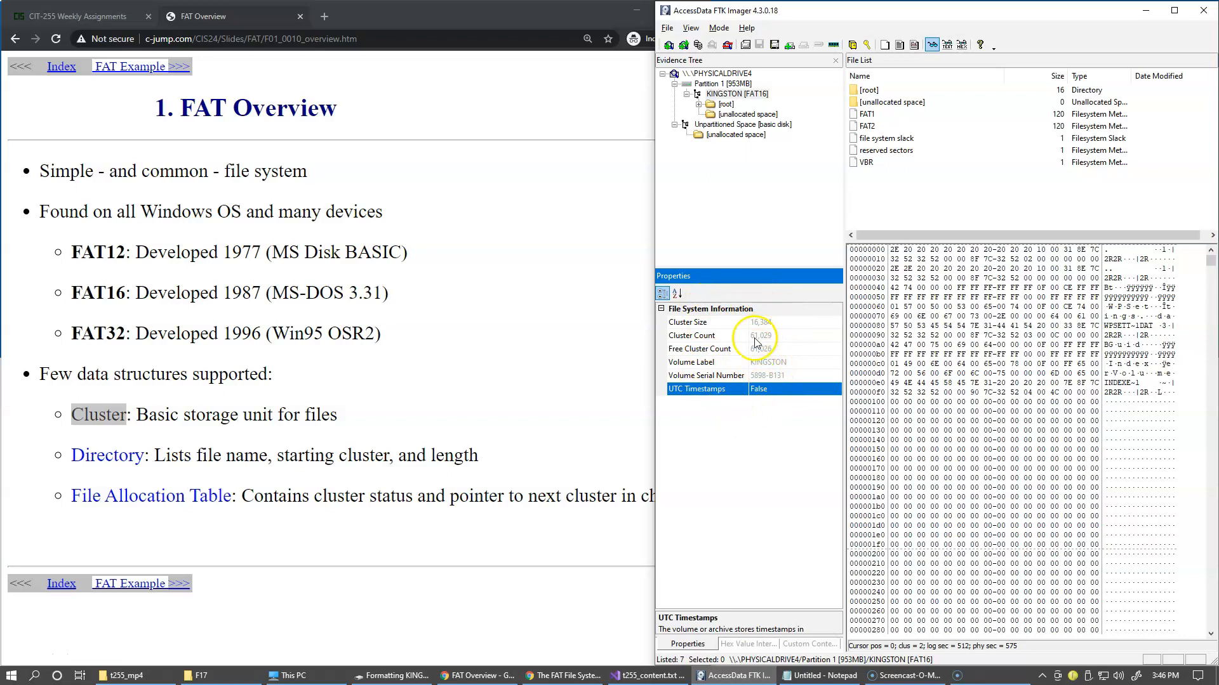
pyautogui.moveTo(859, 190)
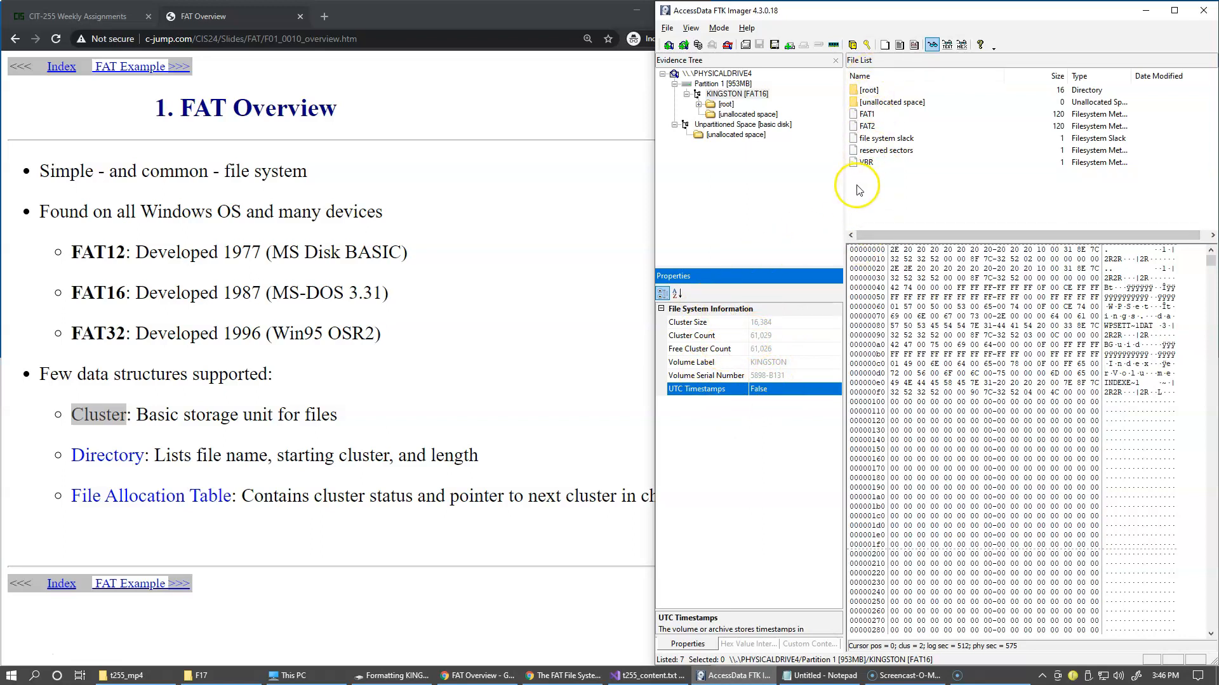
# View the hex of FAT1, FAT2, file system slack, reserved sectors and VBR, then reselect KINGSTON
pyautogui.click(866, 114)
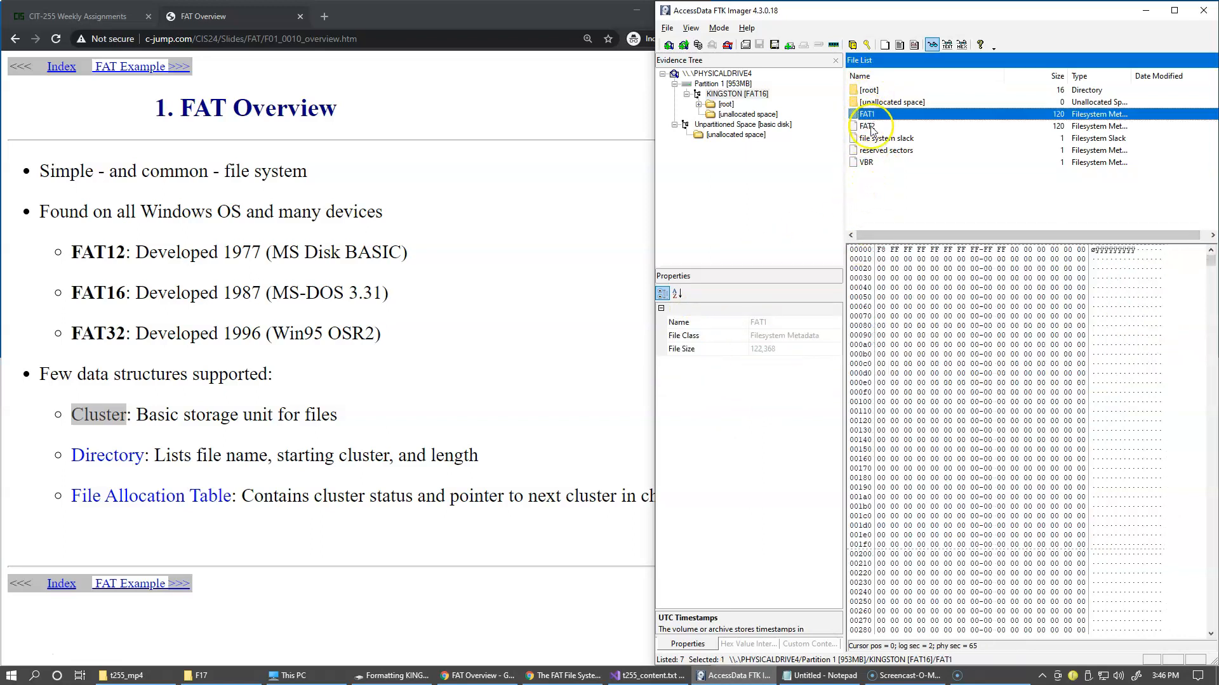
pyautogui.click(866, 126)
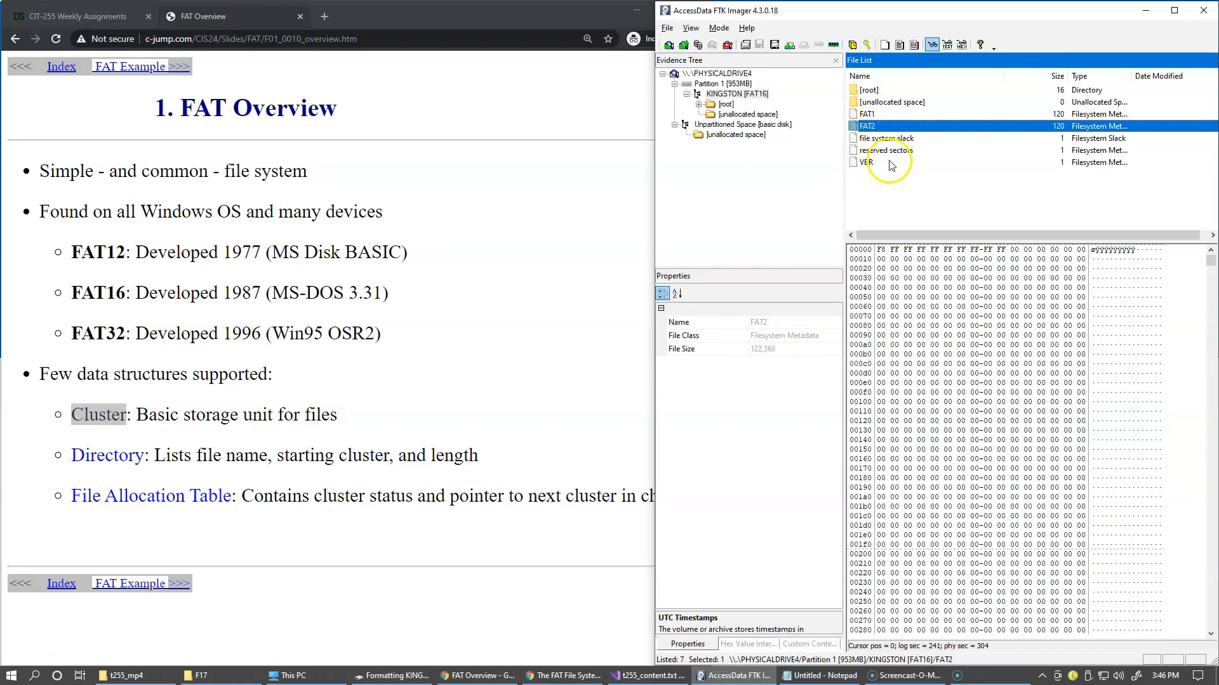
pyautogui.click(884, 138)
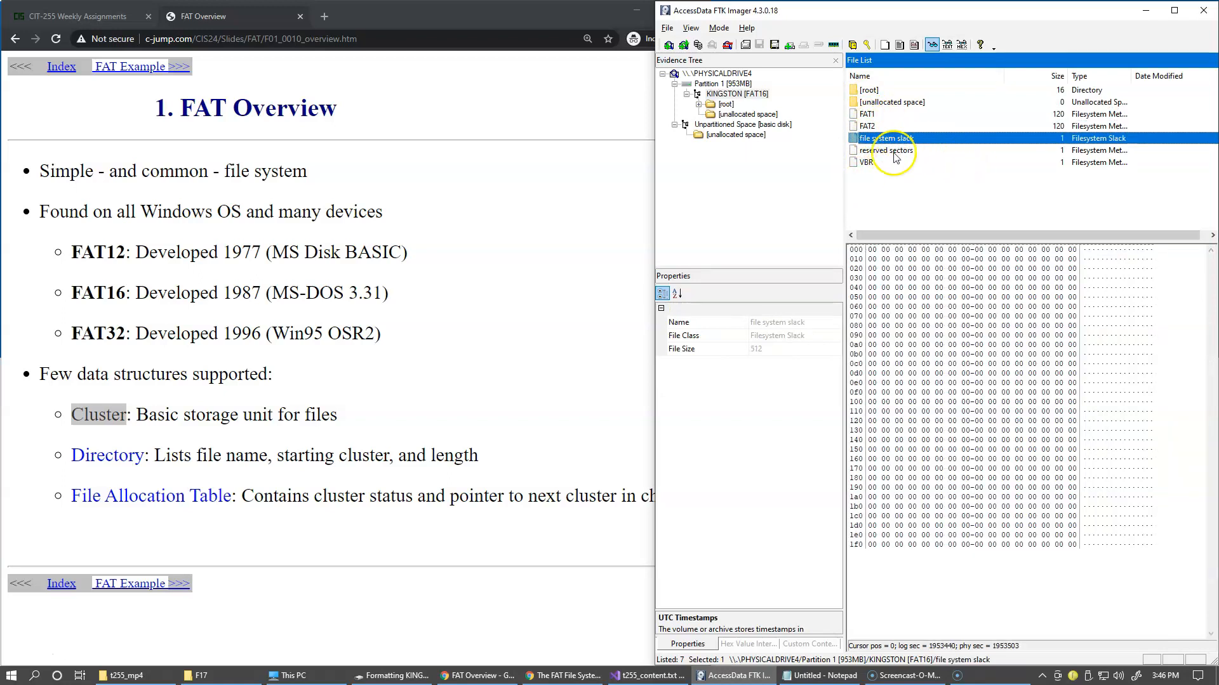
pyautogui.moveTo(897, 163)
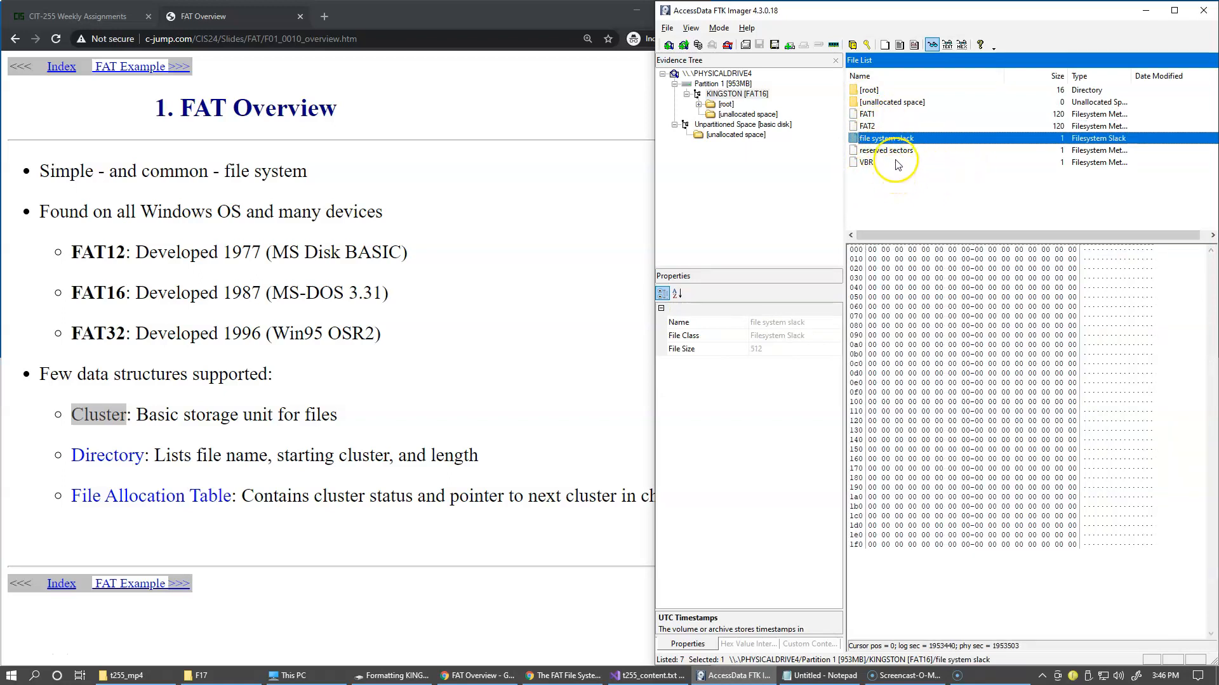
pyautogui.click(883, 149)
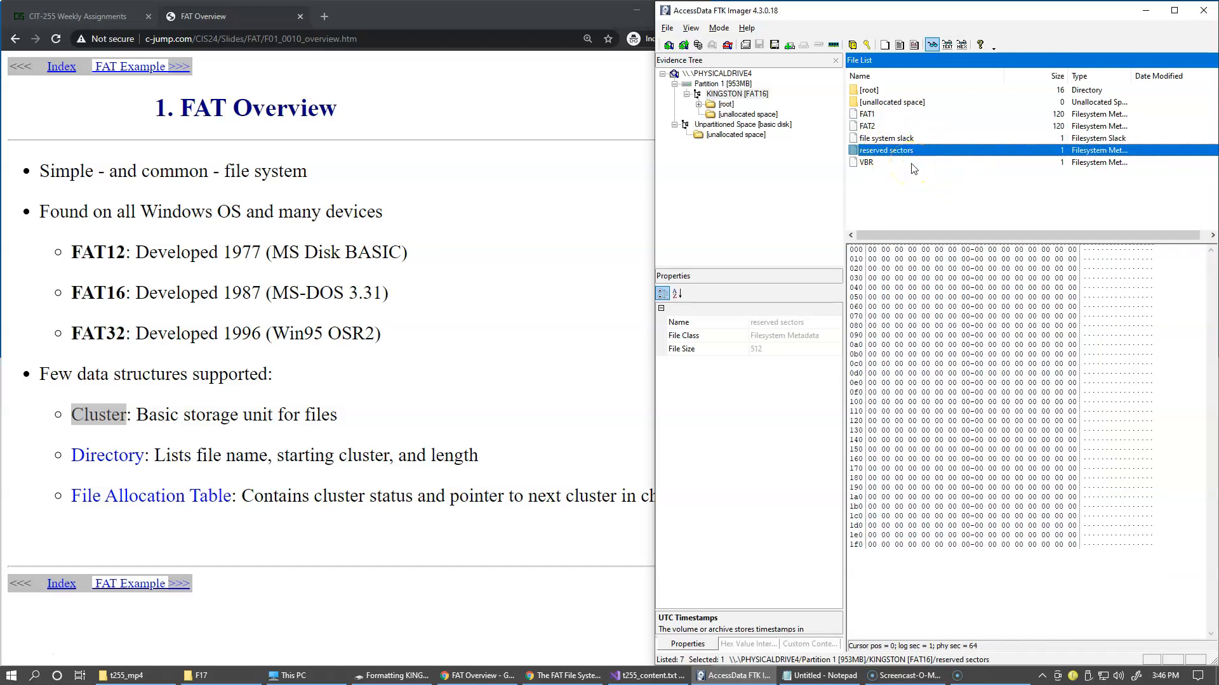
pyautogui.click(865, 162)
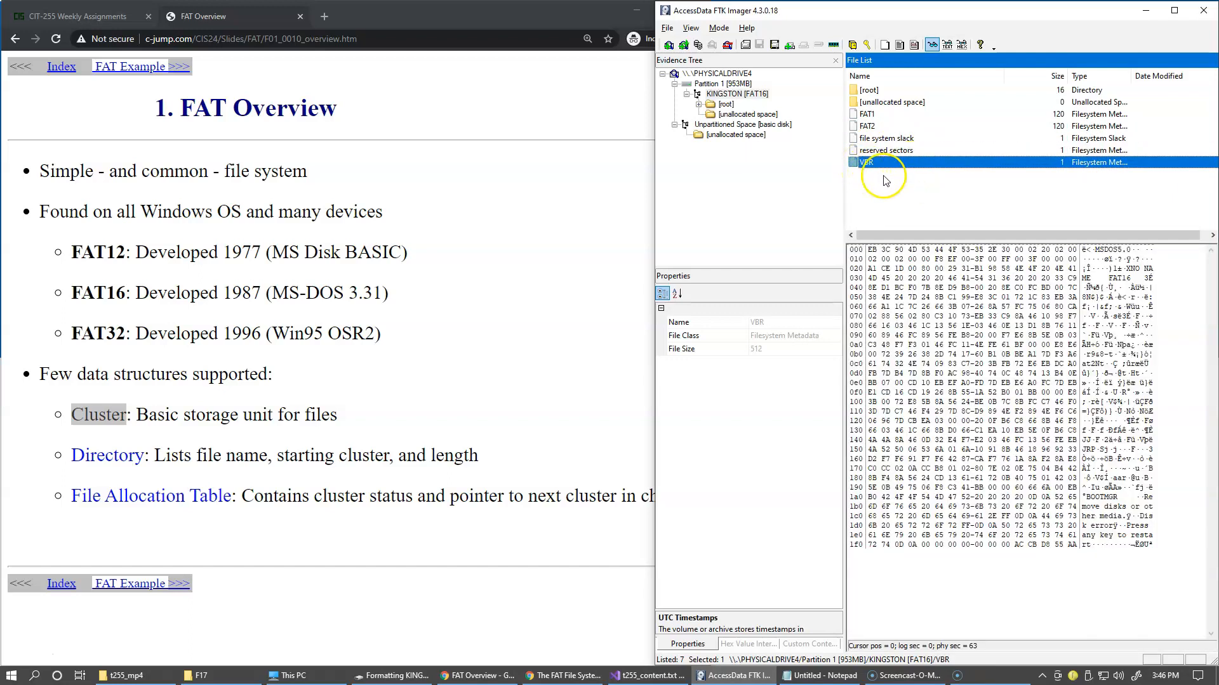
pyautogui.moveTo(995, 206)
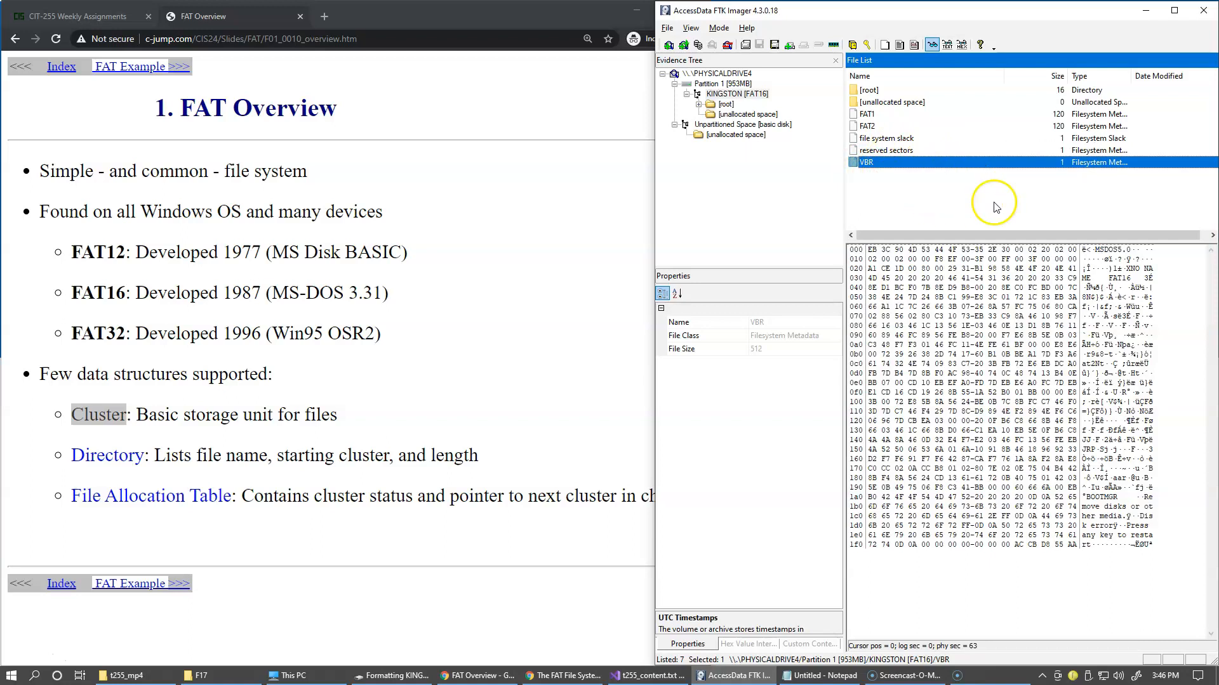
pyautogui.moveTo(1115, 480)
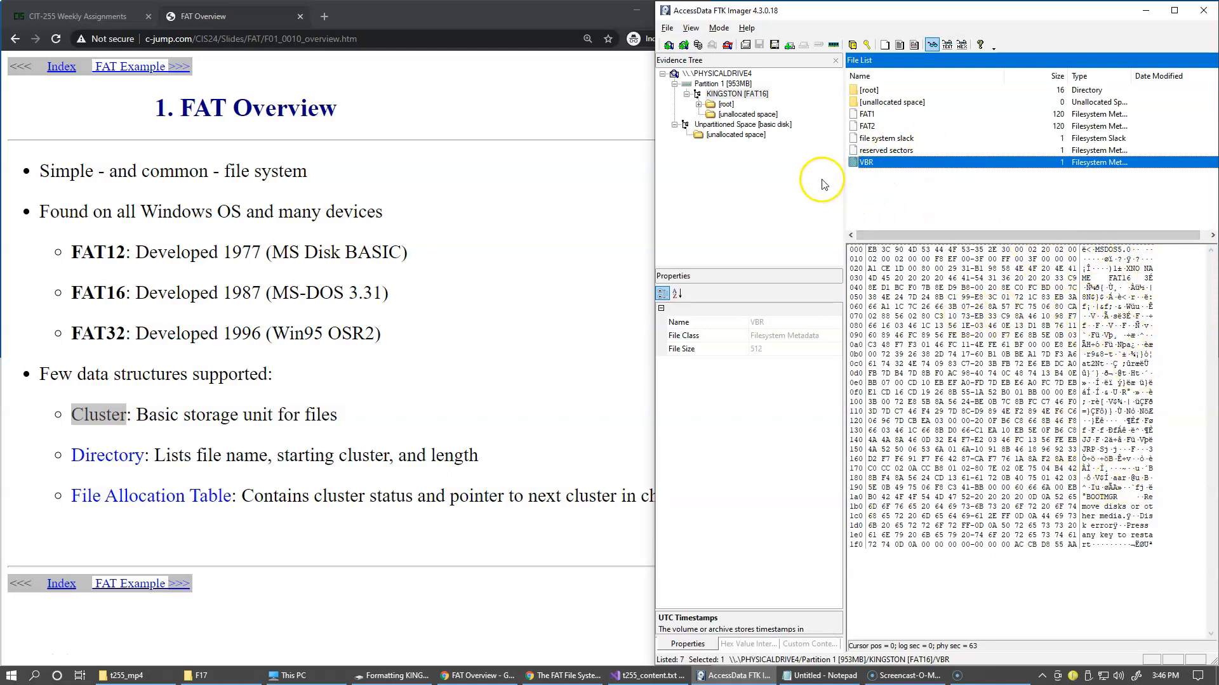
pyautogui.click(737, 93)
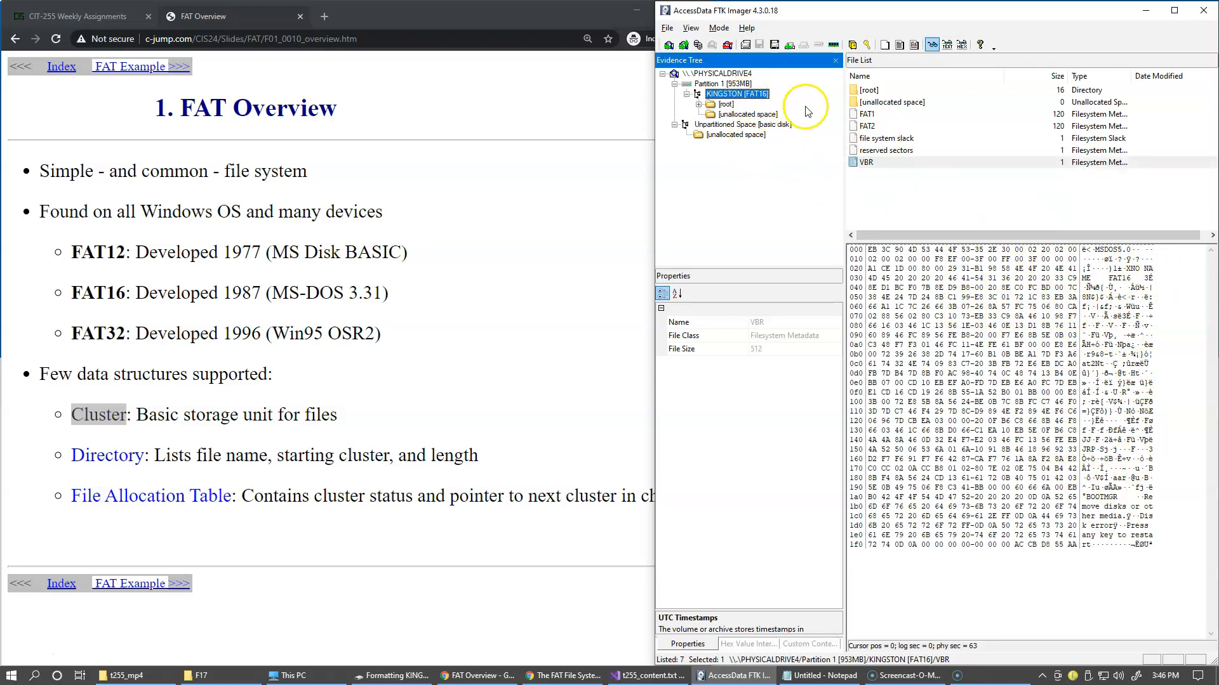
# Select KINGSTON [FAT16] to redisplay its file system properties and root directory bytes
pyautogui.click(736, 93)
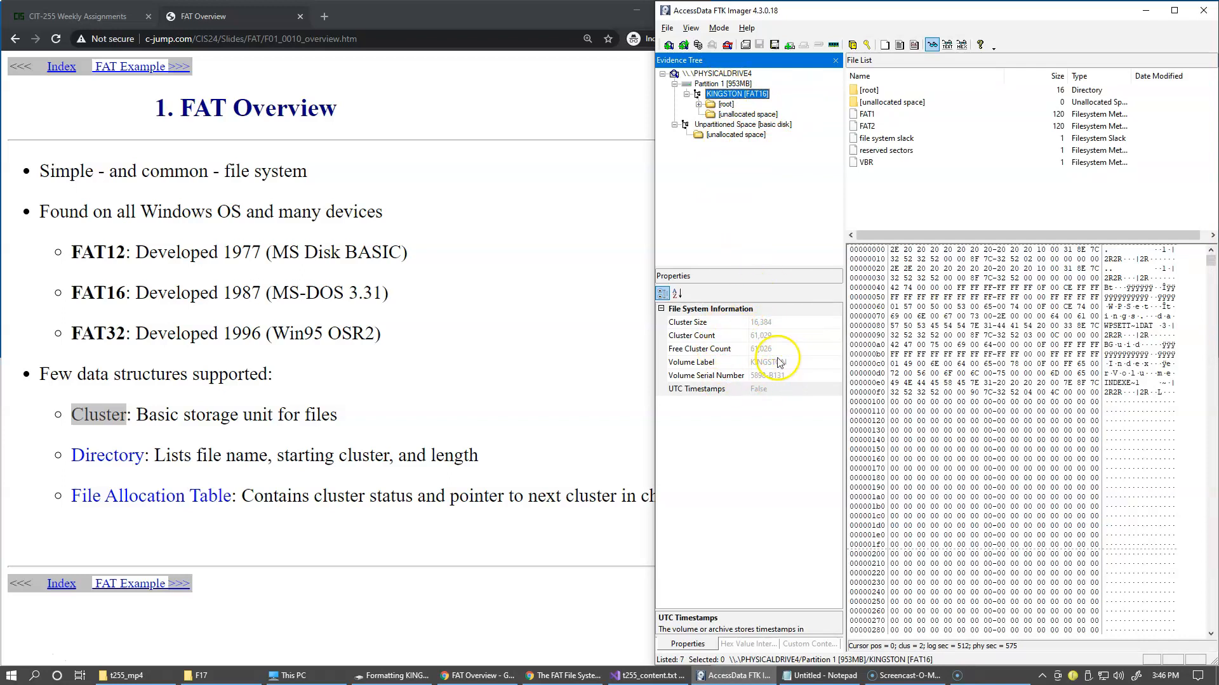
pyautogui.moveTo(760, 304)
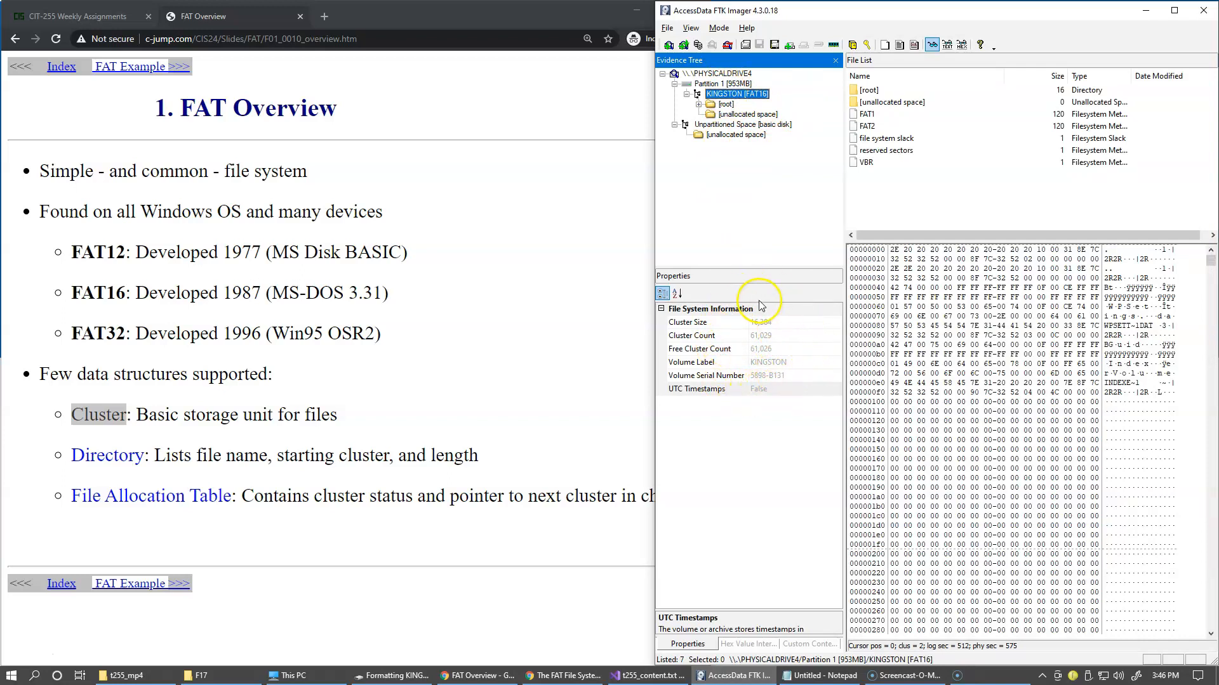